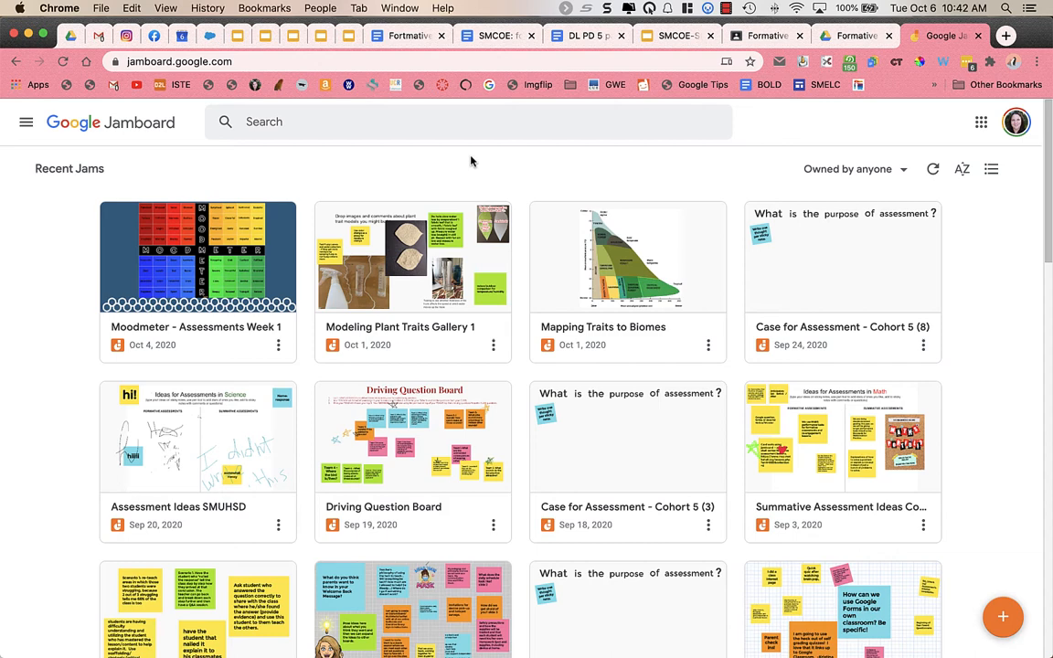
{"action": "mouse_move", "coordinate": [472, 163]}
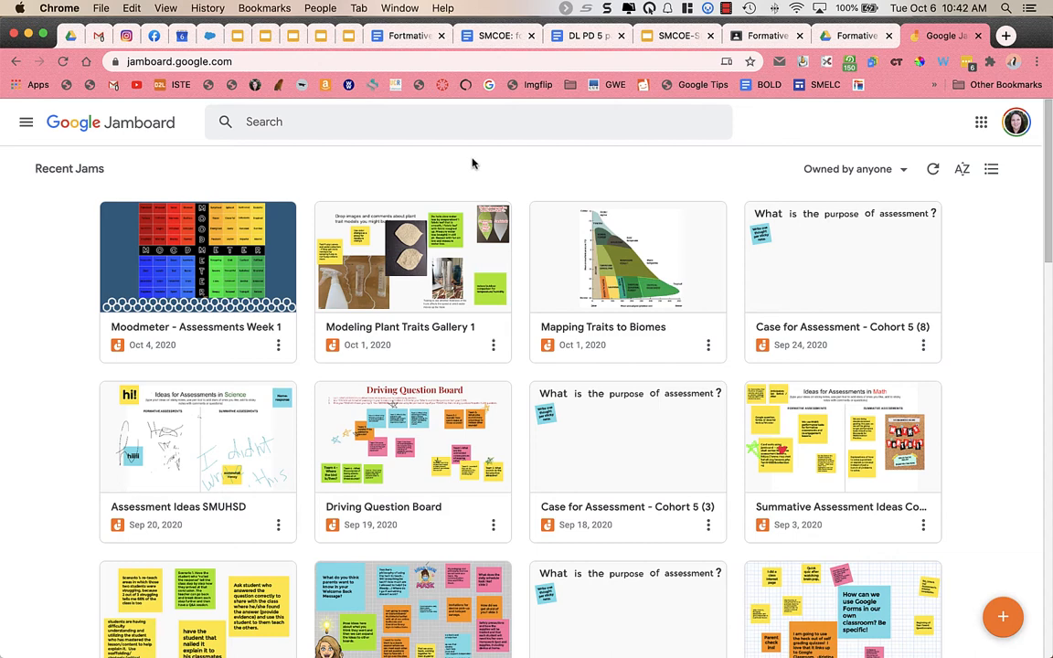
{"action": "mouse_move", "coordinate": [875, 81]}
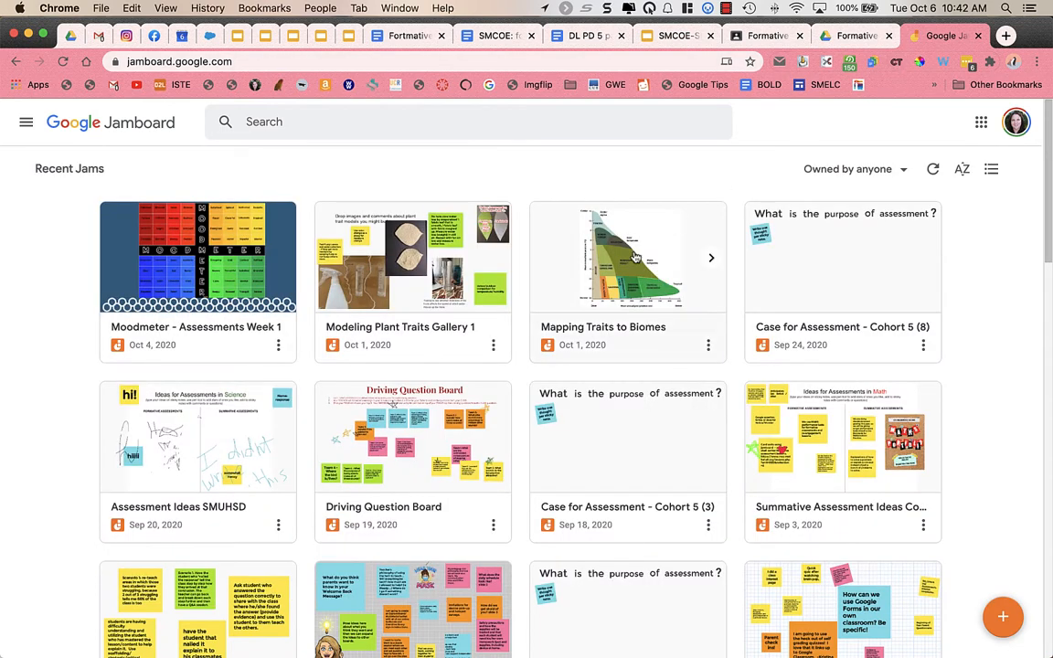
{"action": "mouse_move", "coordinate": [182, 187]}
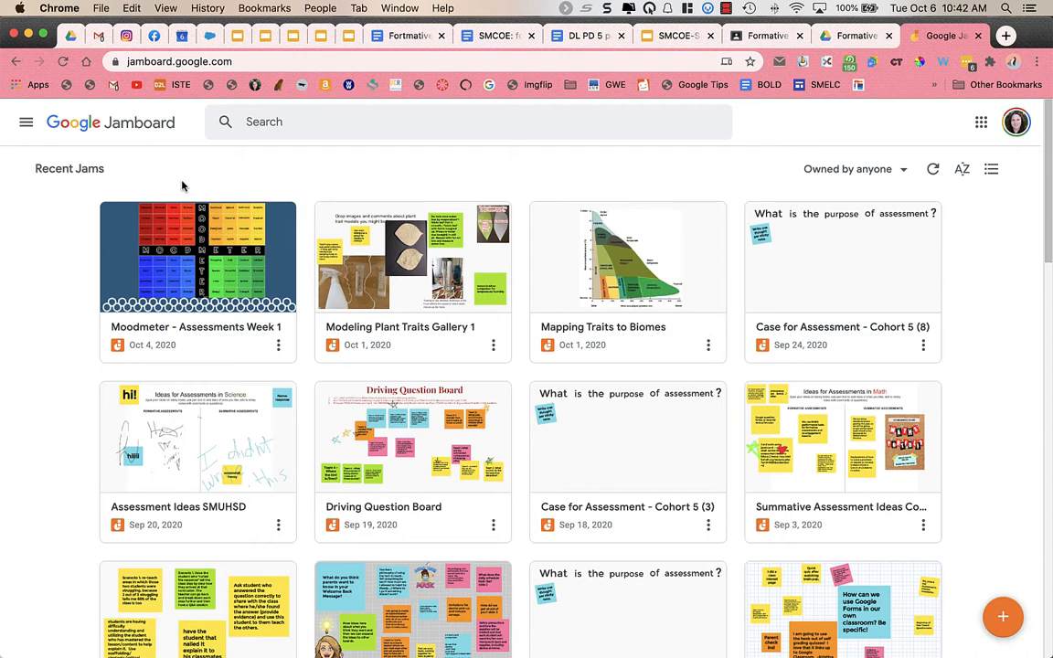
{"action": "mouse_move", "coordinate": [948, 523]}
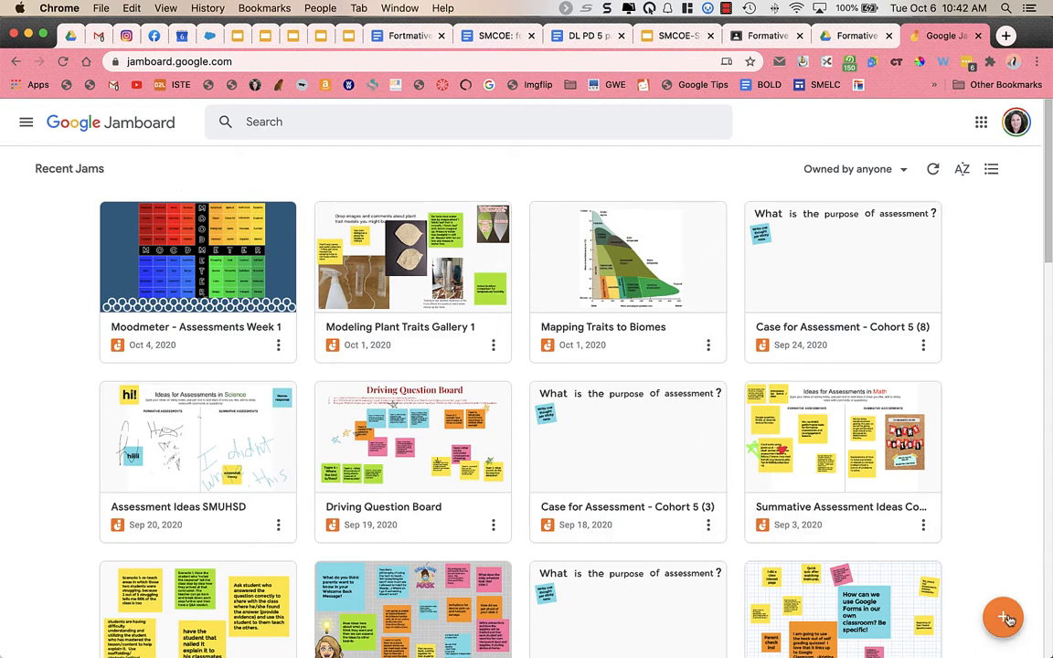
{"action": "mouse_move", "coordinate": [1024, 637]}
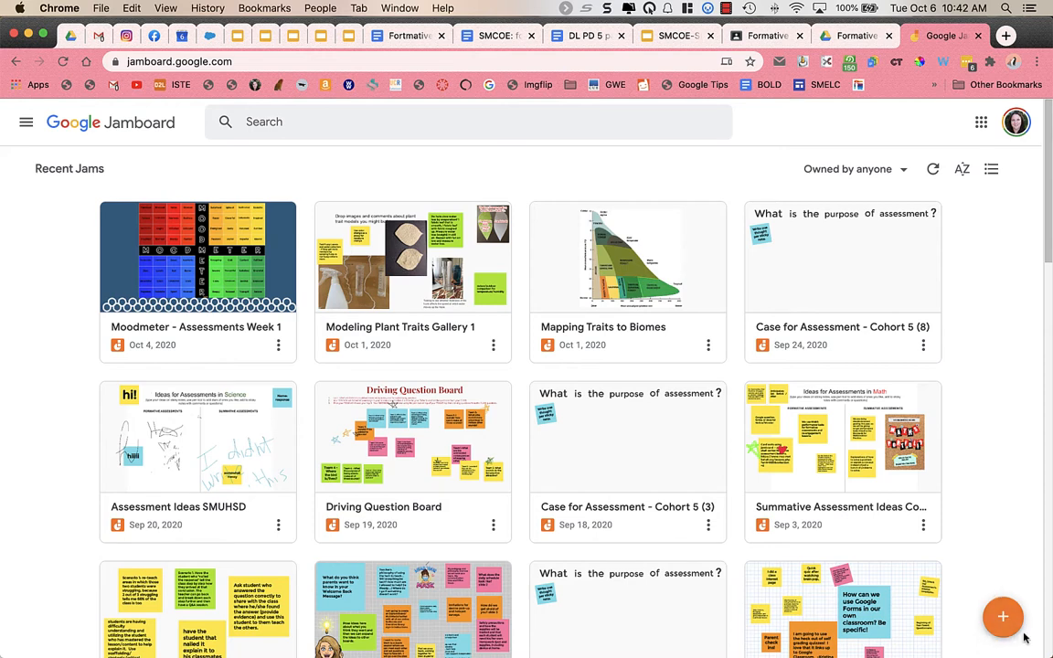
{"action": "mouse_move", "coordinate": [1002, 617]}
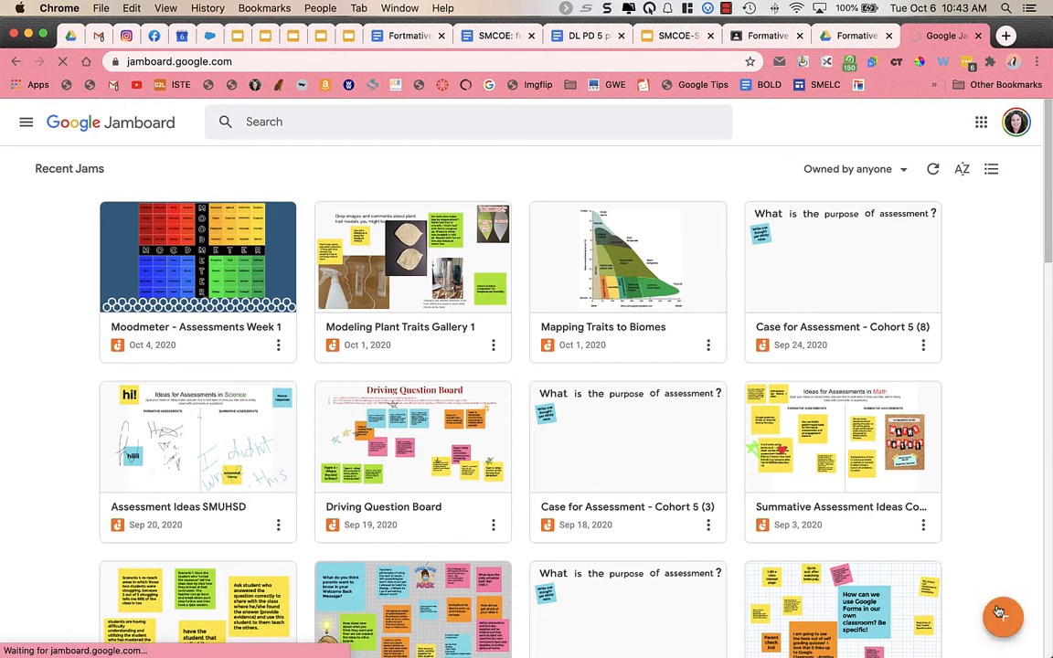
Create a new blank Untitled Jam from the Jamboard home page.
{"action": "left_click", "coordinate": [1003, 616]}
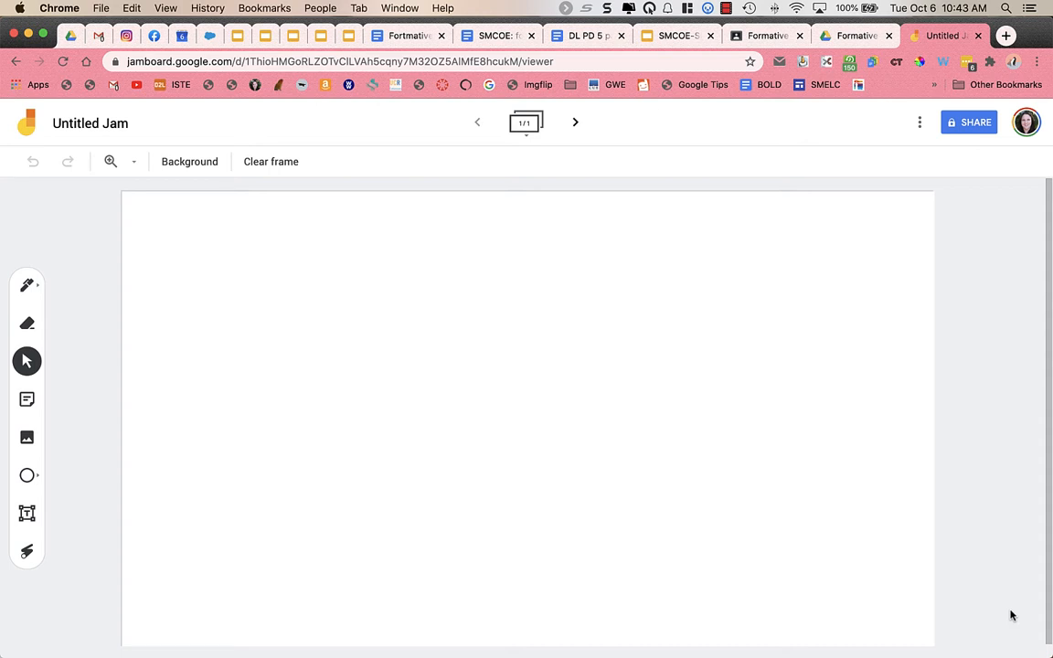
{"action": "mouse_move", "coordinate": [366, 474]}
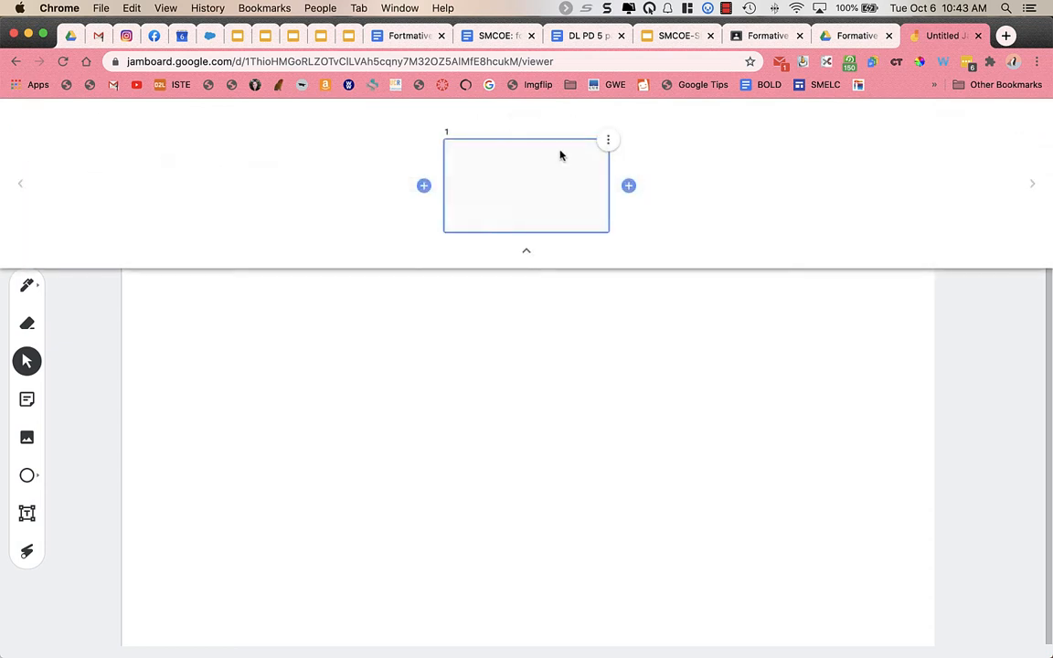
{"action": "mouse_move", "coordinate": [512, 177]}
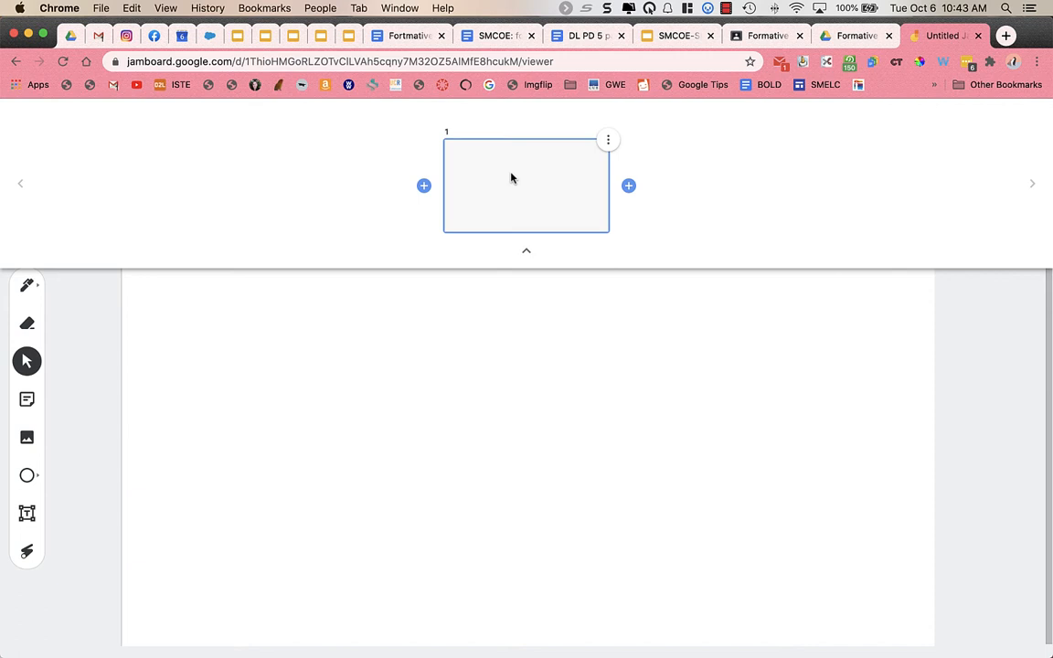
{"action": "mouse_move", "coordinate": [628, 186]}
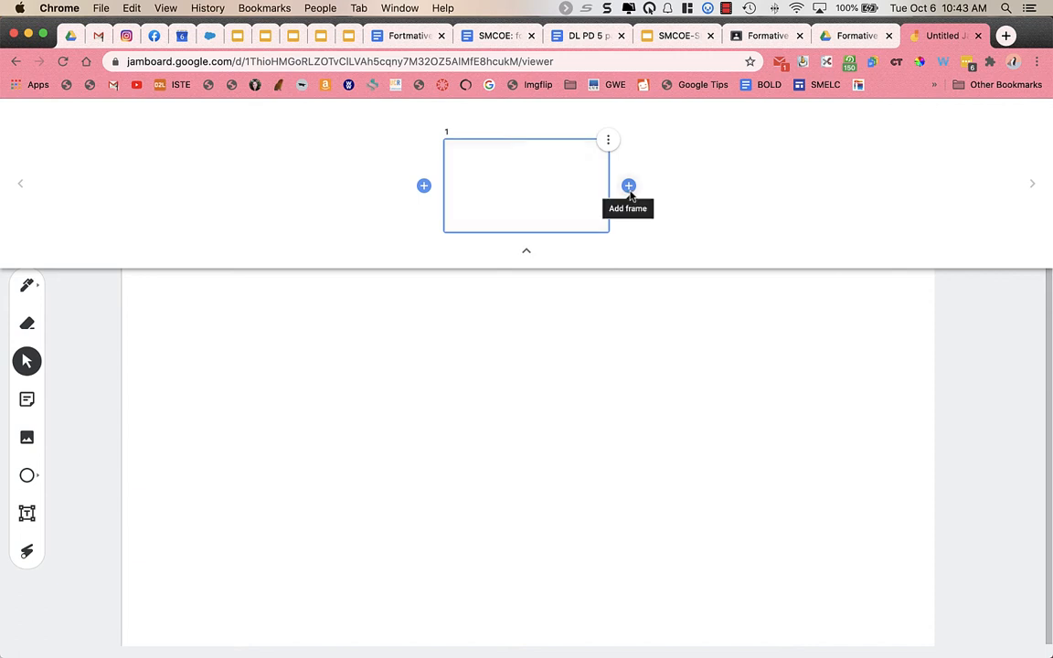
Add a blank second frame after frame 1 and check the frame overview.
{"action": "left_click", "coordinate": [629, 185]}
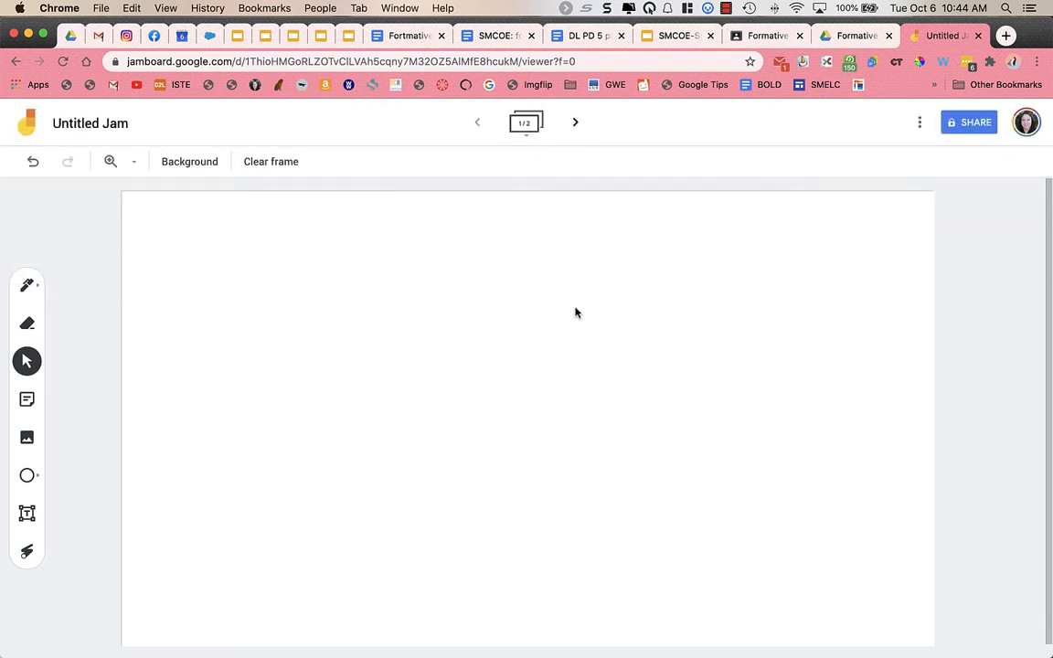
{"action": "mouse_move", "coordinate": [420, 187]}
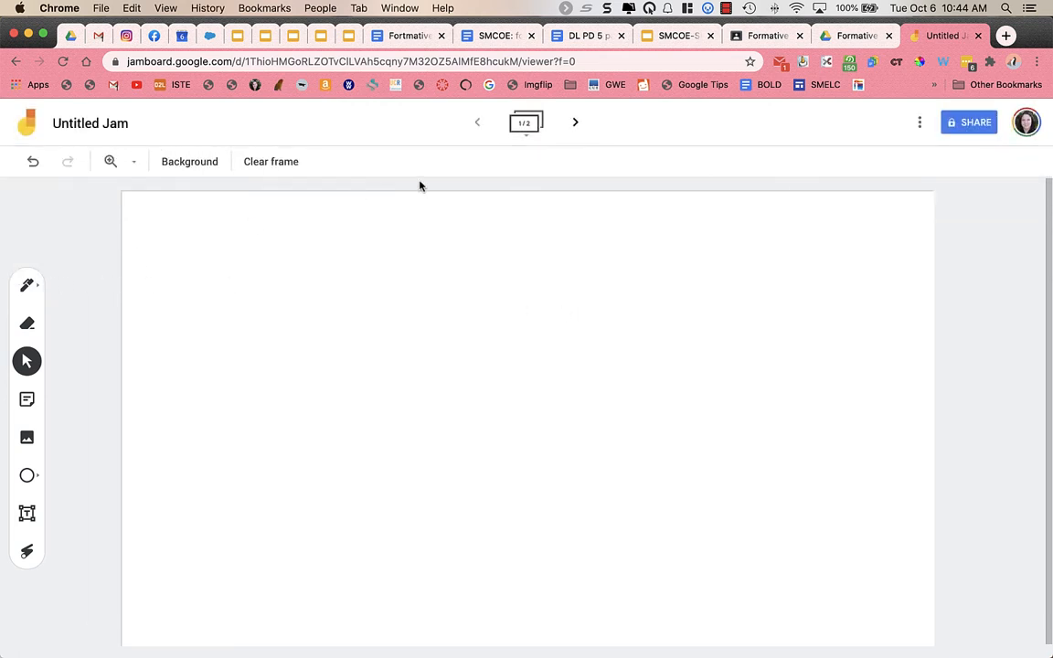
{"action": "left_click", "coordinate": [525, 122]}
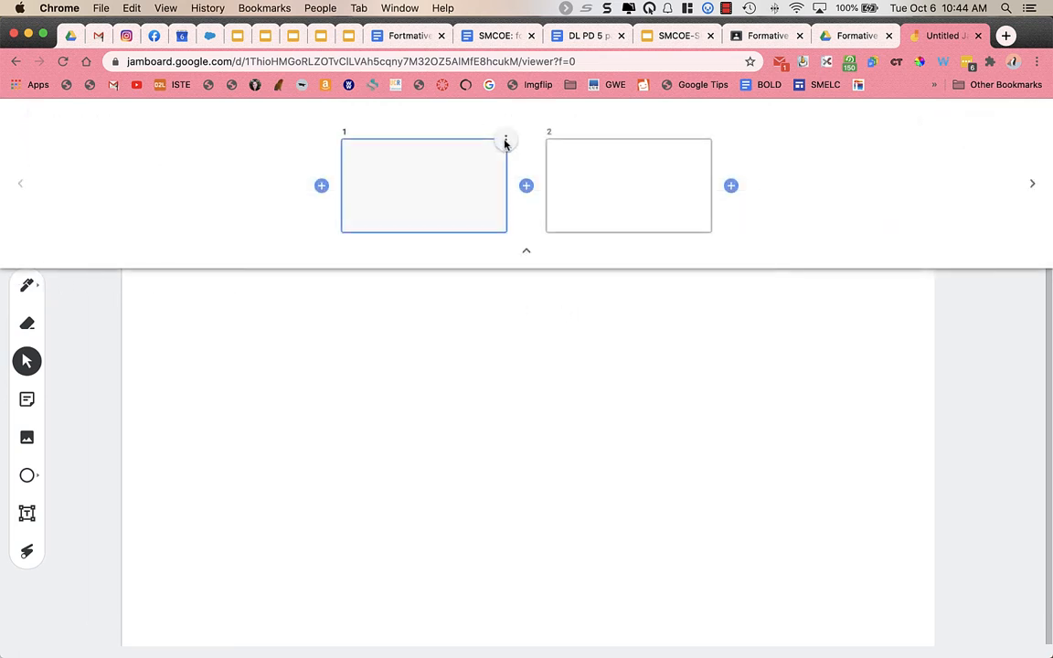
{"action": "left_click", "coordinate": [506, 140]}
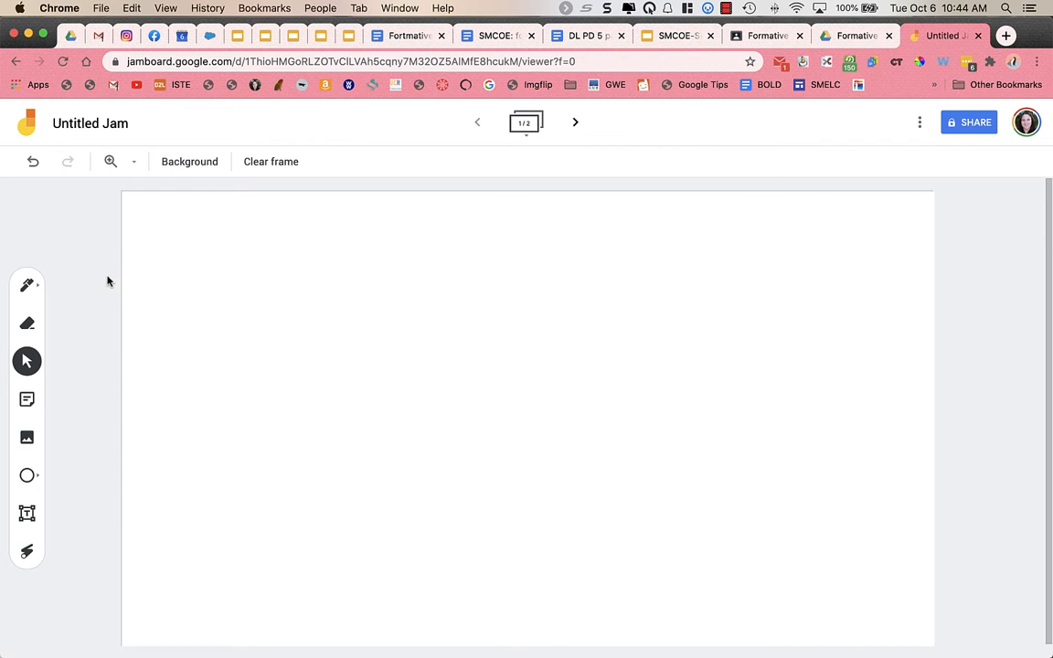
{"action": "mouse_move", "coordinate": [320, 186]}
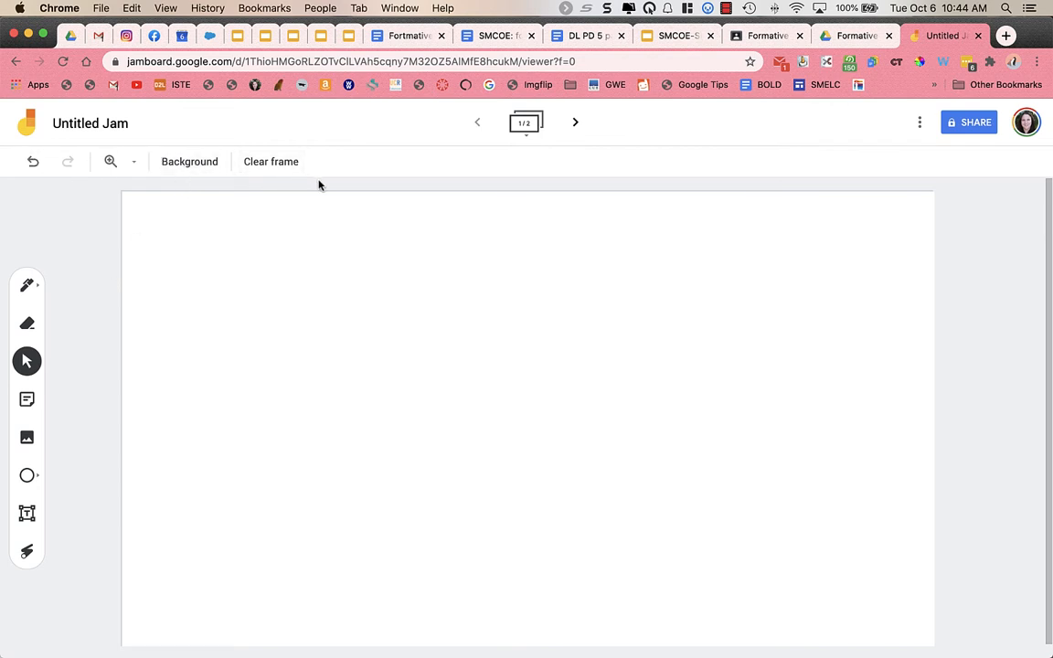
{"action": "mouse_move", "coordinate": [109, 162]}
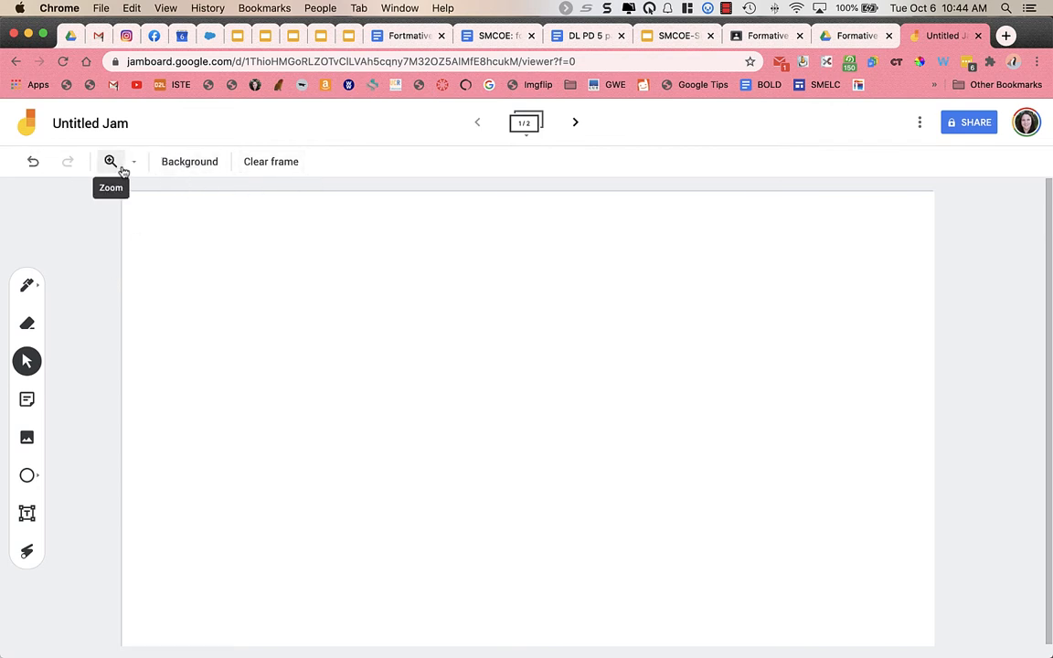
{"action": "left_click", "coordinate": [189, 161]}
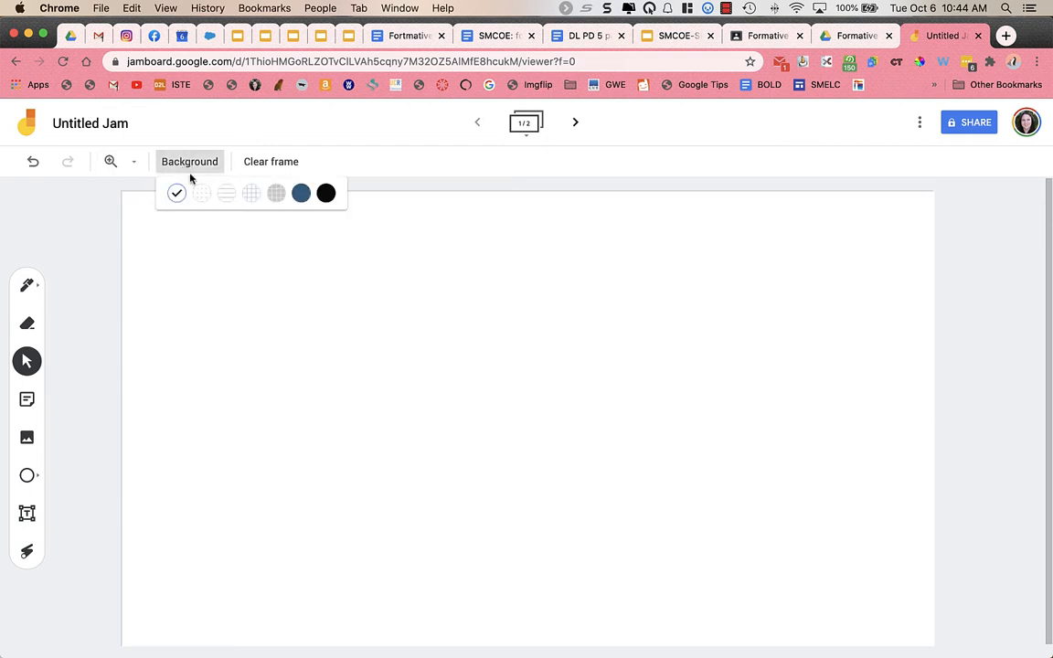
{"action": "left_click", "coordinate": [202, 193]}
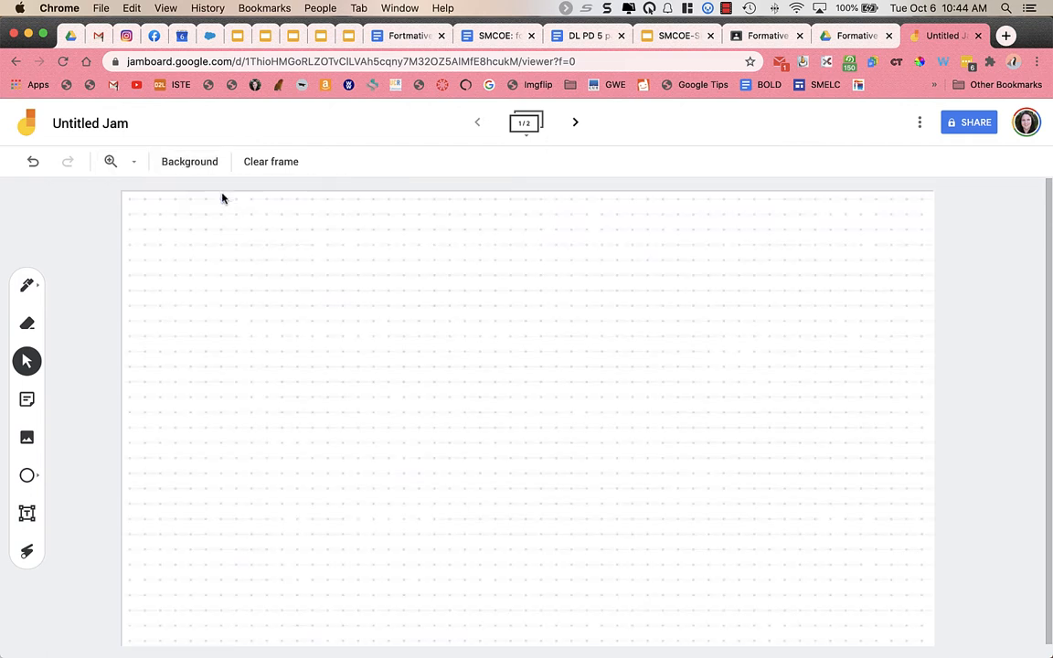
{"action": "left_click", "coordinate": [189, 161]}
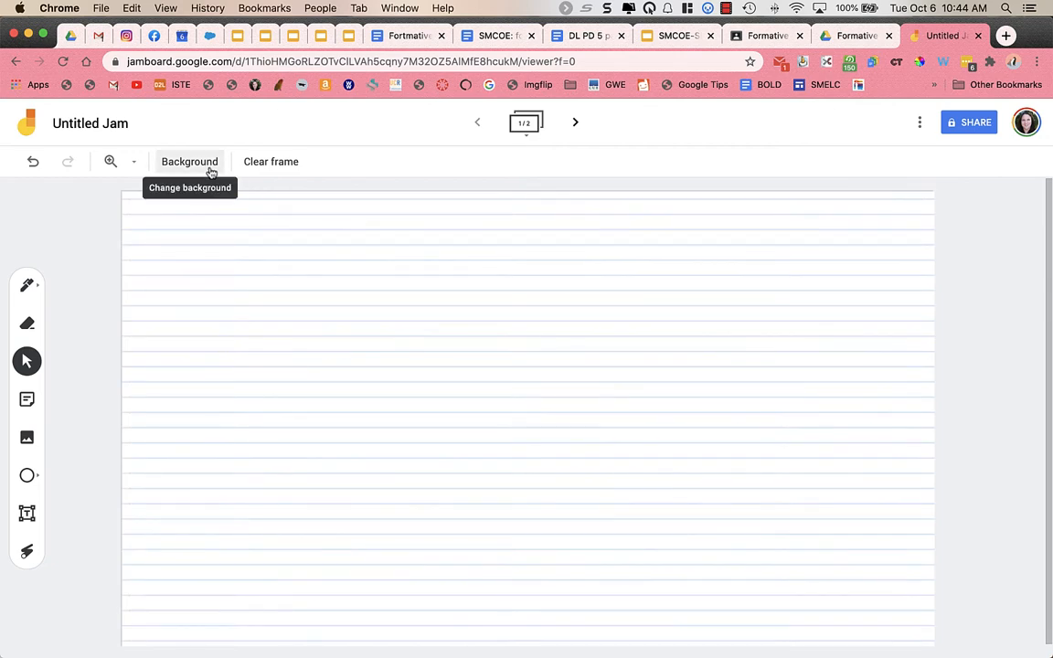
{"action": "left_click", "coordinate": [189, 162]}
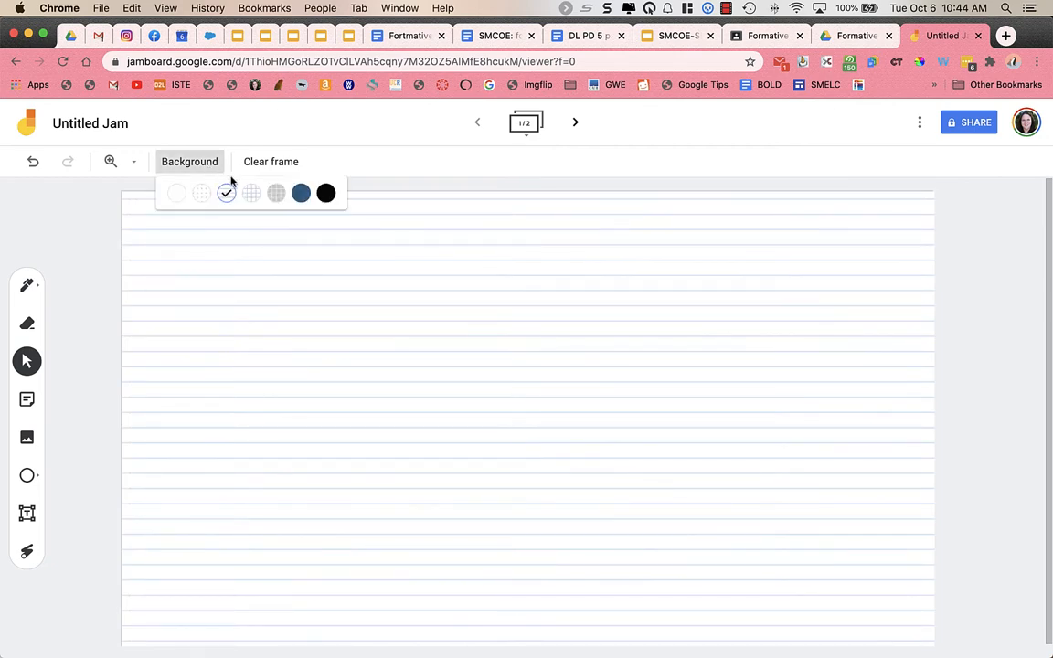
{"action": "left_click", "coordinate": [251, 193]}
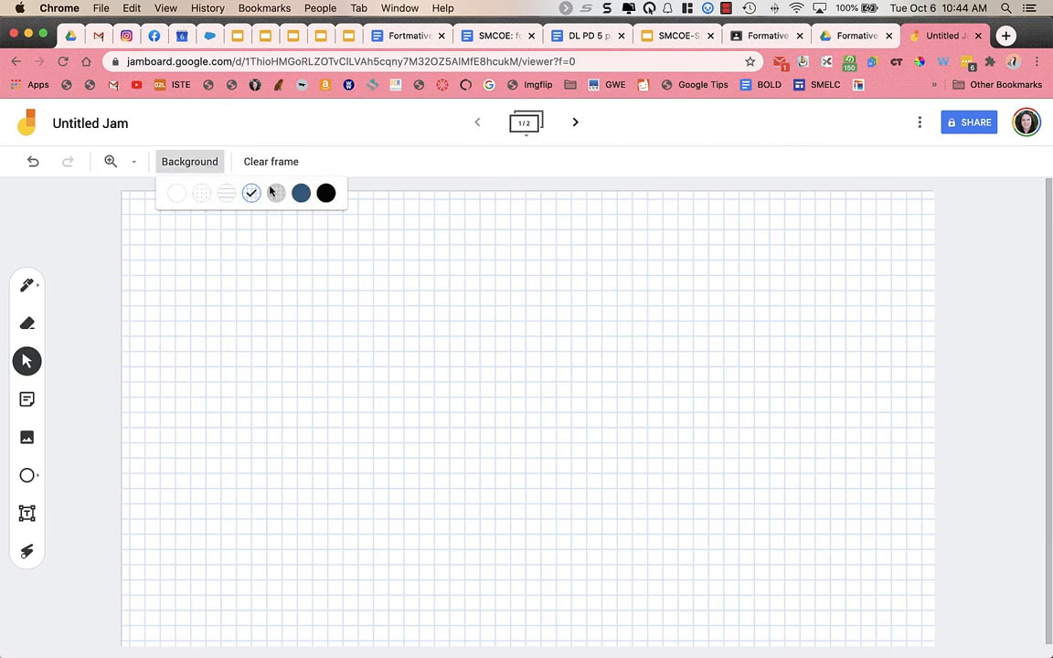
{"action": "left_click", "coordinate": [301, 193]}
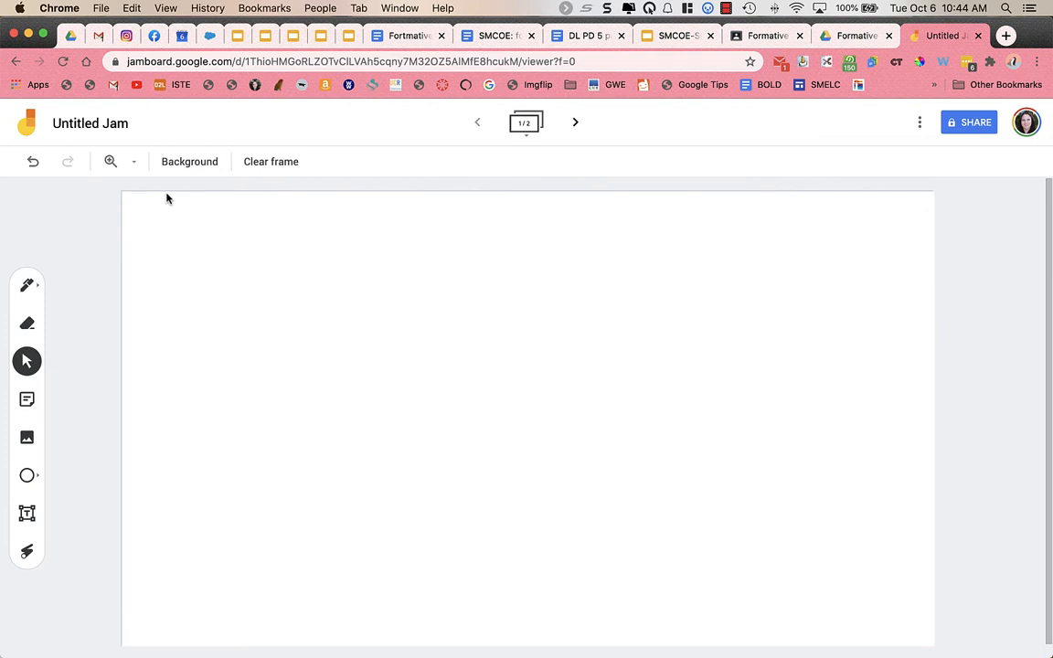
{"action": "mouse_move", "coordinate": [271, 161]}
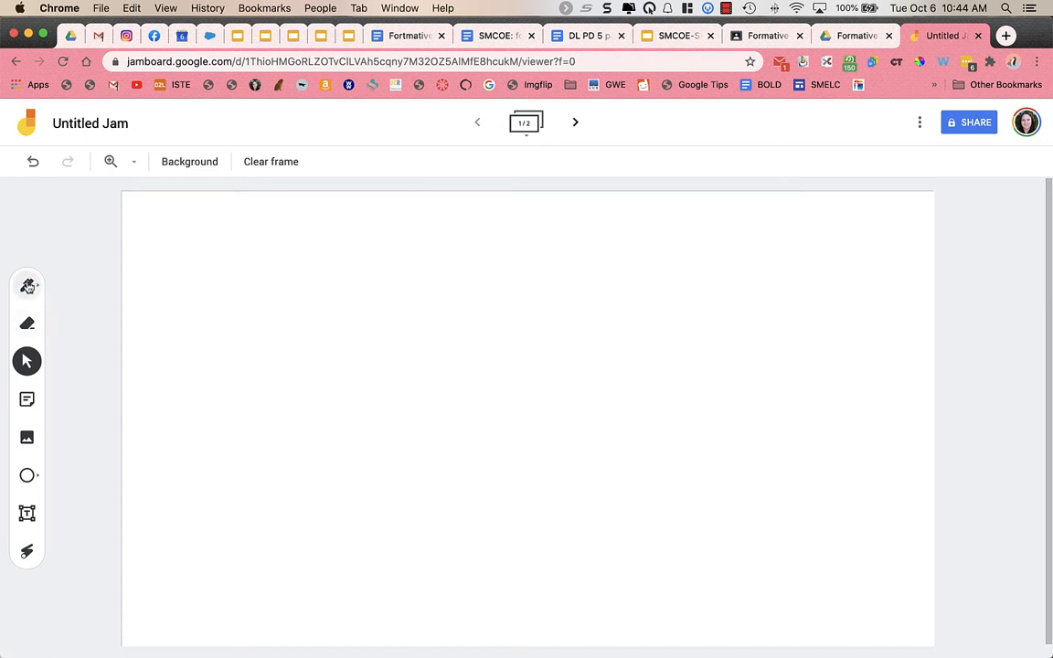
Draw a freehand squiggle, then erase and clear it so the frame is blank.
{"action": "left_click_drag", "start_coordinate": [164, 265], "coordinate": [411, 380]}
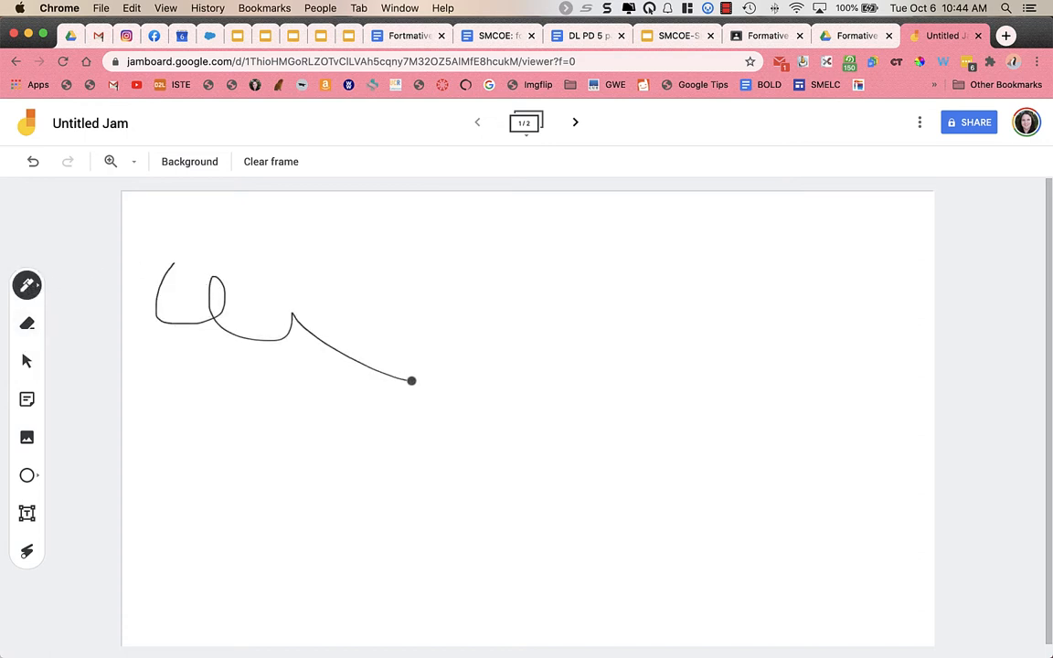
{"action": "left_click", "coordinate": [27, 285]}
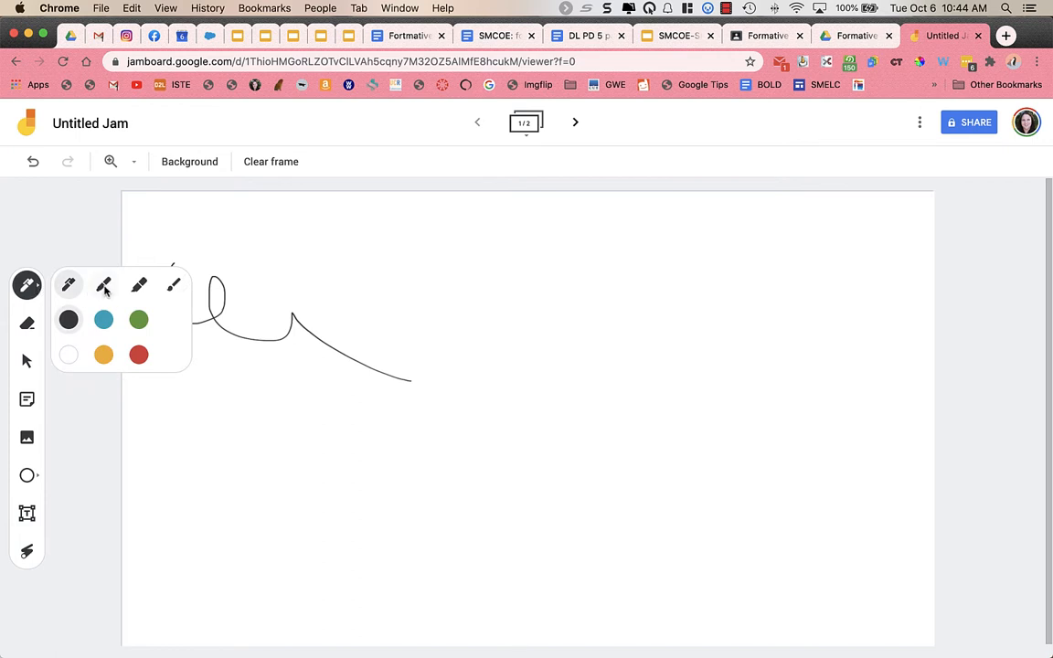
{"action": "mouse_move", "coordinate": [174, 284]}
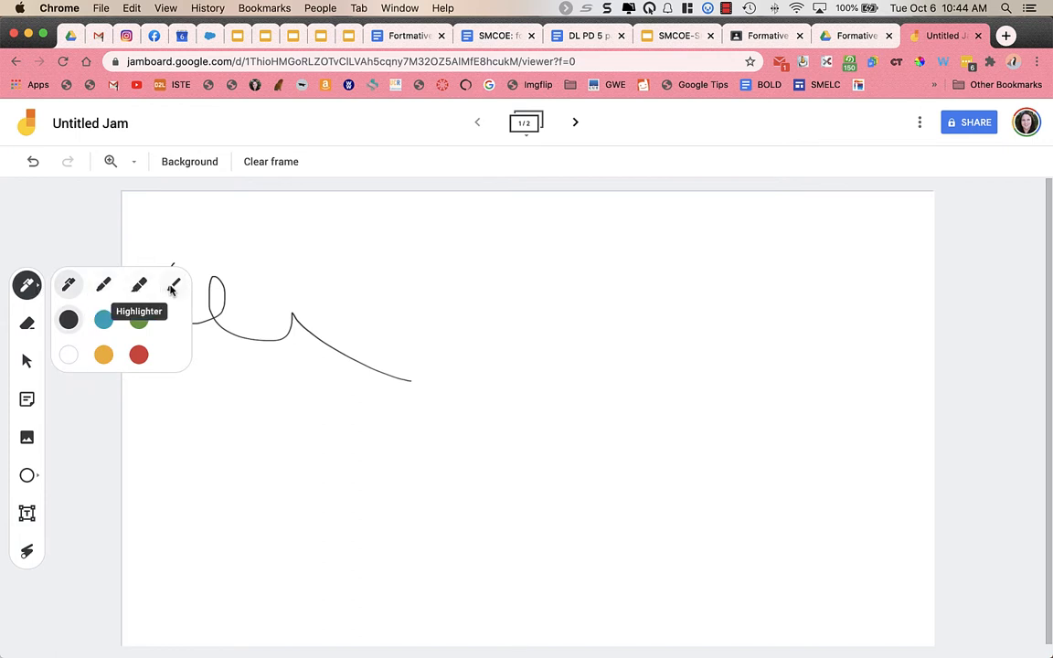
{"action": "mouse_move", "coordinate": [68, 355]}
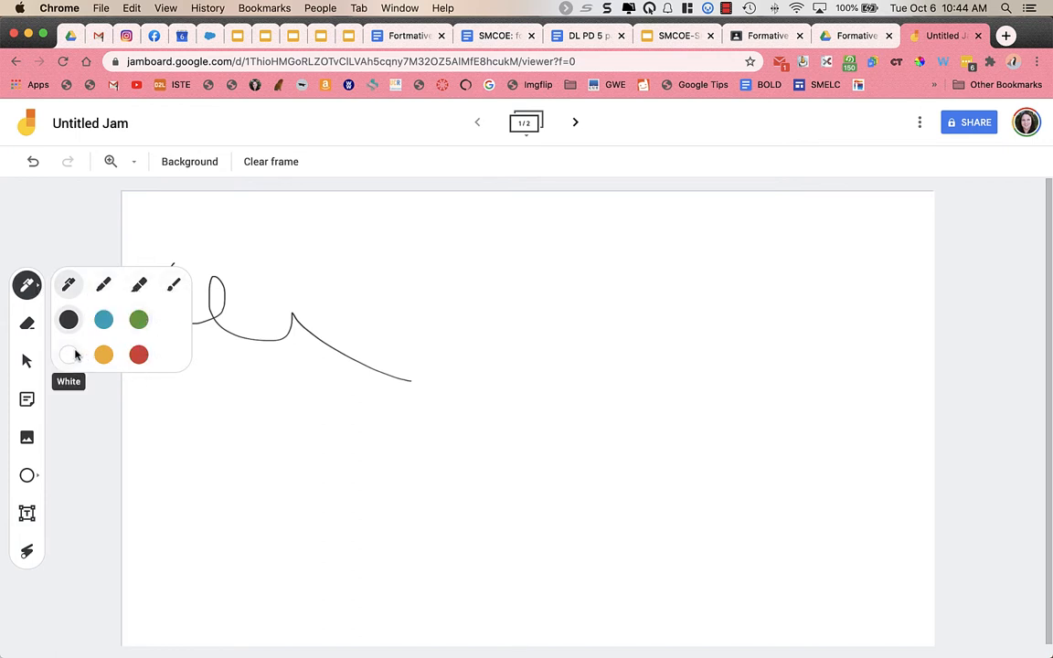
{"action": "mouse_move", "coordinate": [104, 319]}
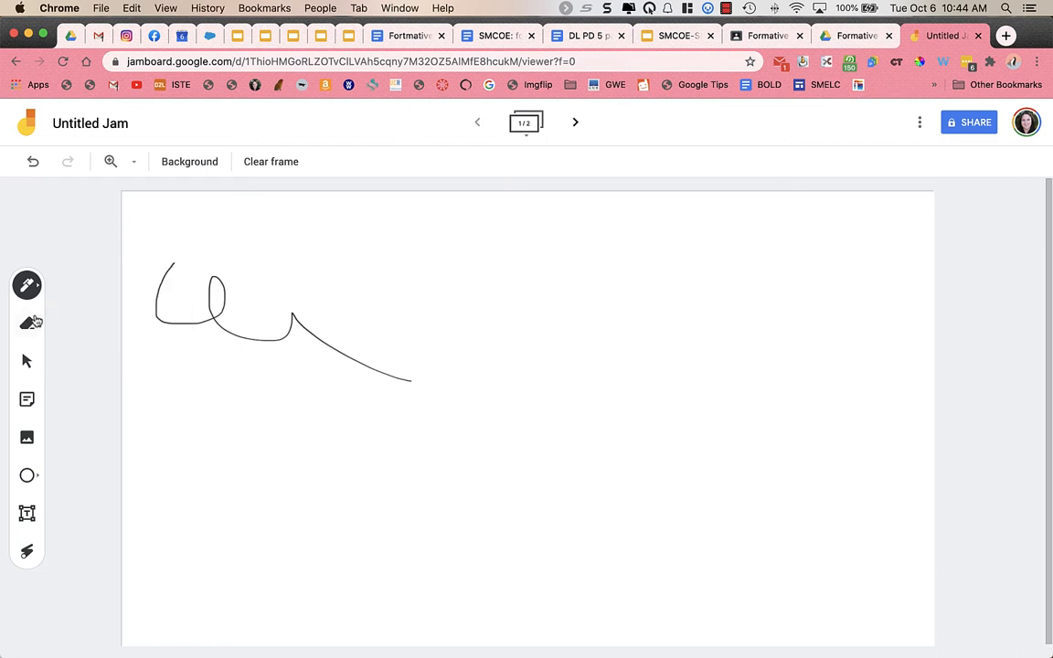
{"action": "left_click", "coordinate": [27, 322]}
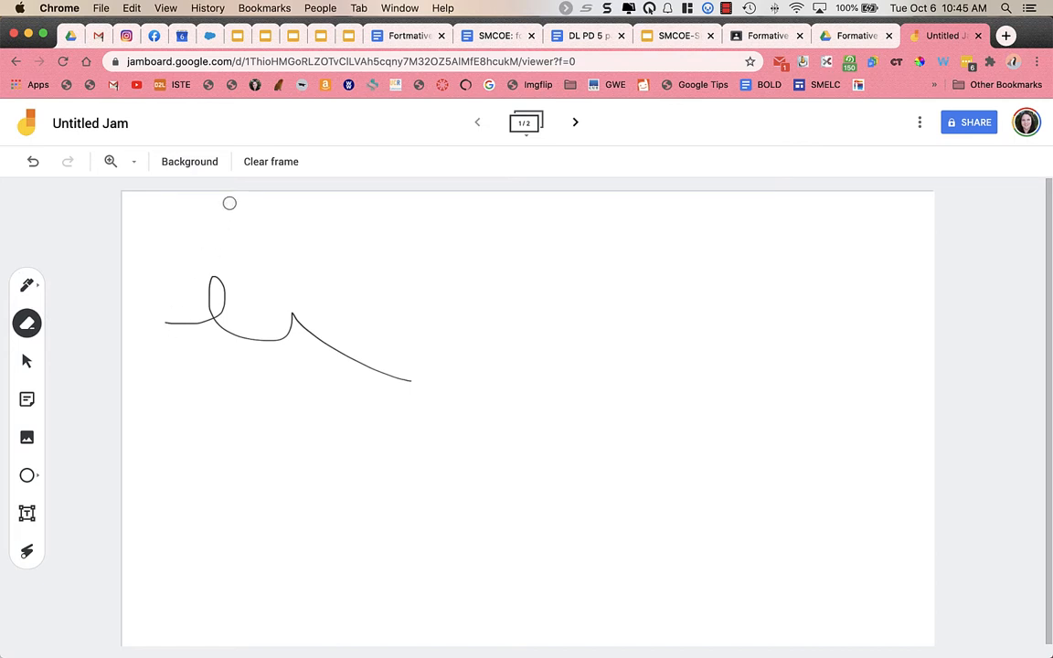
{"action": "left_click", "coordinate": [271, 162]}
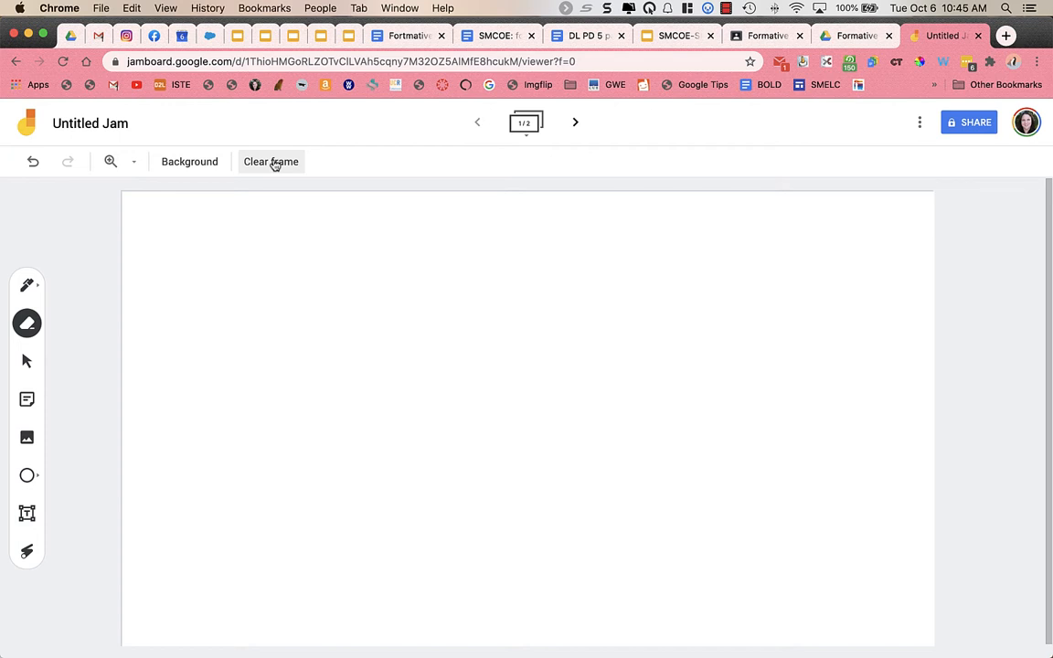
{"action": "left_click", "coordinate": [27, 361]}
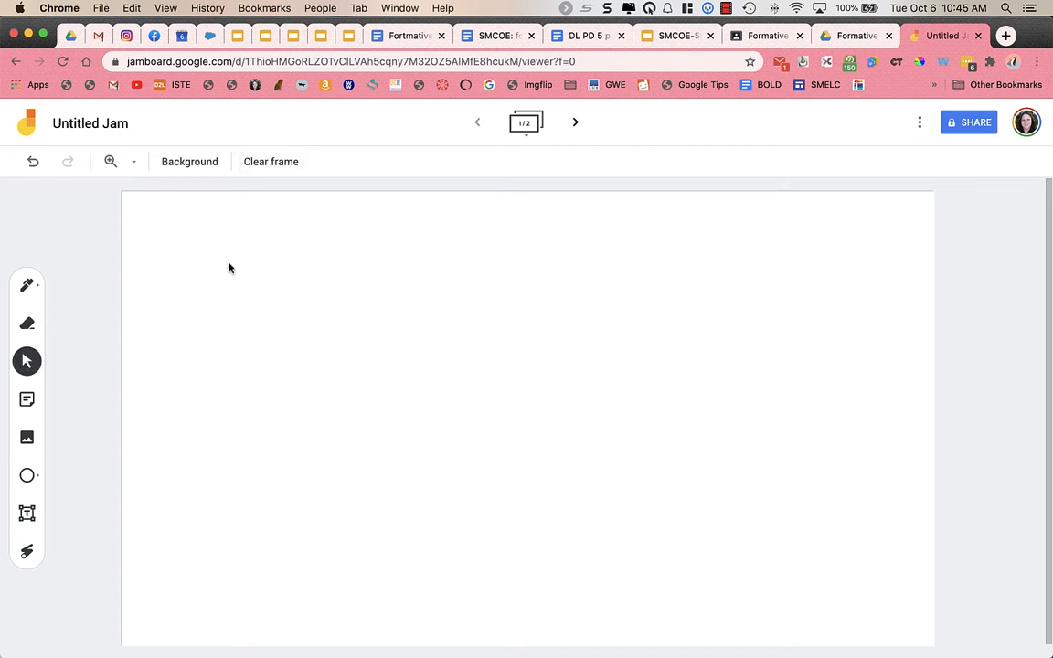
{"action": "mouse_move", "coordinate": [291, 265]}
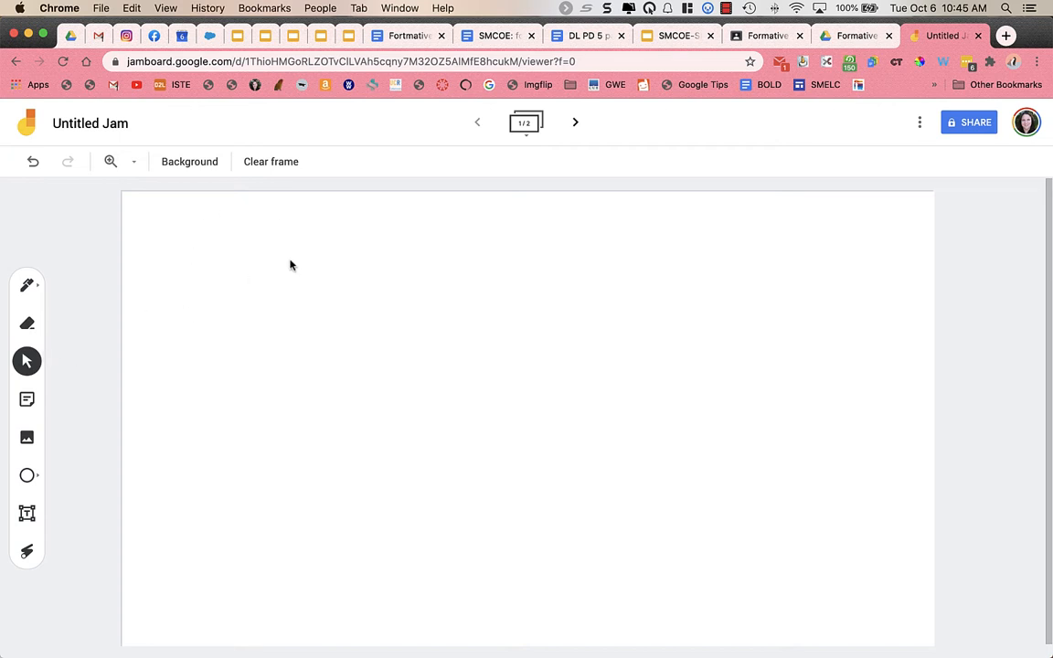
{"action": "mouse_move", "coordinate": [307, 313]}
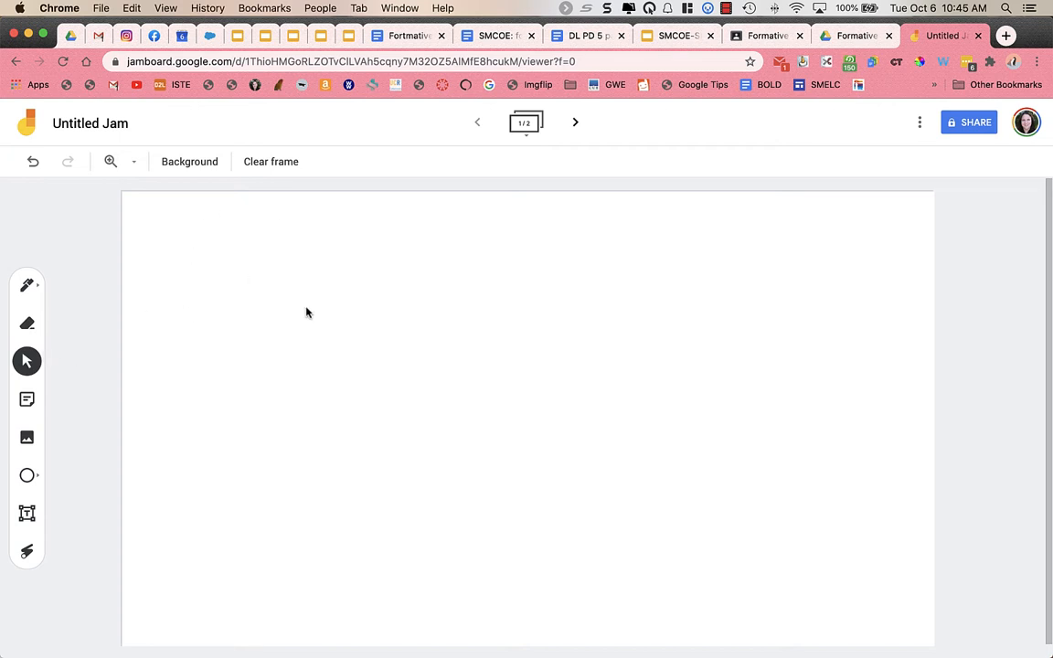
Write a yellow sticky note 'MH dfadsfadsfas?' after trying pink, orange and no-colour swatches.
{"action": "left_click", "coordinate": [26, 399]}
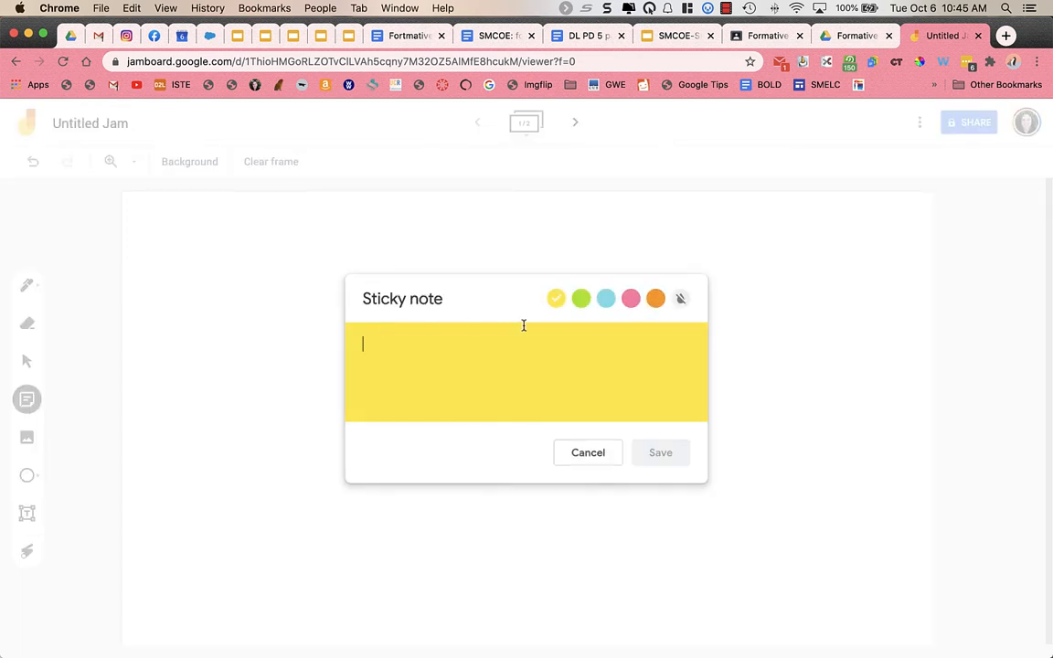
{"action": "type", "text": ";lfafasfasdfasd"}
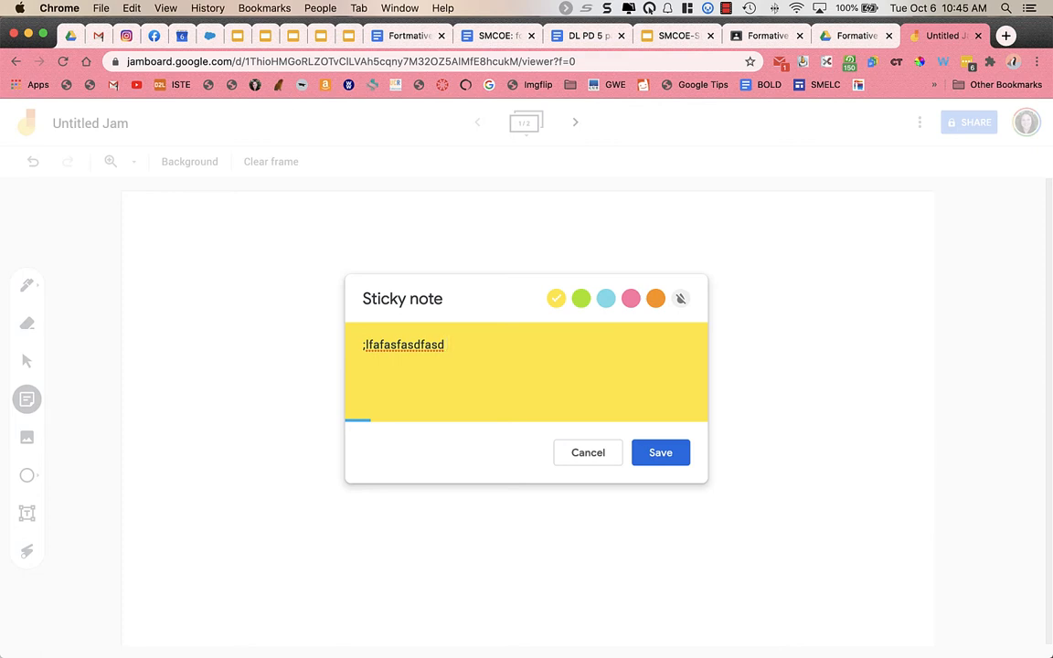
{"action": "type", "text": "MH"}
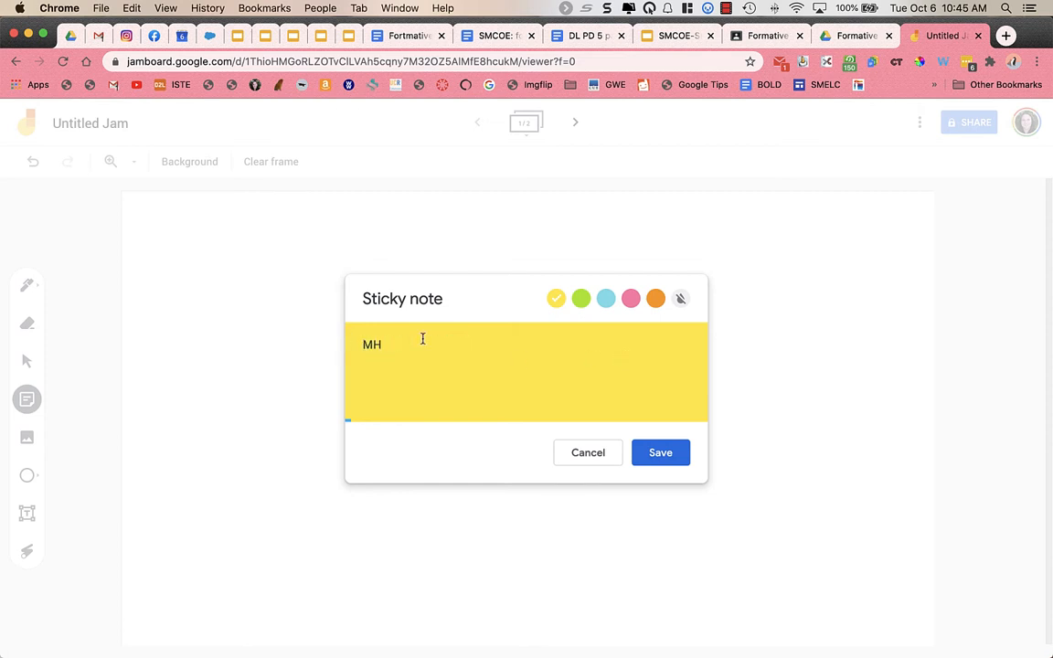
{"action": "type", "text": "a"}
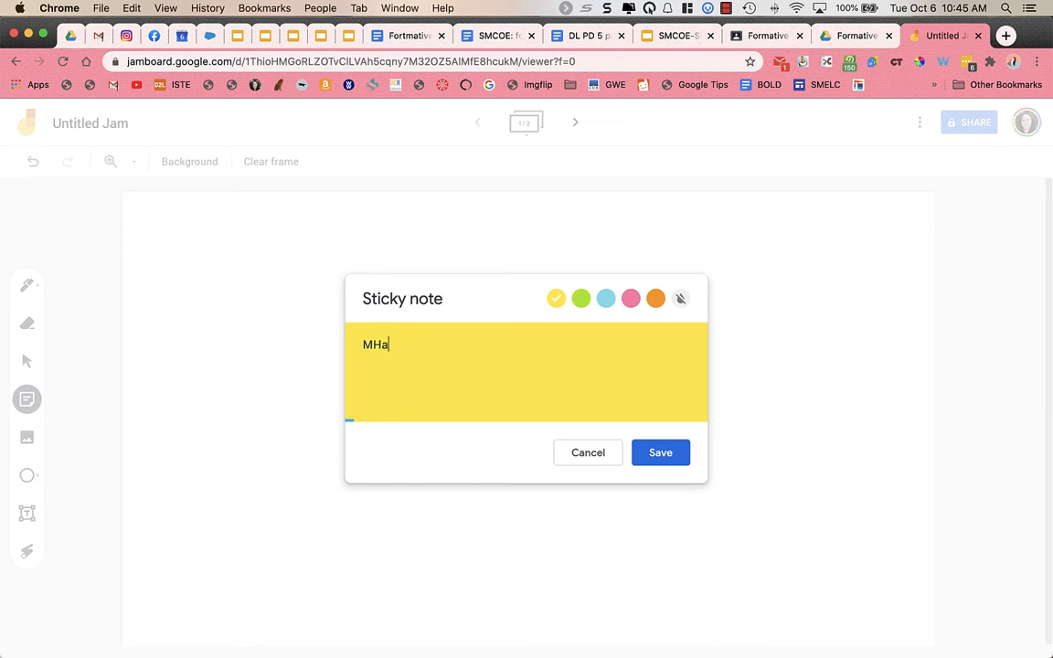
{"action": "type", "text": "dfadsfadsfas?"}
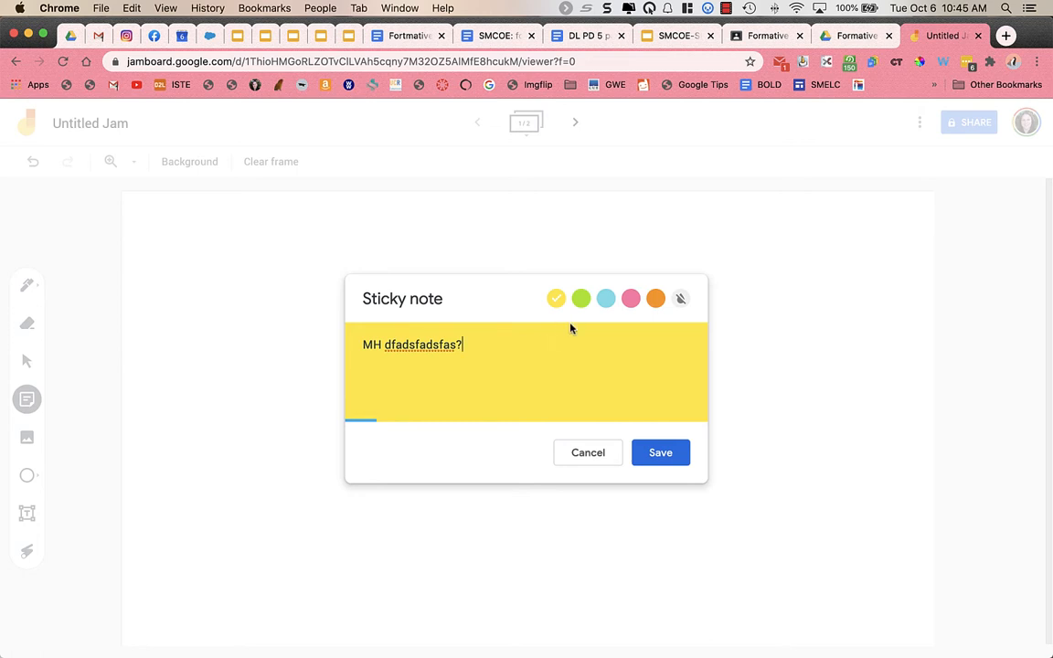
{"action": "left_click", "coordinate": [631, 298]}
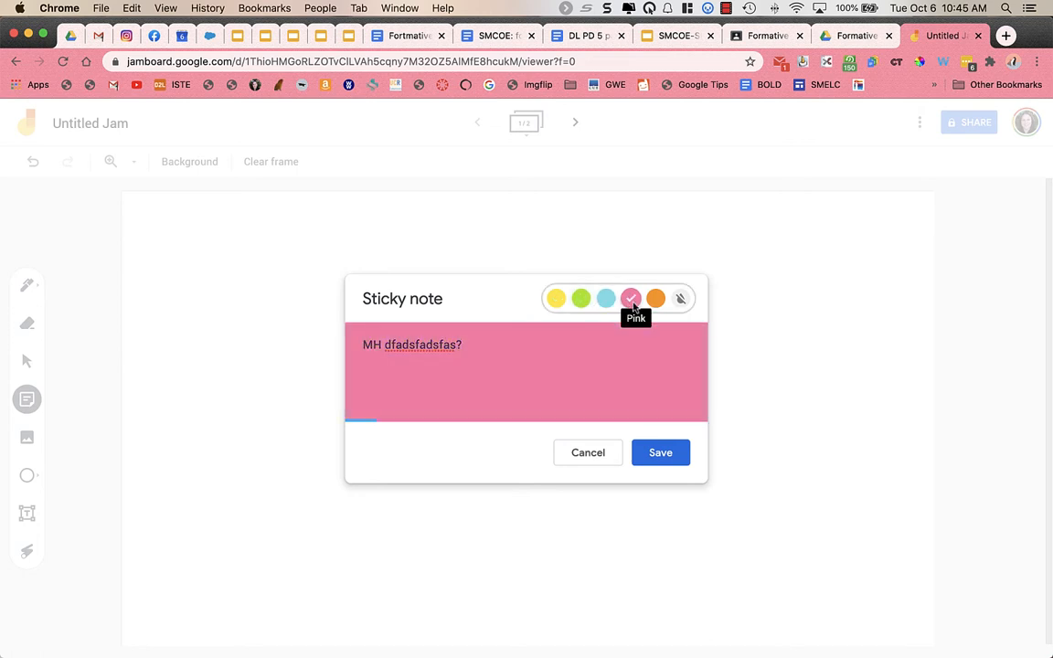
{"action": "left_click", "coordinate": [655, 298]}
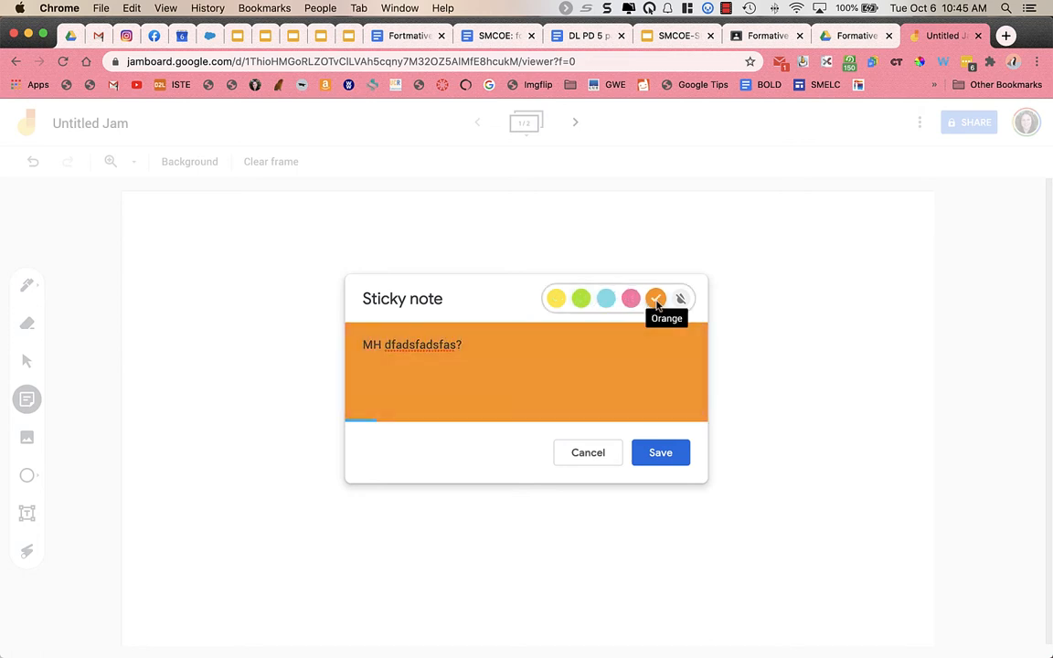
{"action": "left_click", "coordinate": [680, 298]}
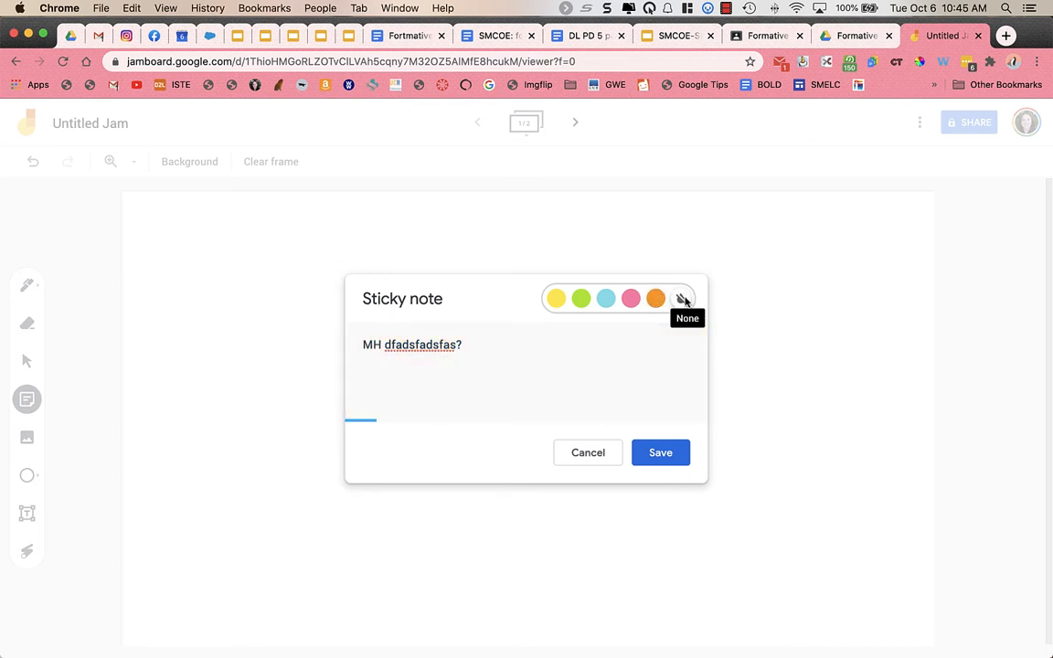
{"action": "left_click", "coordinate": [655, 298]}
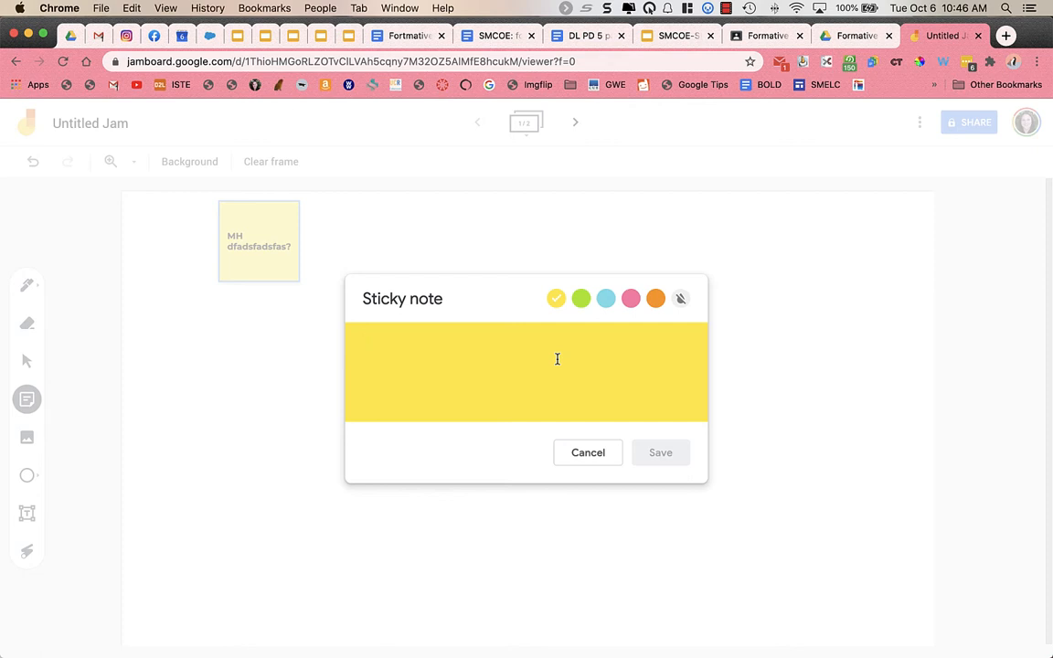
Add a second note 'dfadfas', dismiss the extra empty note, and spread the notes out.
{"action": "type", "text": "df"}
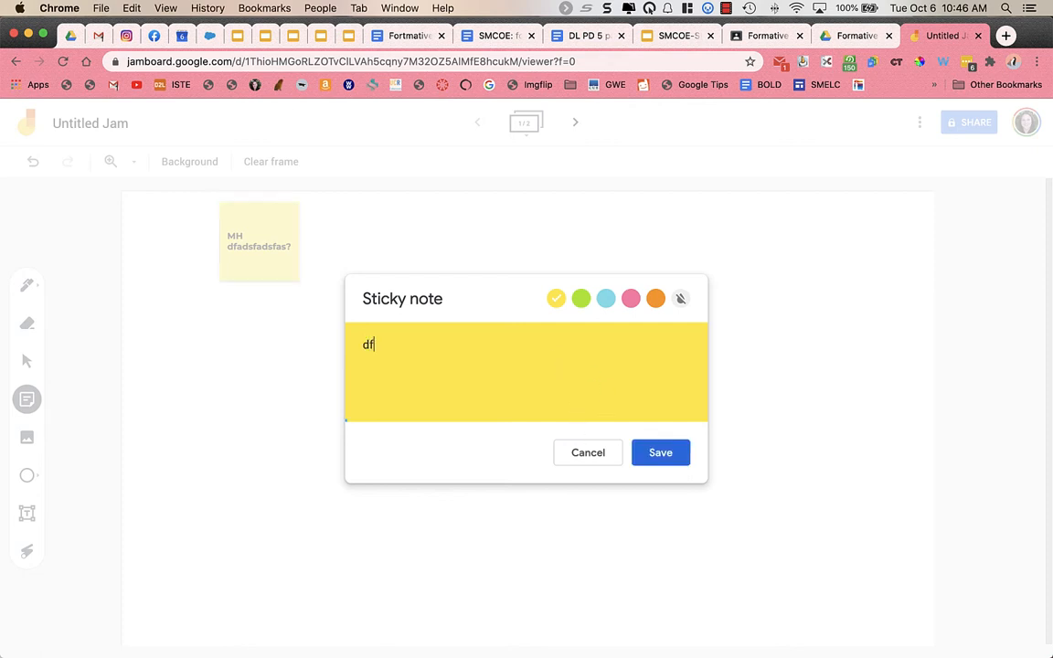
{"action": "left_click", "coordinate": [660, 453]}
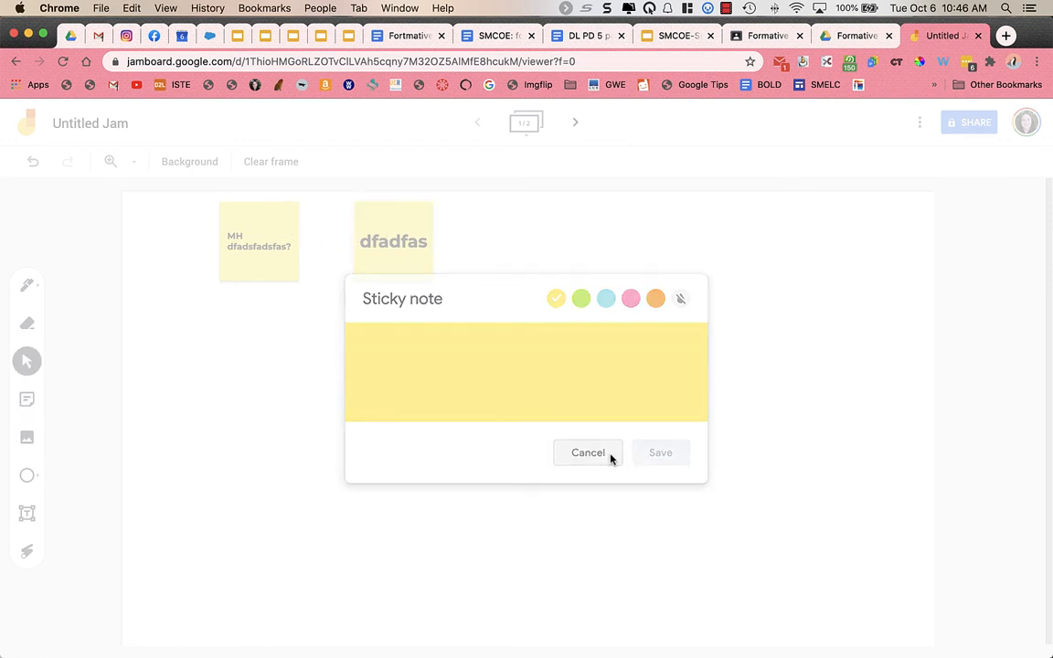
{"action": "left_click", "coordinate": [588, 452]}
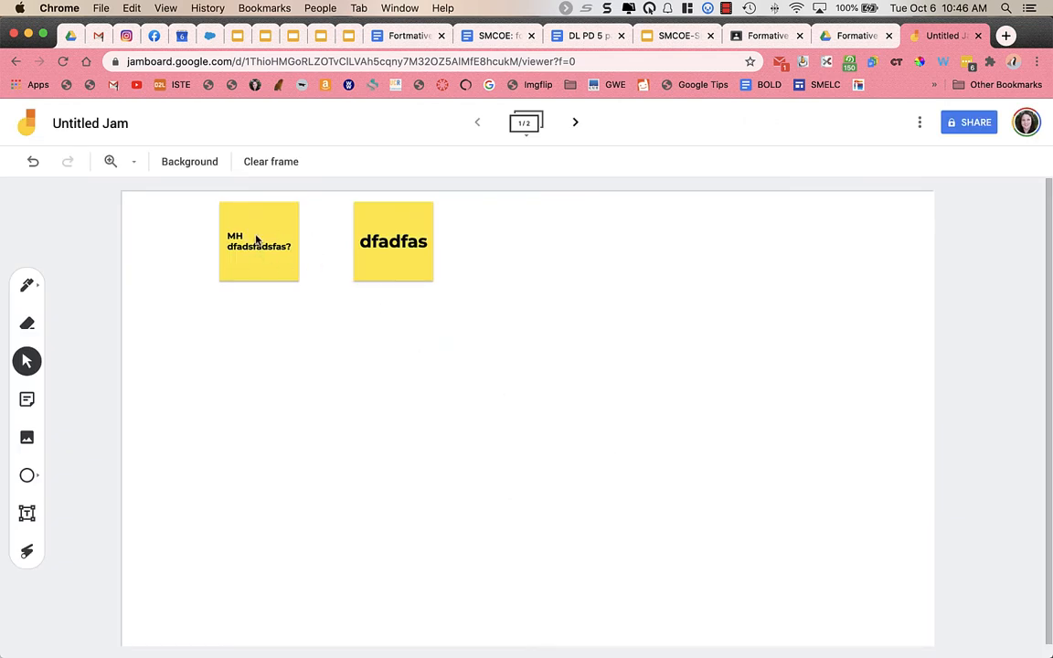
{"action": "left_click_drag", "start_coordinate": [258, 240], "coordinate": [242, 391]}
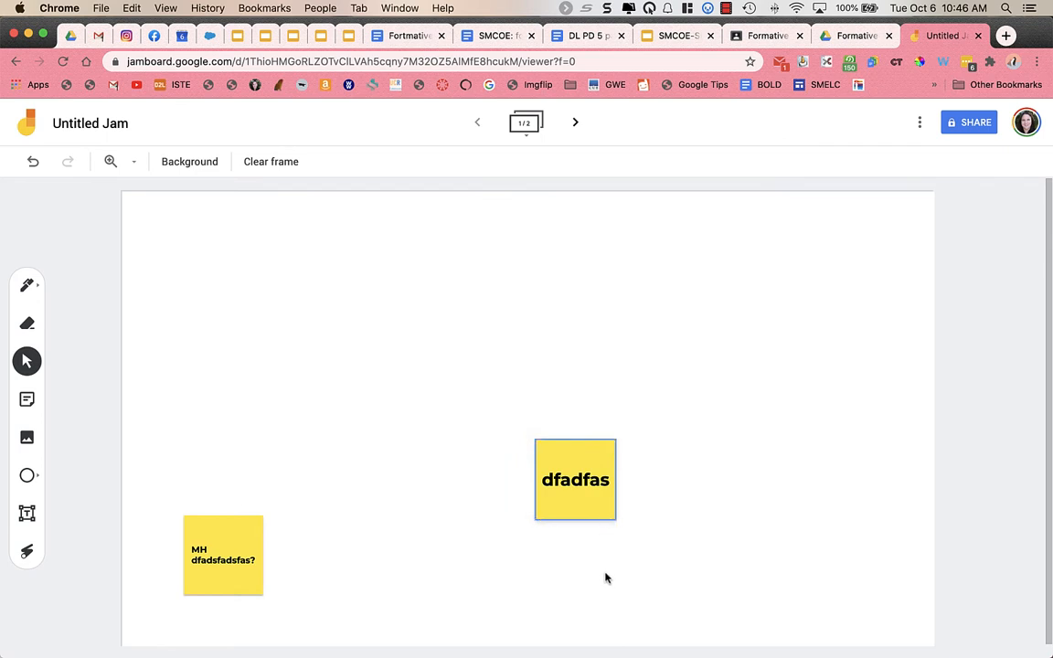
{"action": "mouse_move", "coordinate": [43, 455]}
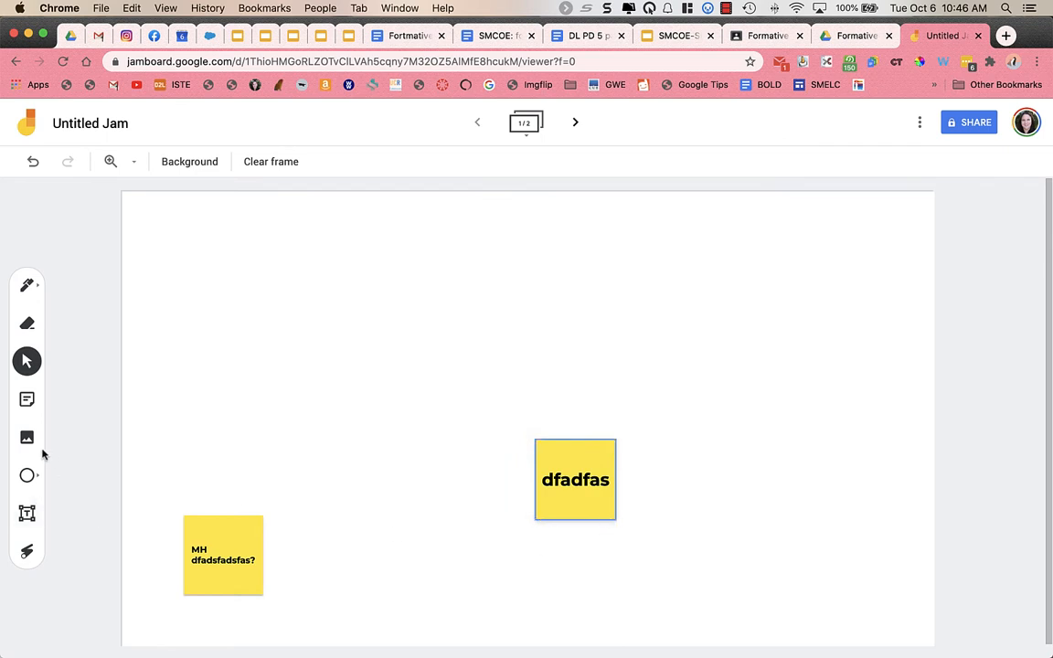
Search Google Images for 'bird' and insert the black bird photo onto the frame.
{"action": "left_click", "coordinate": [27, 437]}
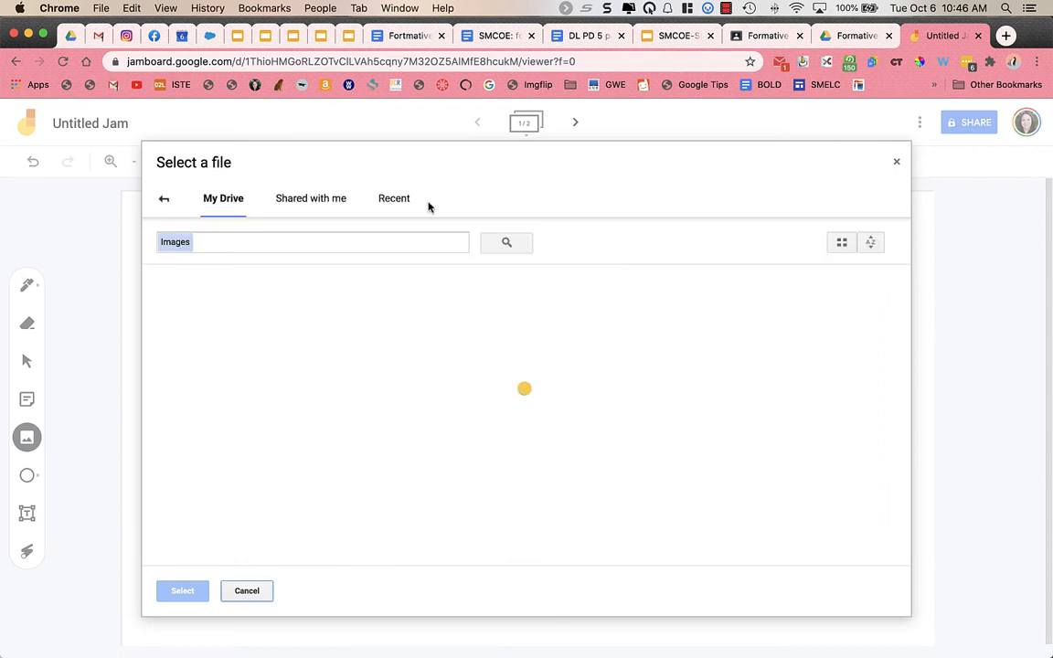
{"action": "left_click", "coordinate": [393, 198]}
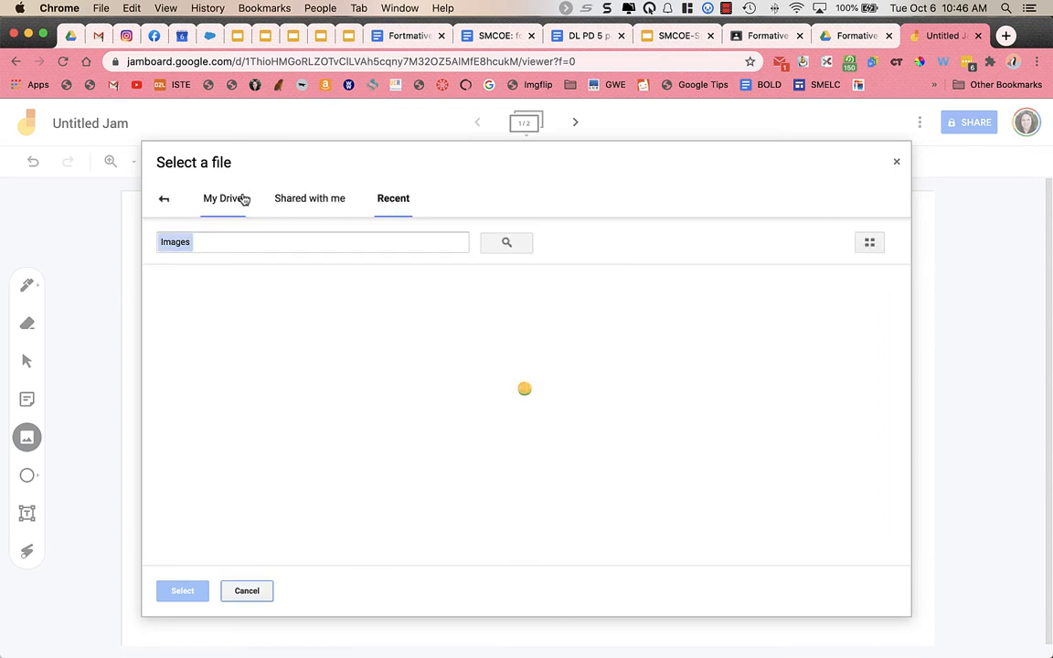
{"action": "left_click", "coordinate": [173, 198]}
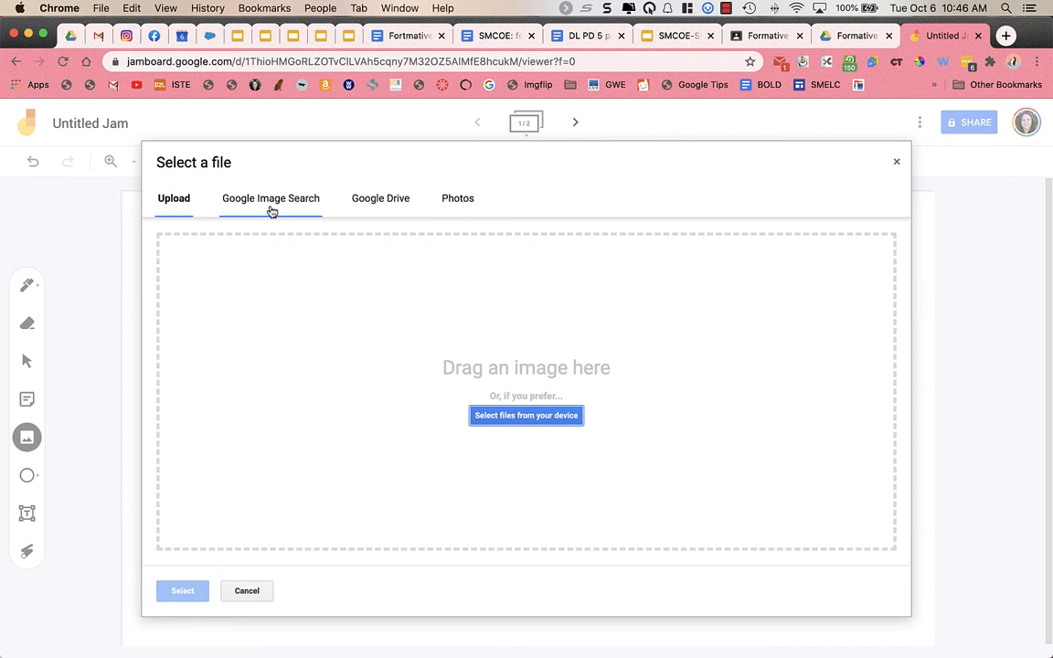
{"action": "left_click", "coordinate": [270, 198]}
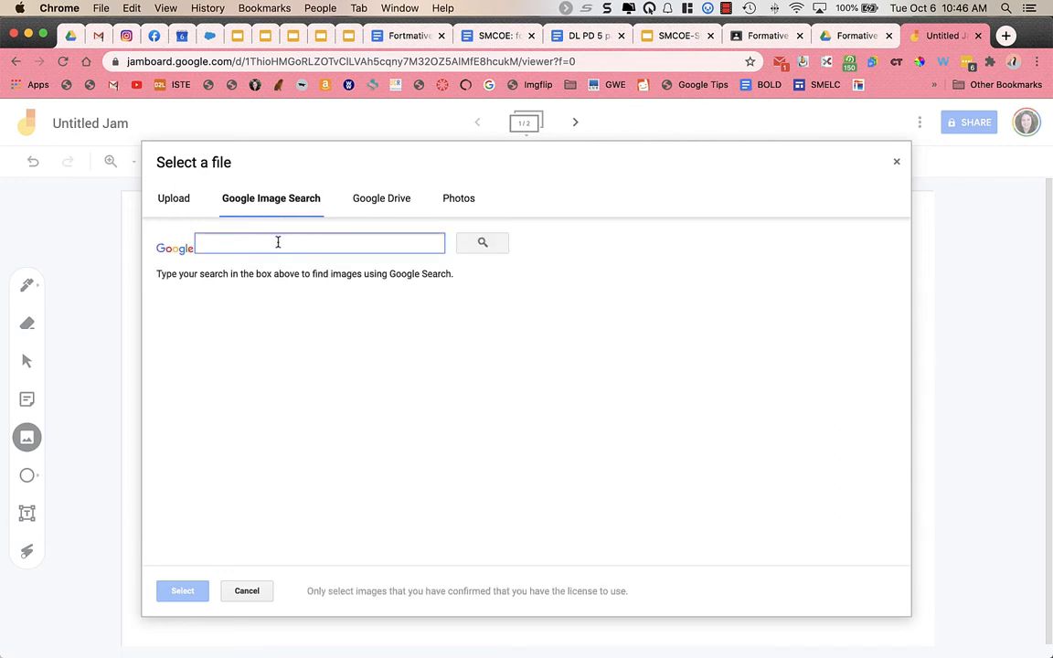
{"action": "type", "text": "b"}
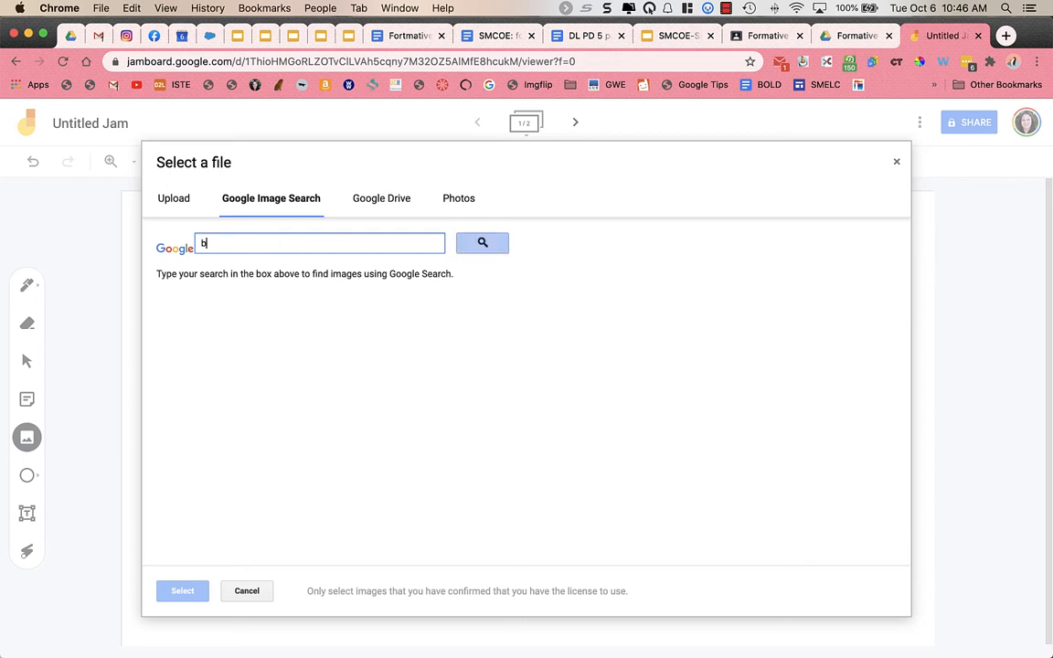
{"action": "left_click", "coordinate": [482, 242]}
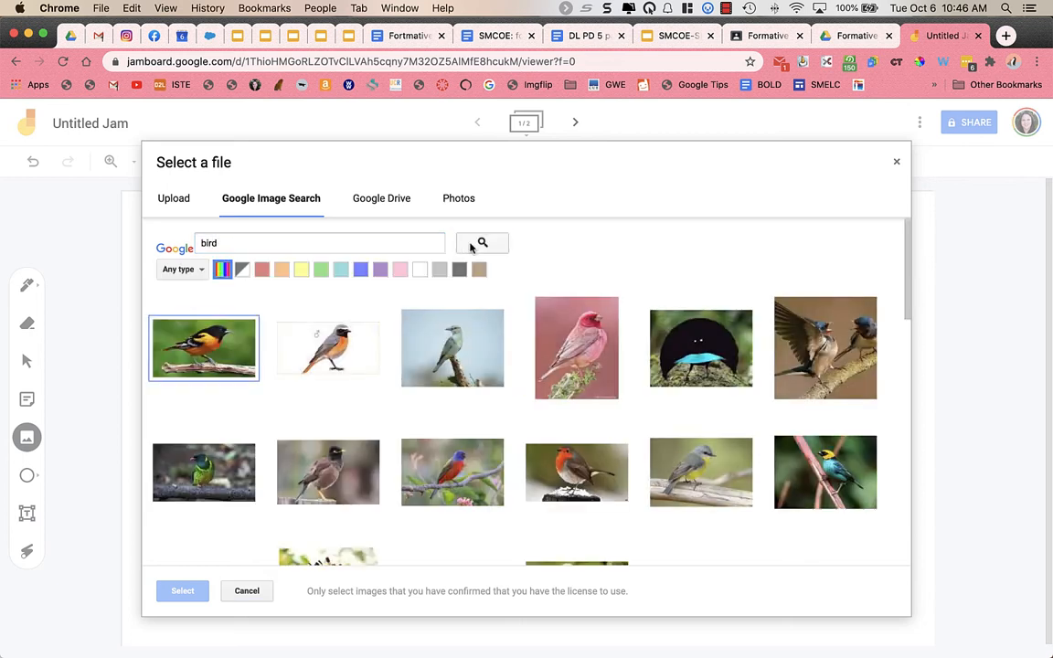
{"action": "left_click", "coordinate": [701, 347]}
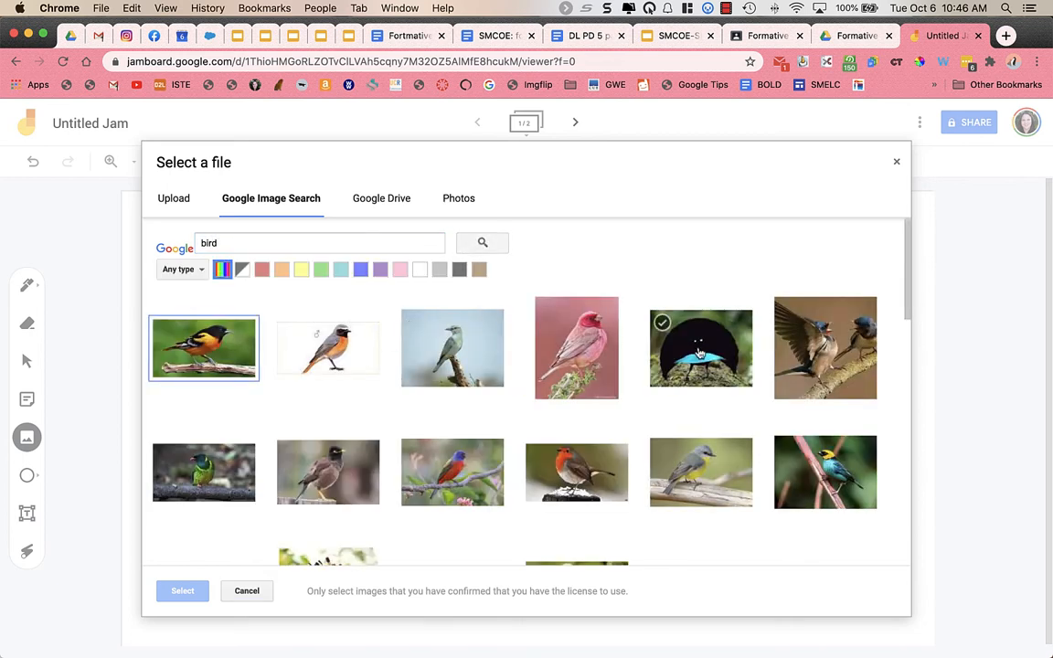
{"action": "left_click", "coordinate": [702, 348]}
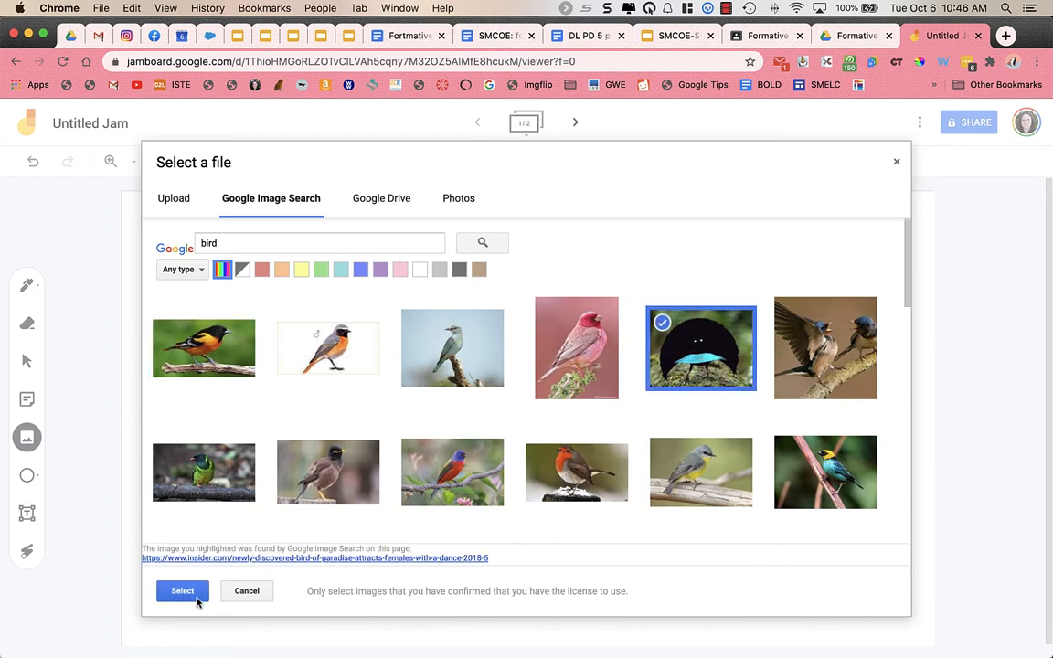
{"action": "left_click", "coordinate": [182, 590]}
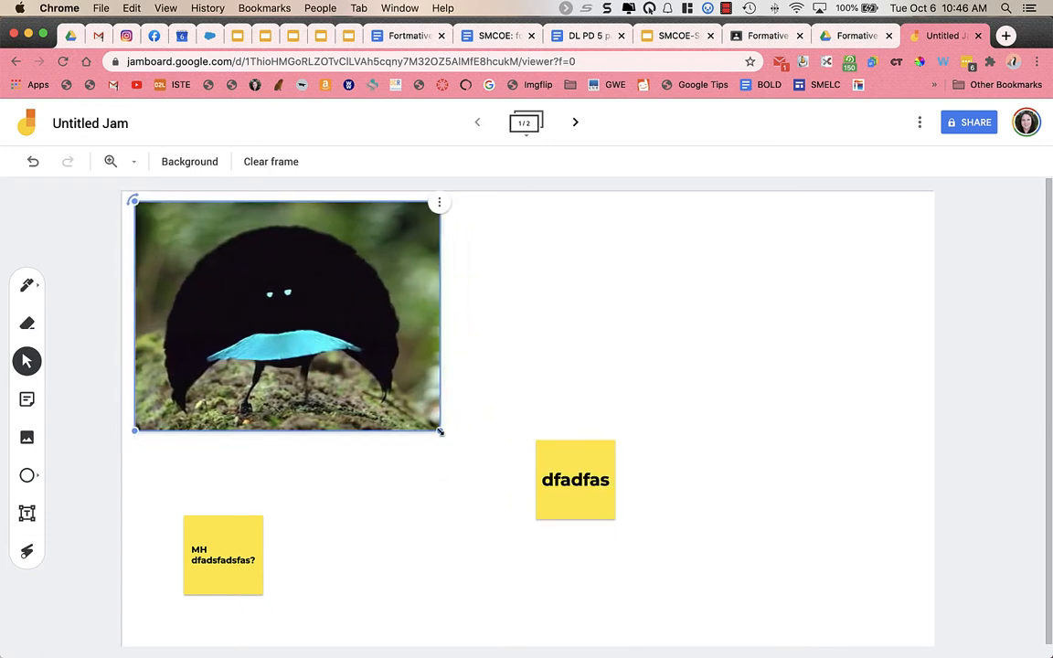
Shrink the bird photo to a smaller size in the upper left of the frame.
{"action": "left_click_drag", "start_coordinate": [441, 431], "coordinate": [348, 362]}
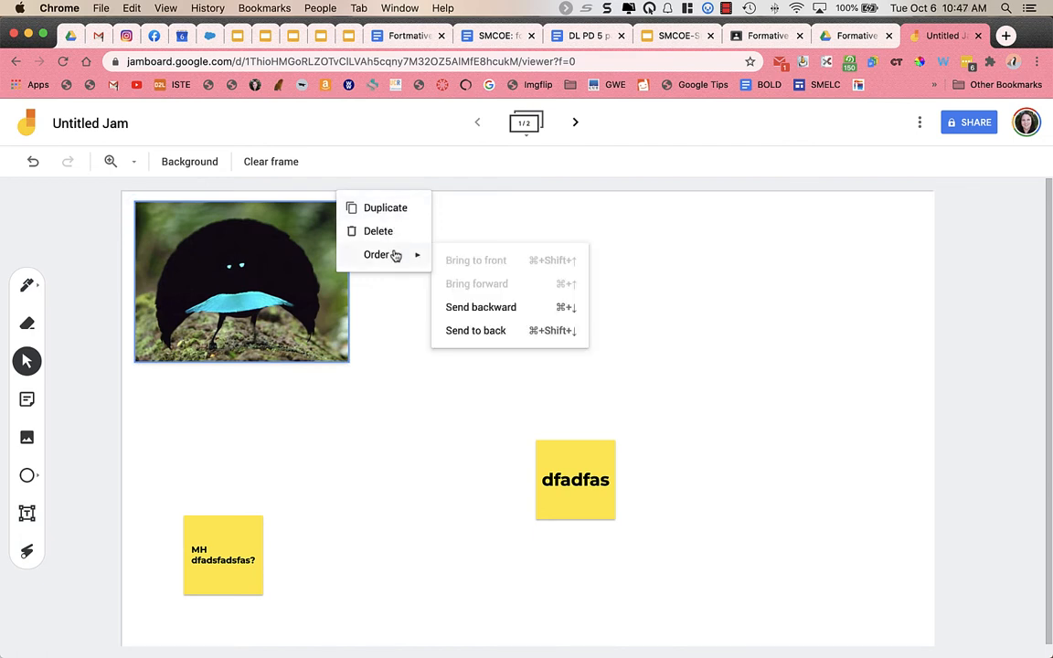
{"action": "left_click", "coordinate": [396, 312]}
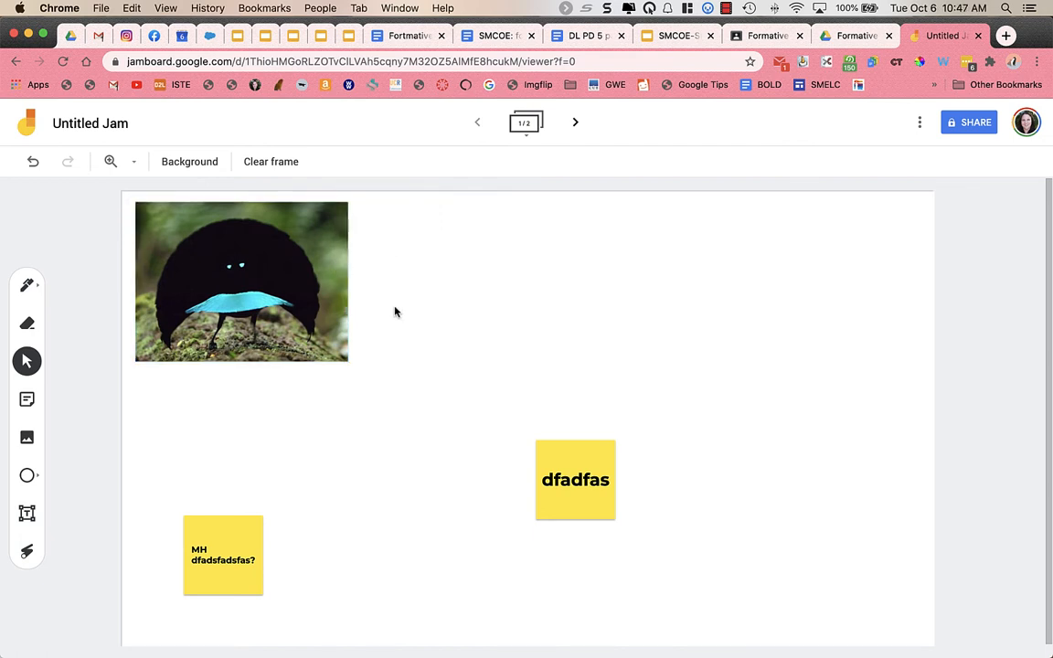
{"action": "left_click", "coordinate": [27, 474]}
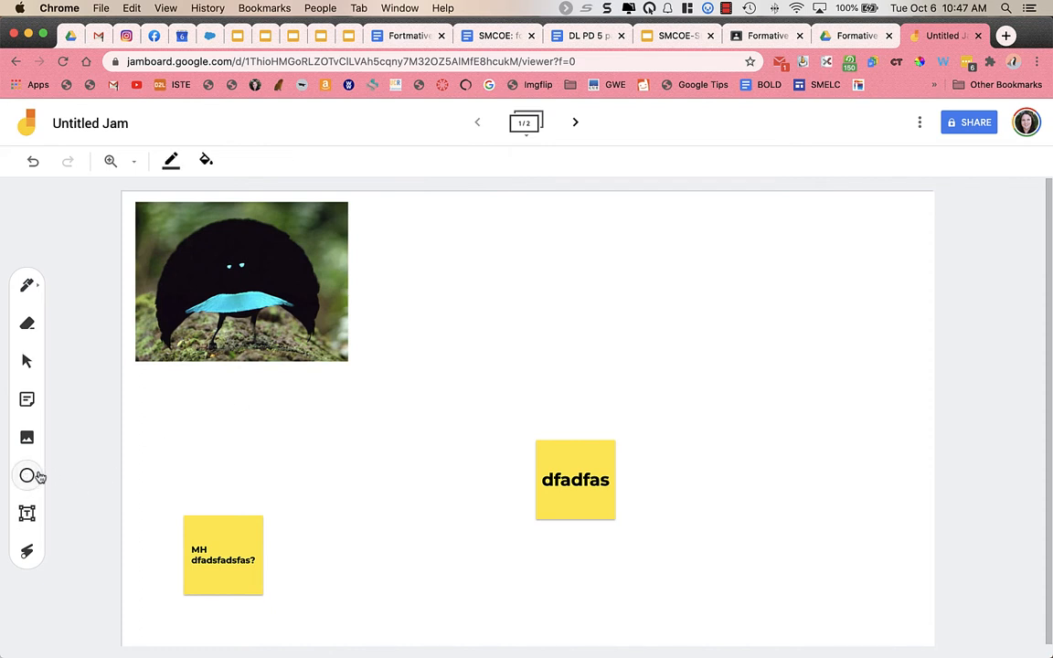
Draw an outlined oval below the bird photo and a large circle to its right.
{"action": "left_click_drag", "start_coordinate": [216, 418], "coordinate": [304, 511]}
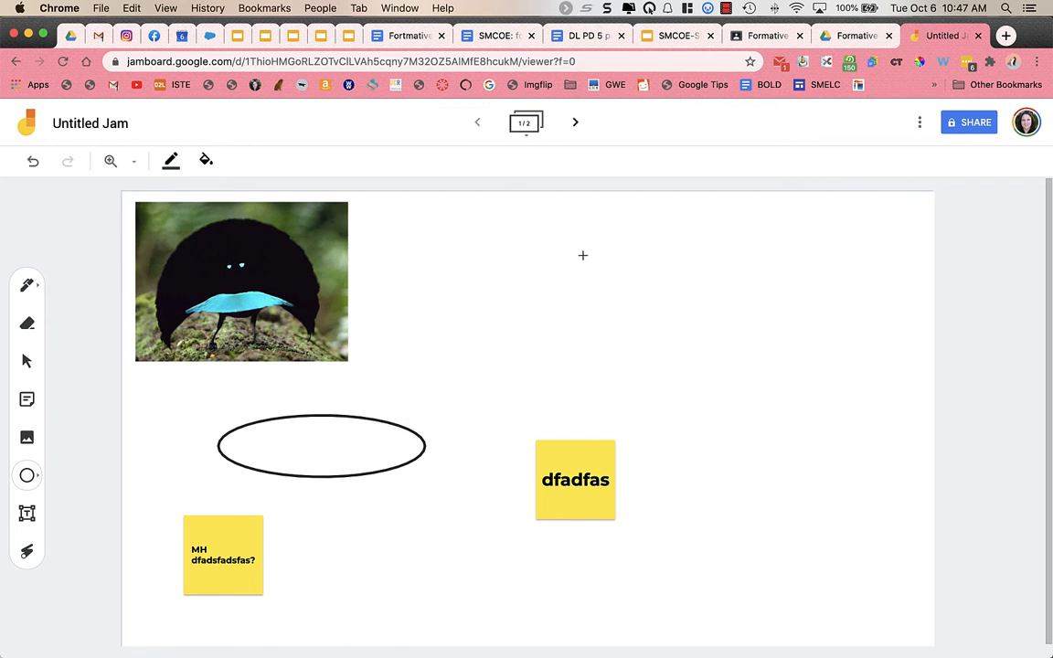
{"action": "left_click_drag", "start_coordinate": [583, 255], "coordinate": [715, 383]}
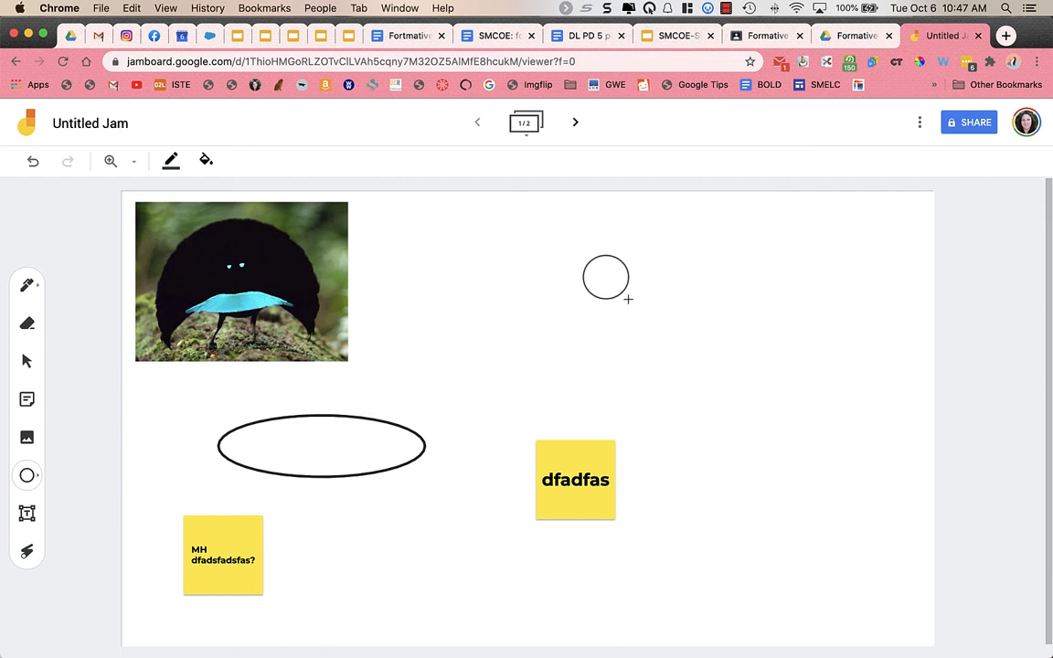
{"action": "left_click_drag", "start_coordinate": [605, 278], "coordinate": [745, 408]}
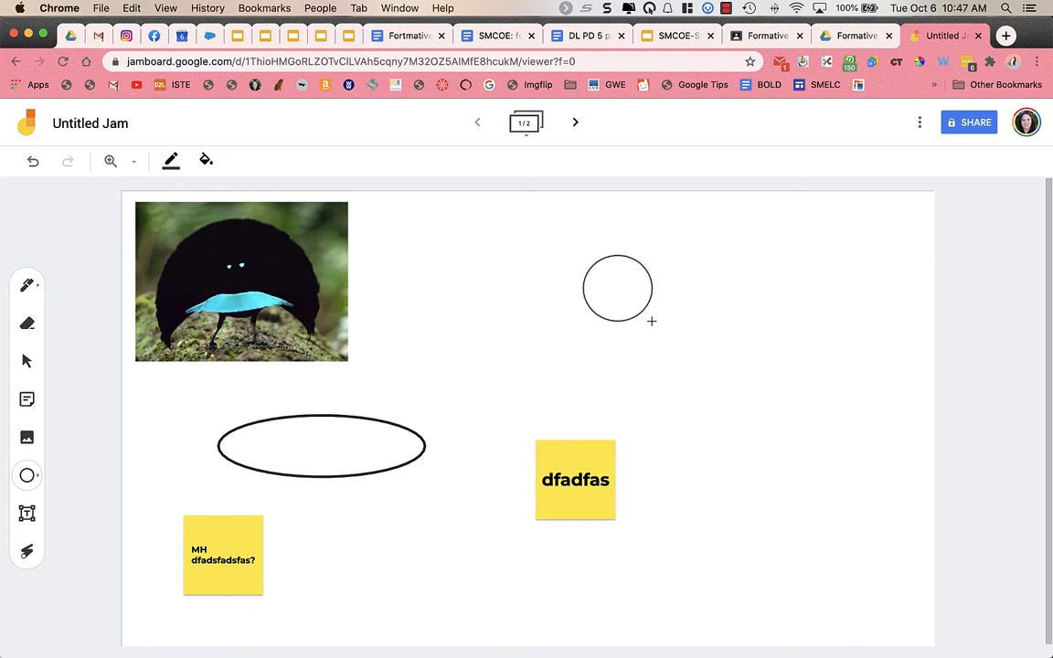
{"action": "left_click", "coordinate": [617, 289]}
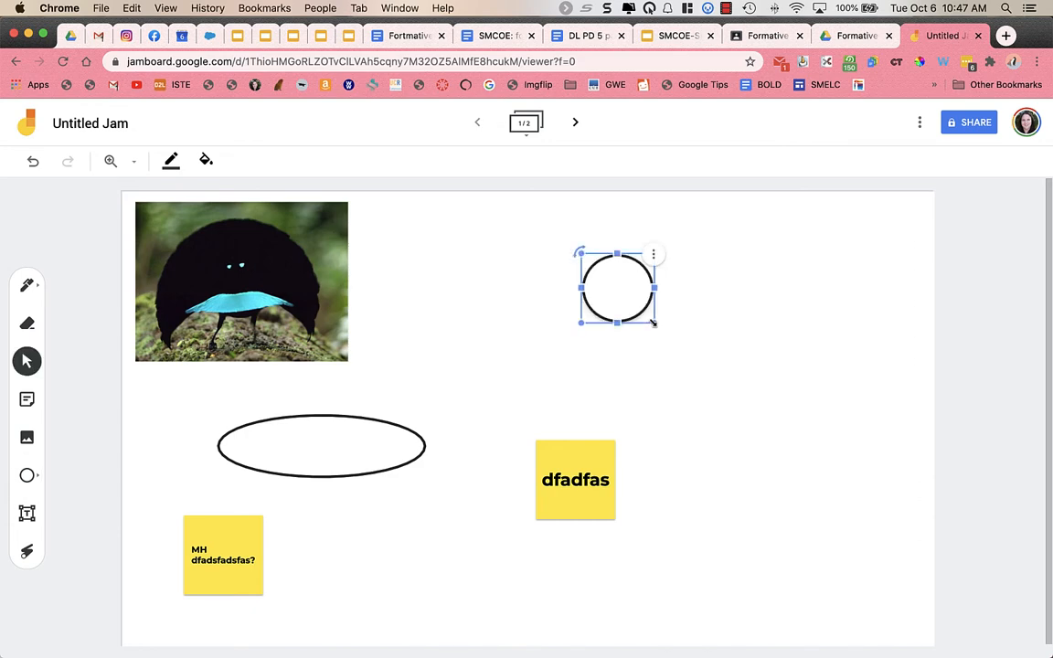
{"action": "mouse_move", "coordinate": [26, 512]}
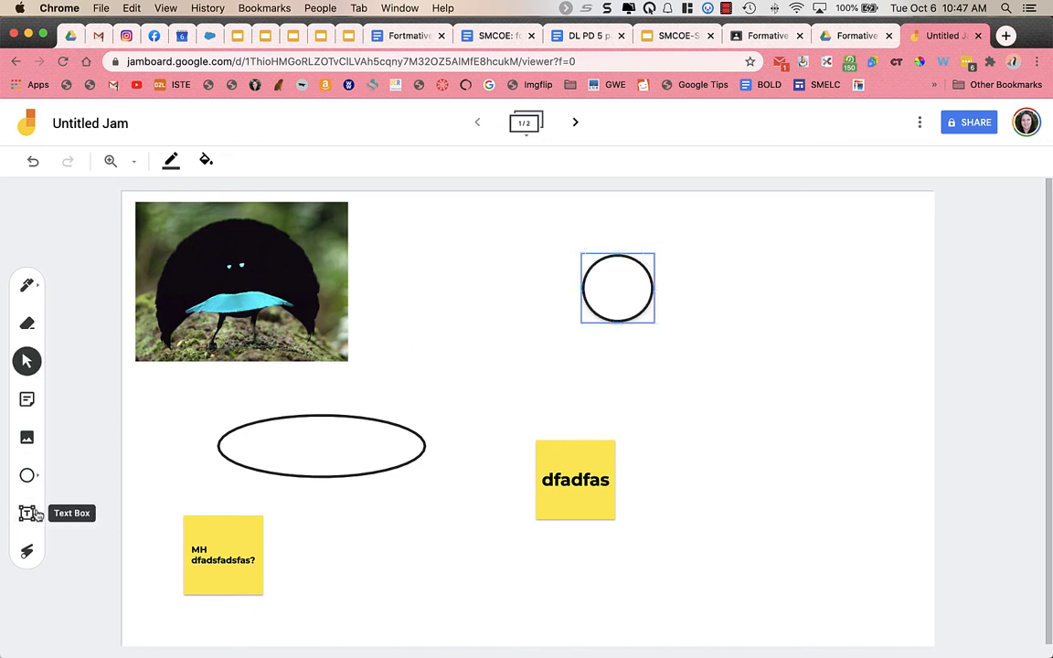
{"action": "mouse_move", "coordinate": [28, 474]}
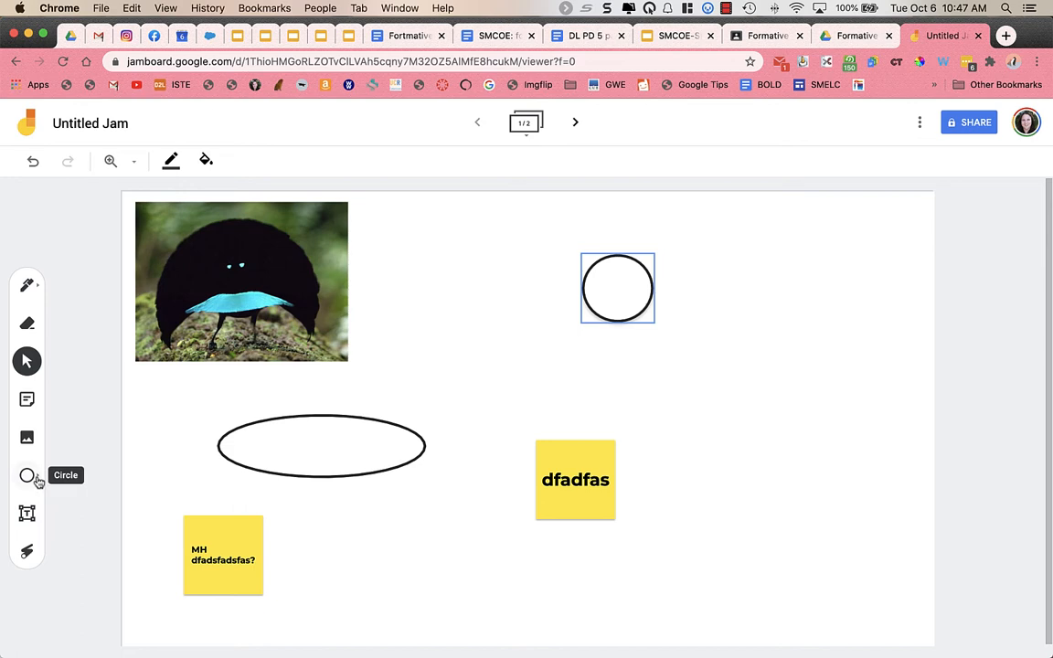
{"action": "left_click", "coordinate": [27, 476]}
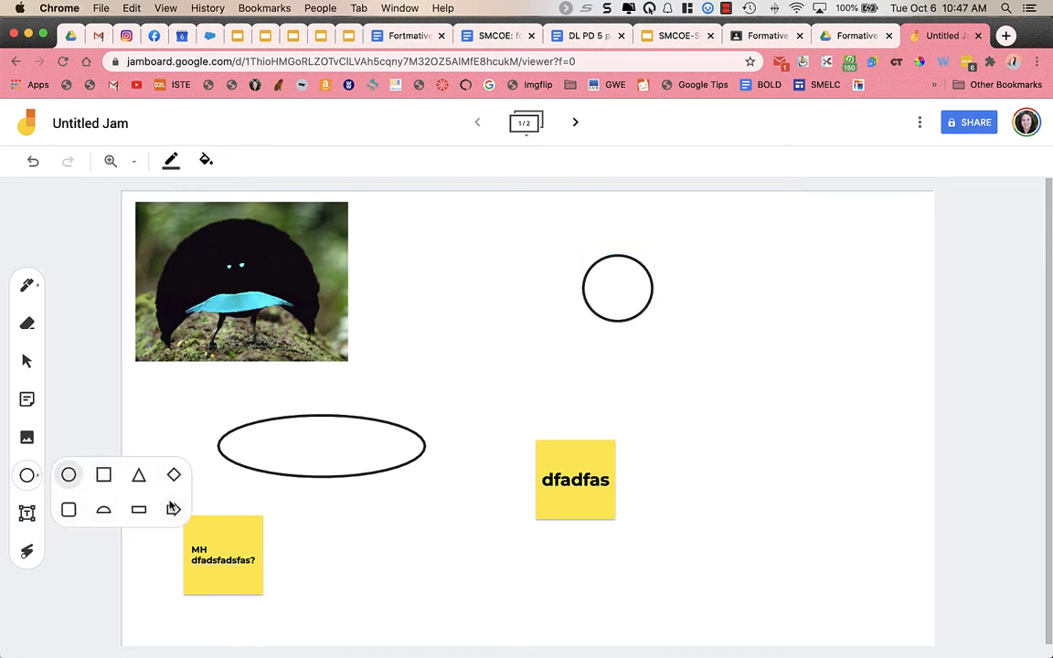
{"action": "mouse_move", "coordinate": [115, 580]}
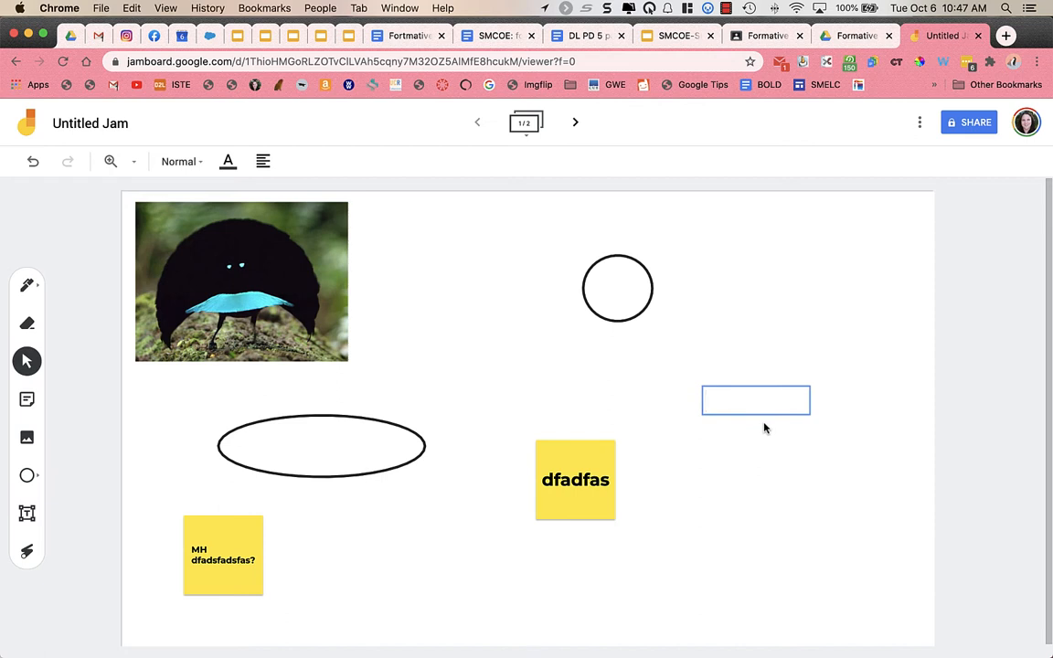
Add a red text box 'a;fdsafsd' and move it near the top above the circle.
{"action": "type", "text": "a;fdsafsd"}
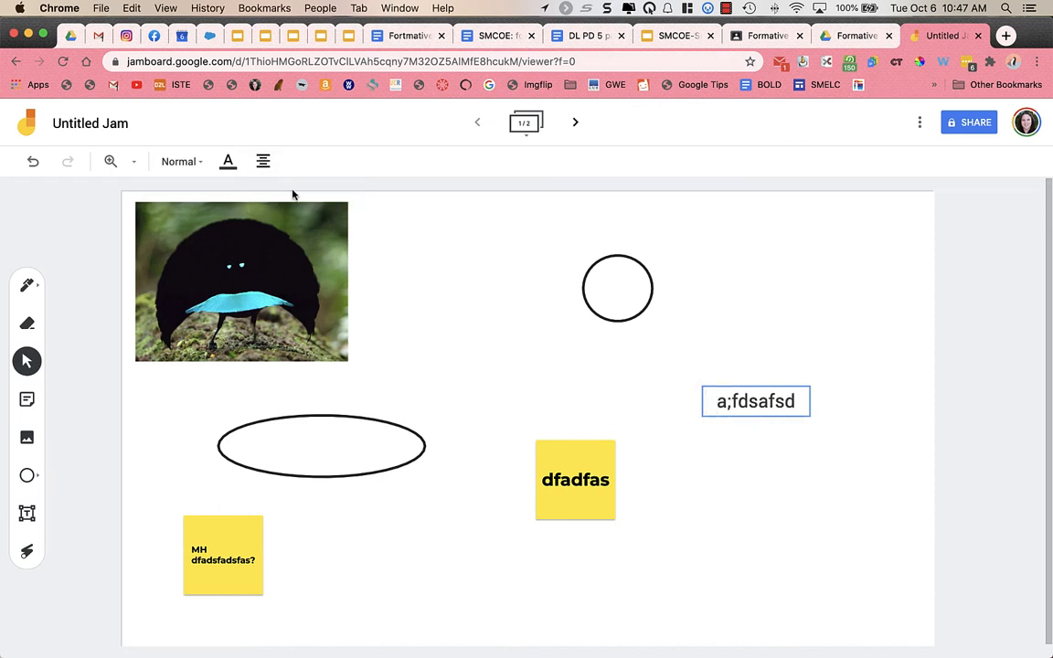
{"action": "mouse_move", "coordinate": [227, 161]}
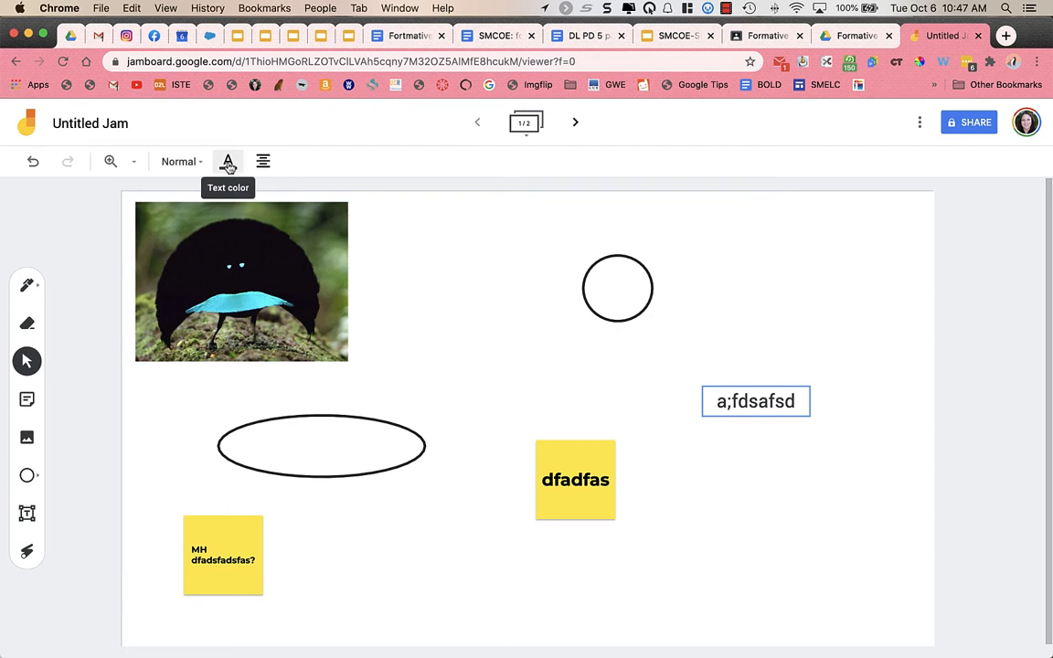
{"action": "left_click", "coordinate": [227, 161]}
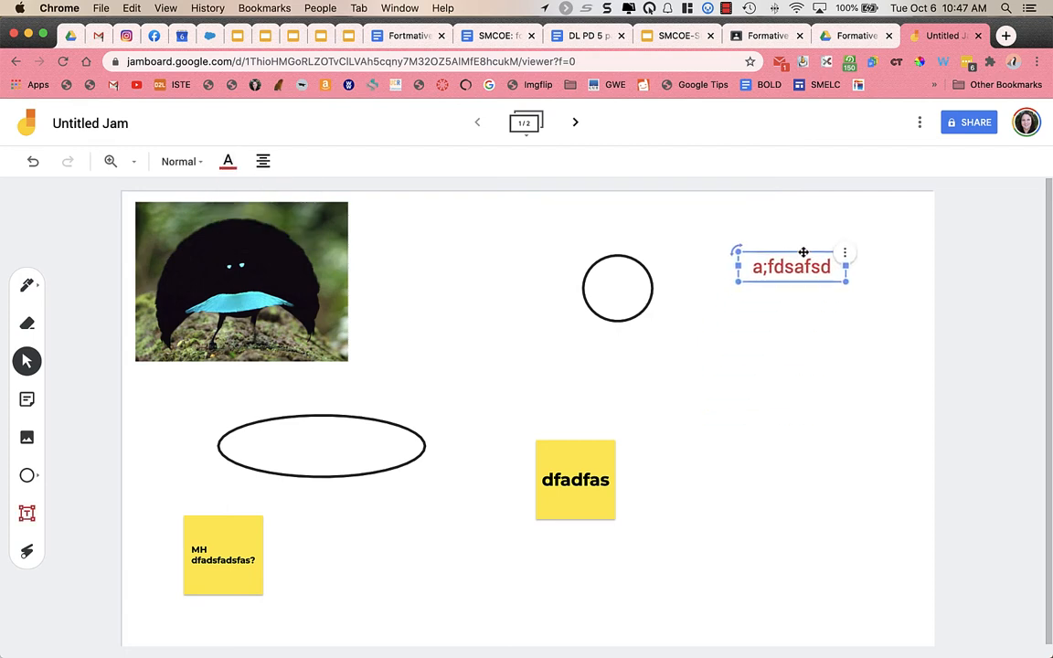
{"action": "left_click_drag", "start_coordinate": [791, 266], "coordinate": [542, 227]}
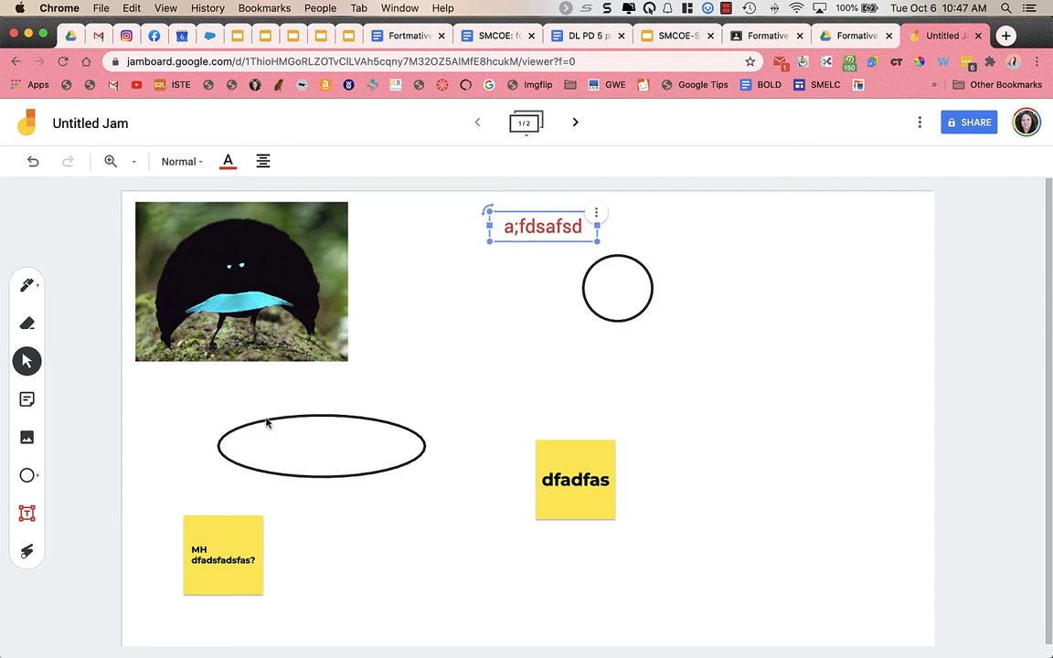
{"action": "left_click", "coordinate": [26, 550]}
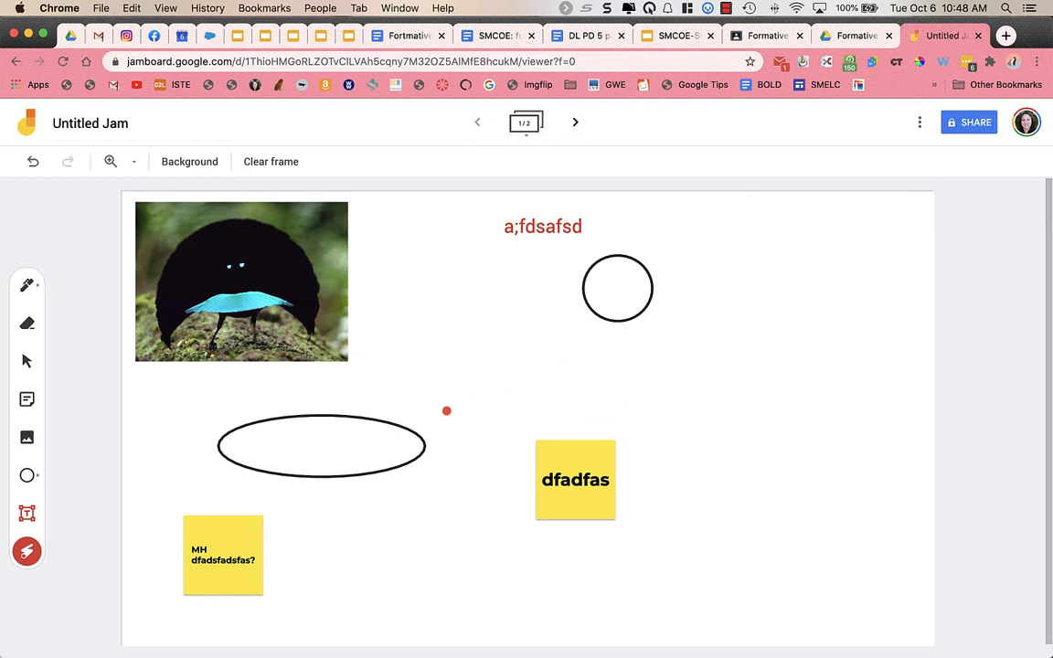
{"action": "left_click_drag", "start_coordinate": [265, 292], "coordinate": [466, 370]}
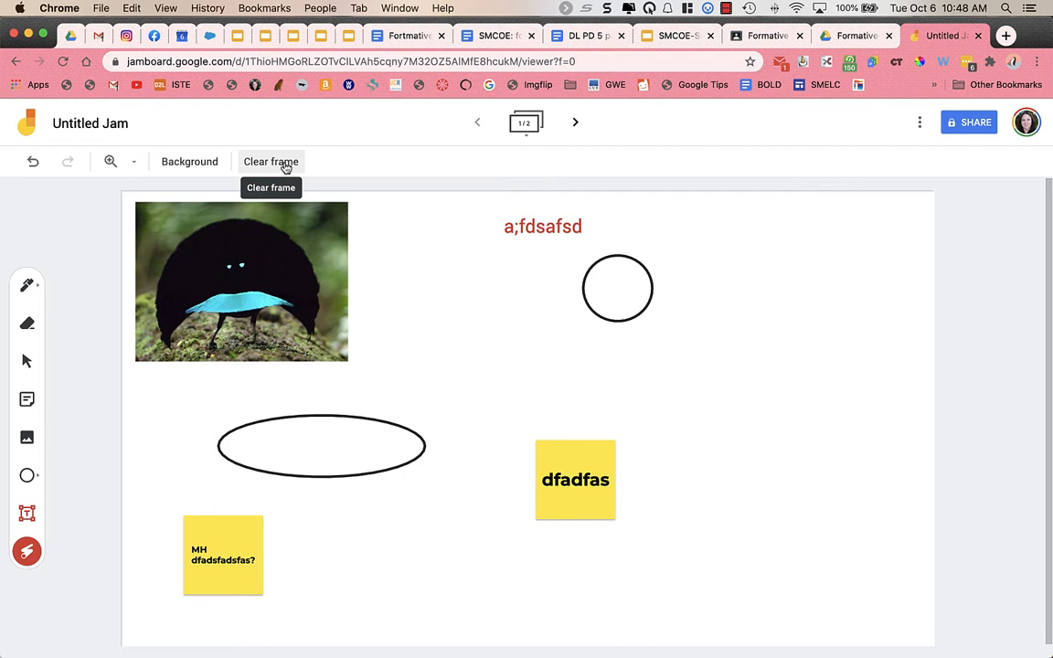
Clear the frame and add a widened red 'Instructions' text heading near the top.
{"action": "left_click", "coordinate": [270, 162]}
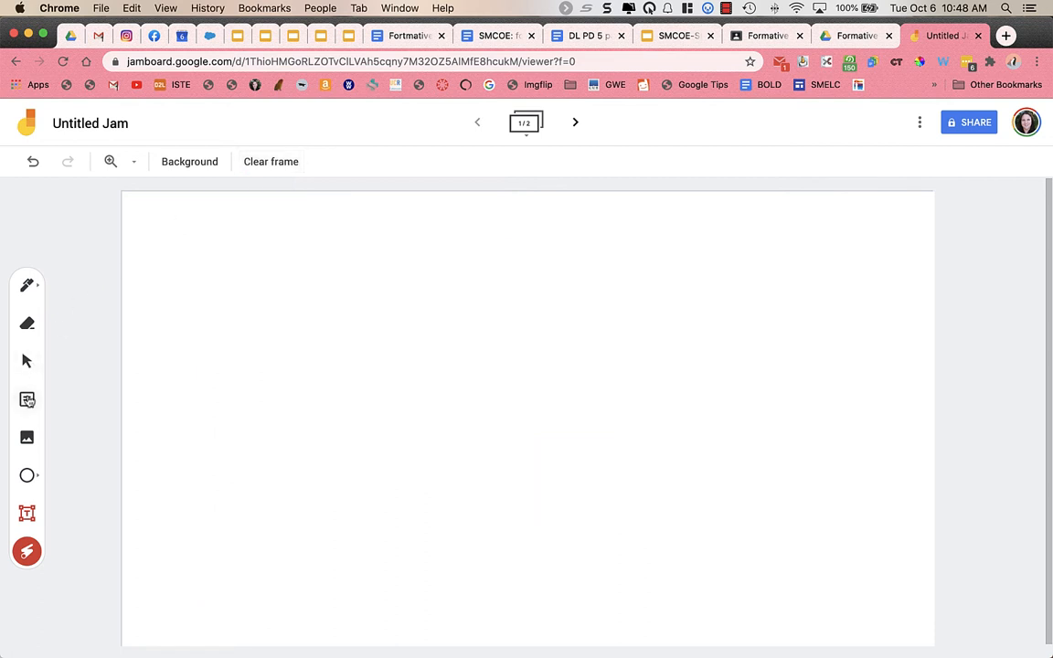
{"action": "mouse_move", "coordinate": [28, 399]}
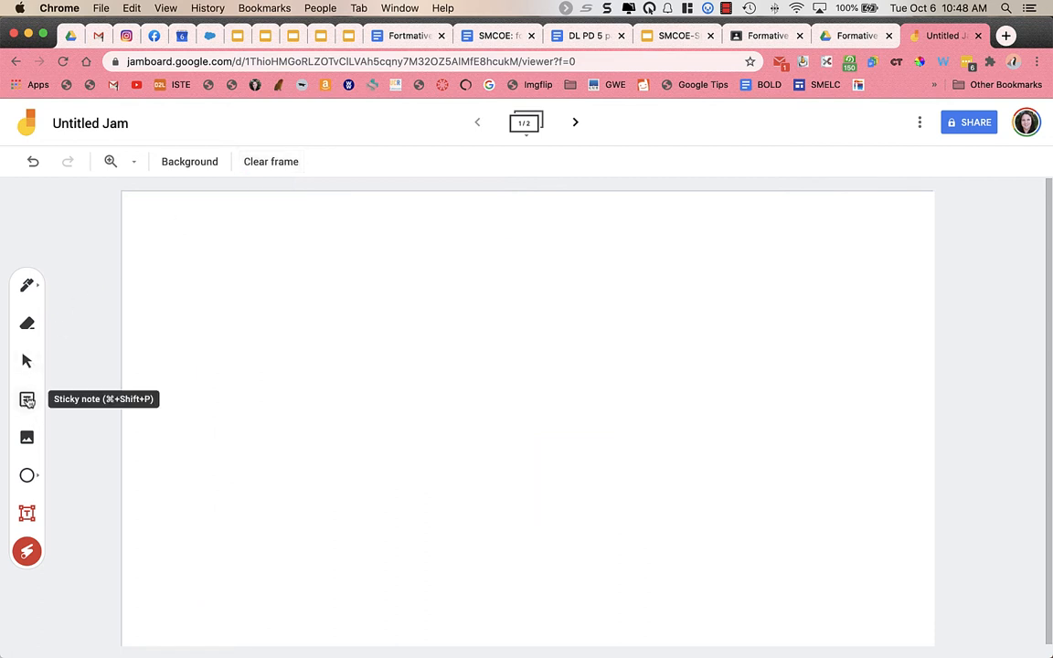
{"action": "left_click", "coordinate": [27, 513]}
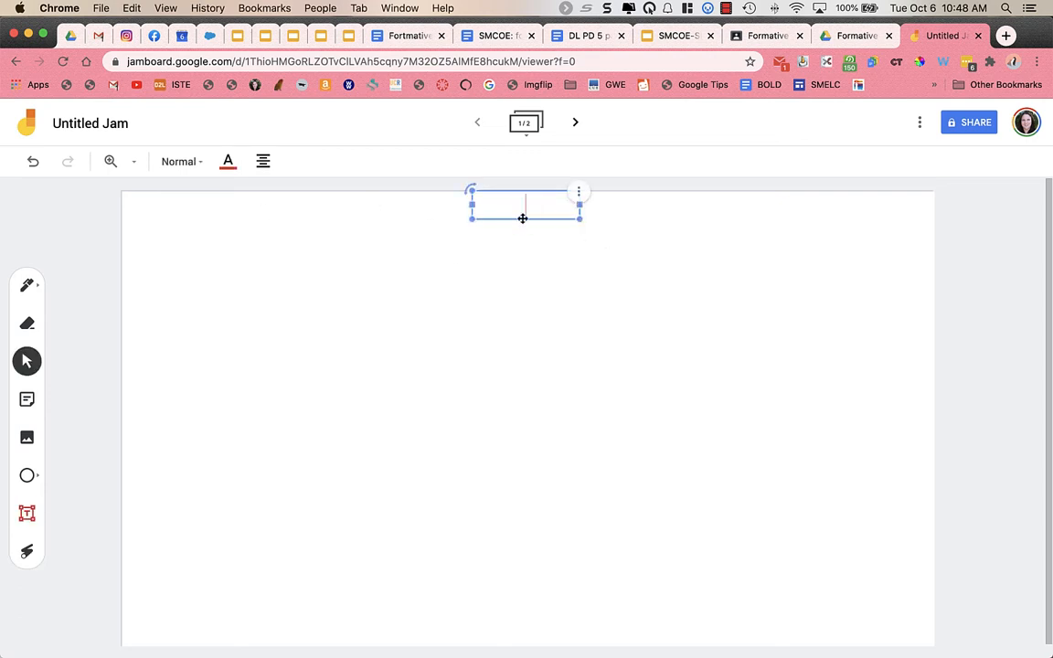
{"action": "type", "text": "Instructions"}
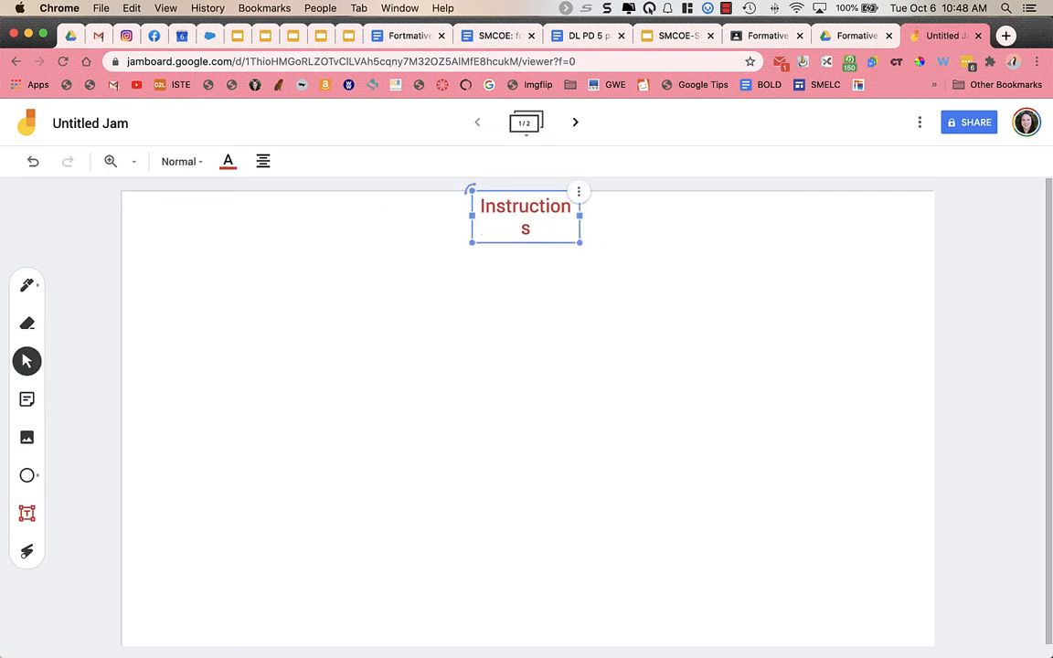
{"action": "left_click_drag", "start_coordinate": [581, 216], "coordinate": [873, 216]}
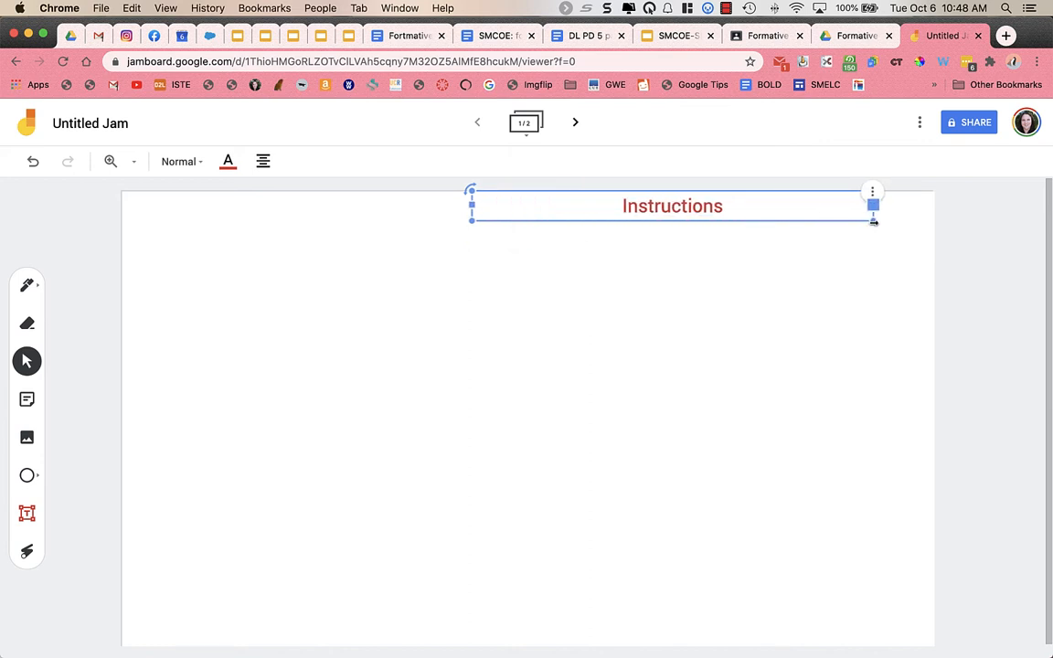
{"action": "left_click", "coordinate": [126, 276]}
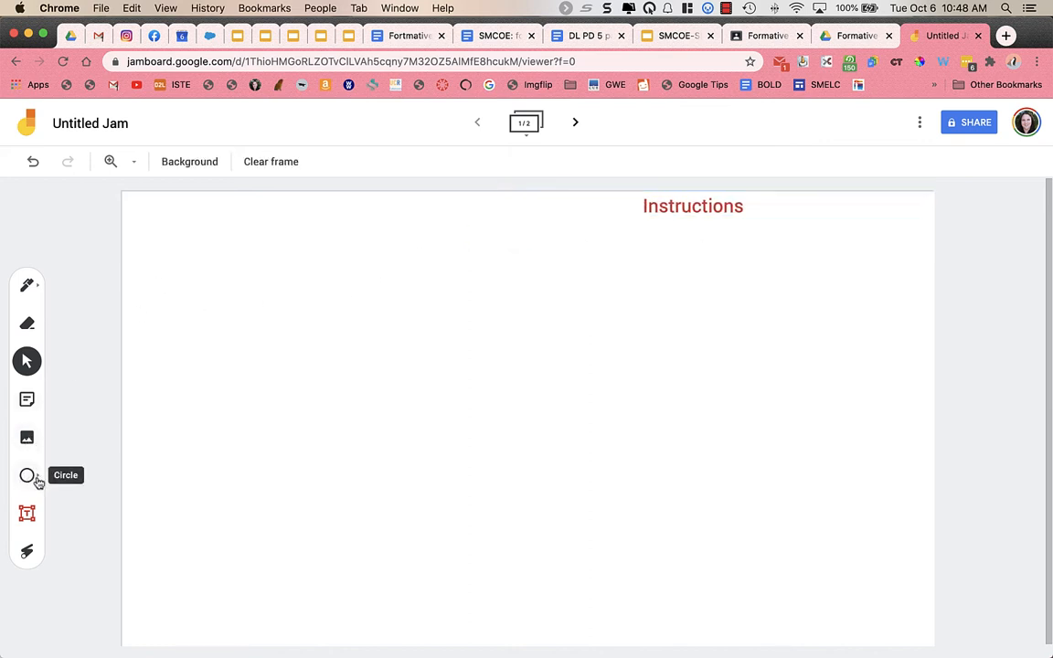
Draw a large outlined rectangle over the frame's left half, beside the Instructions heading.
{"action": "left_click", "coordinate": [26, 475]}
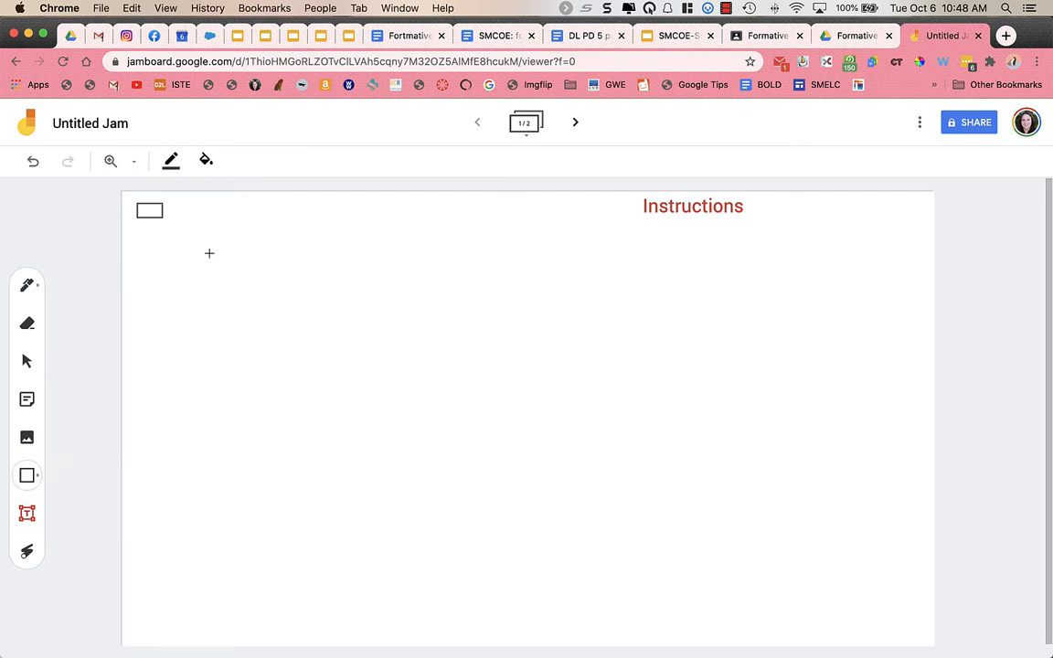
{"action": "left_click_drag", "start_coordinate": [149, 210], "coordinate": [498, 643]}
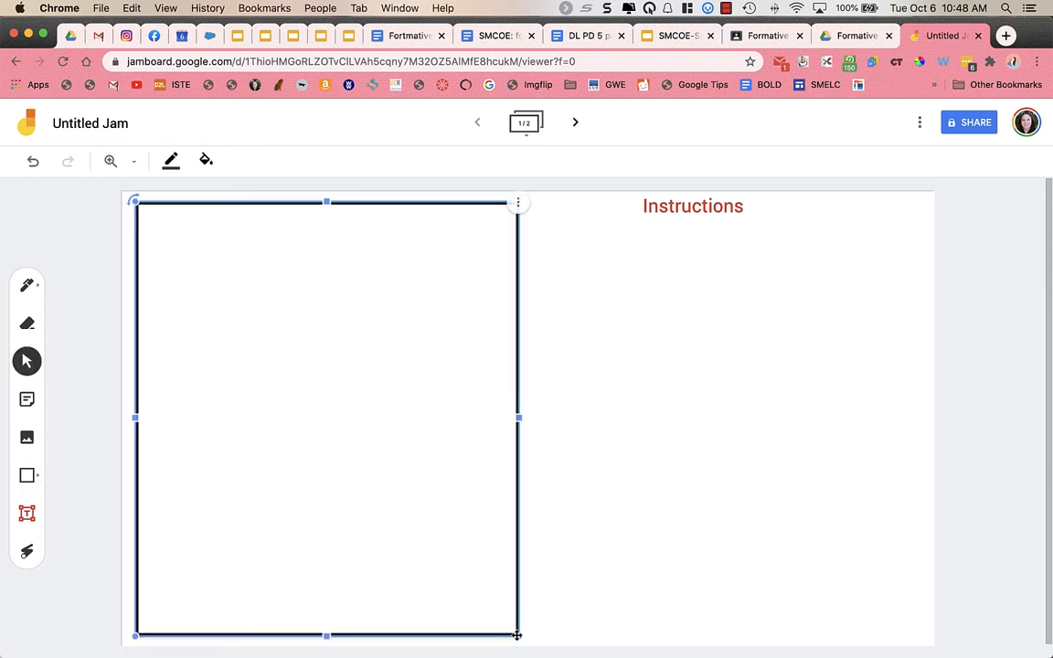
{"action": "mouse_move", "coordinate": [143, 306]}
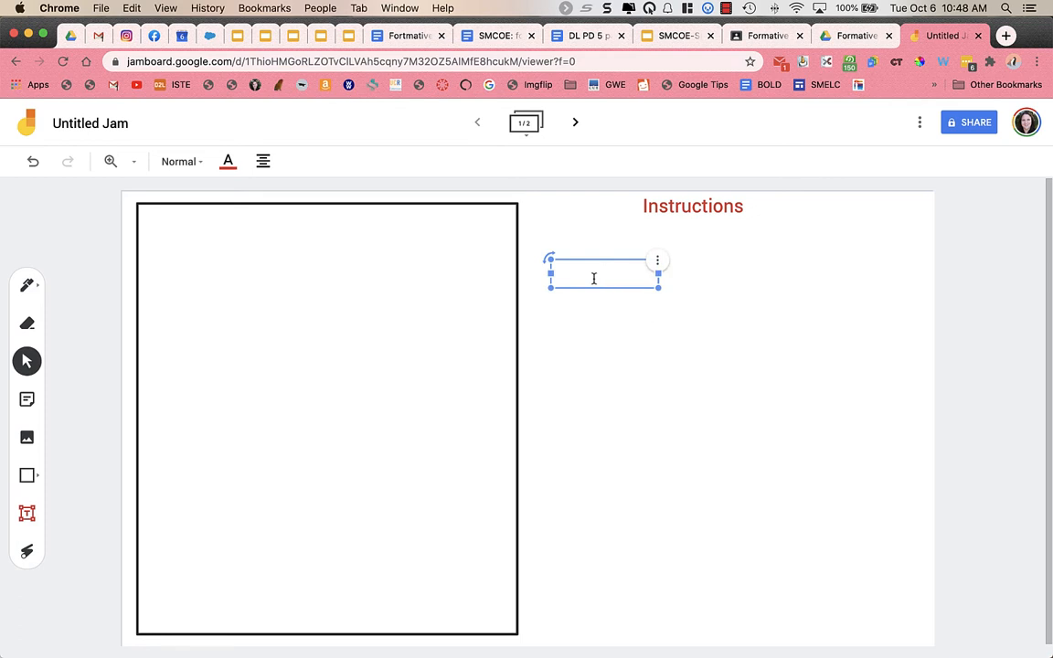
Label the left rectangle 'Option 1' and move a copied label toward the new right rectangle.
{"action": "type", "text": "Option 1"}
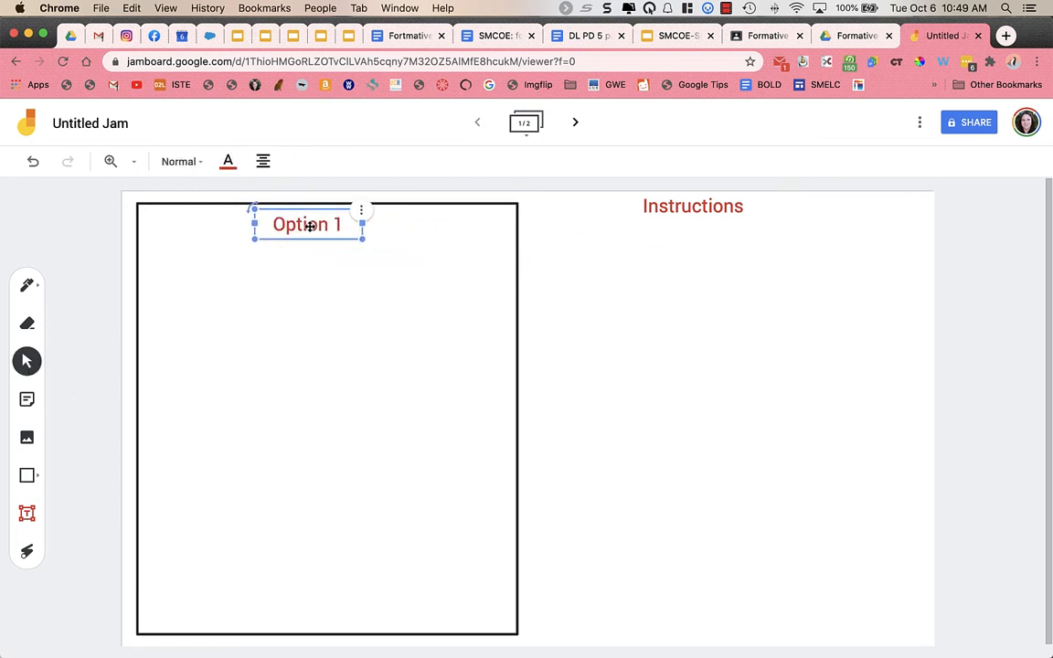
{"action": "left_click_drag", "start_coordinate": [306, 223], "coordinate": [316, 227]}
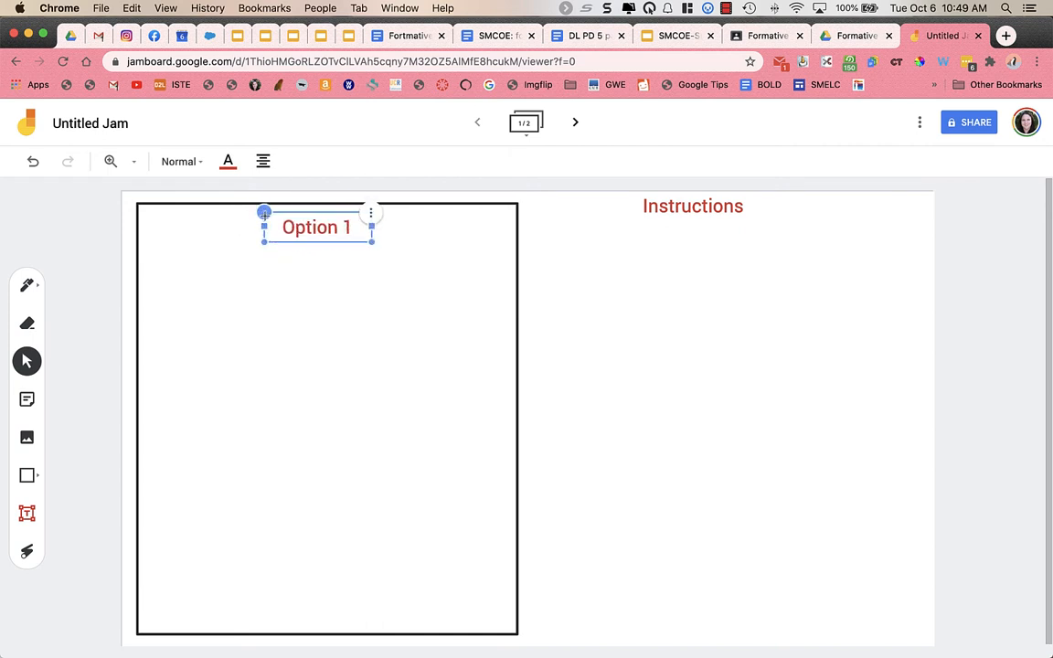
{"action": "left_click", "coordinate": [692, 205]}
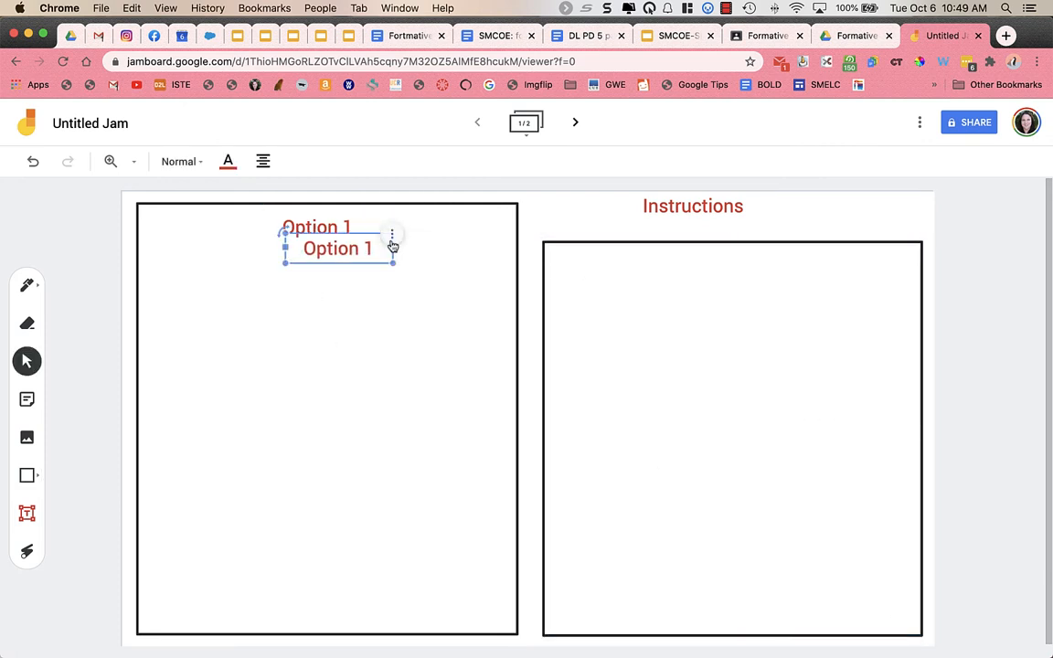
{"action": "left_click_drag", "start_coordinate": [336, 249], "coordinate": [747, 263]}
{"action": "type", "text": "2"}
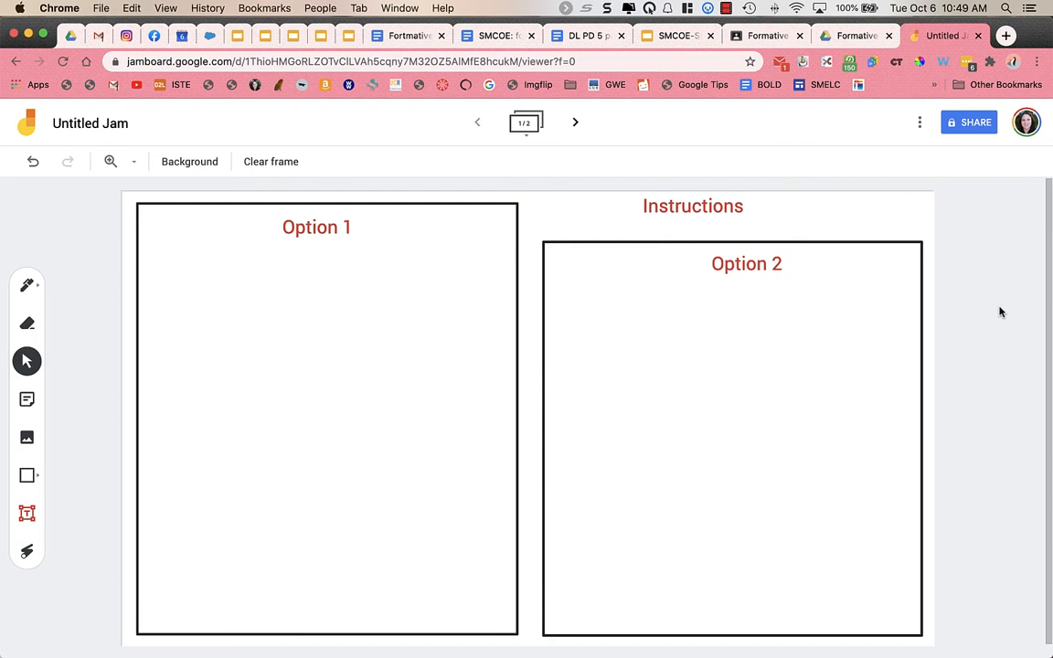
{"action": "mouse_move", "coordinate": [270, 162]}
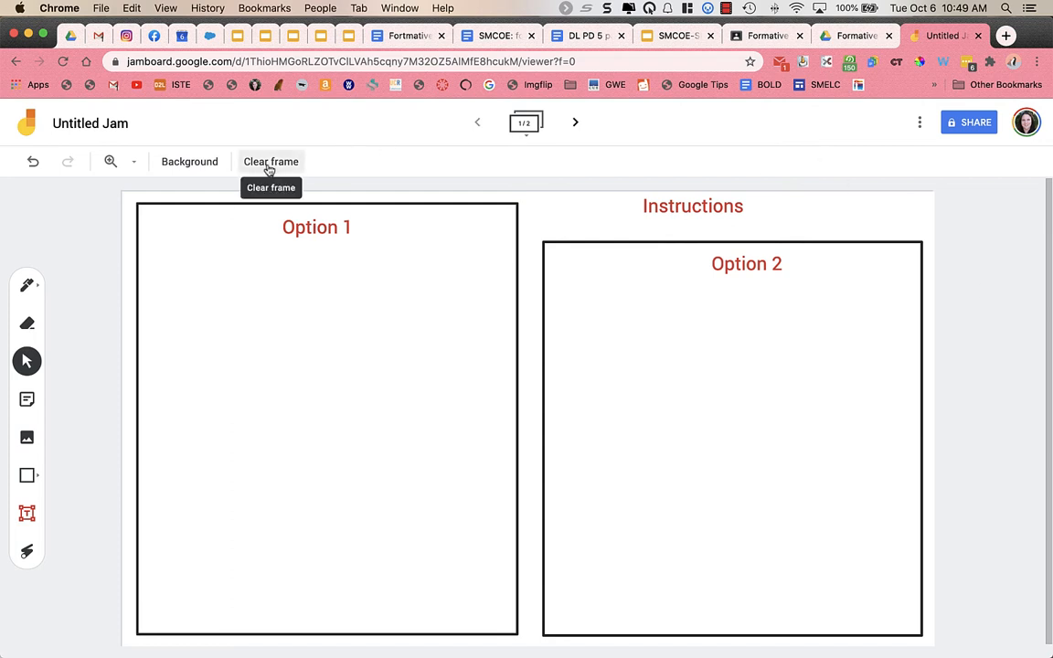
{"action": "mouse_move", "coordinate": [68, 293]}
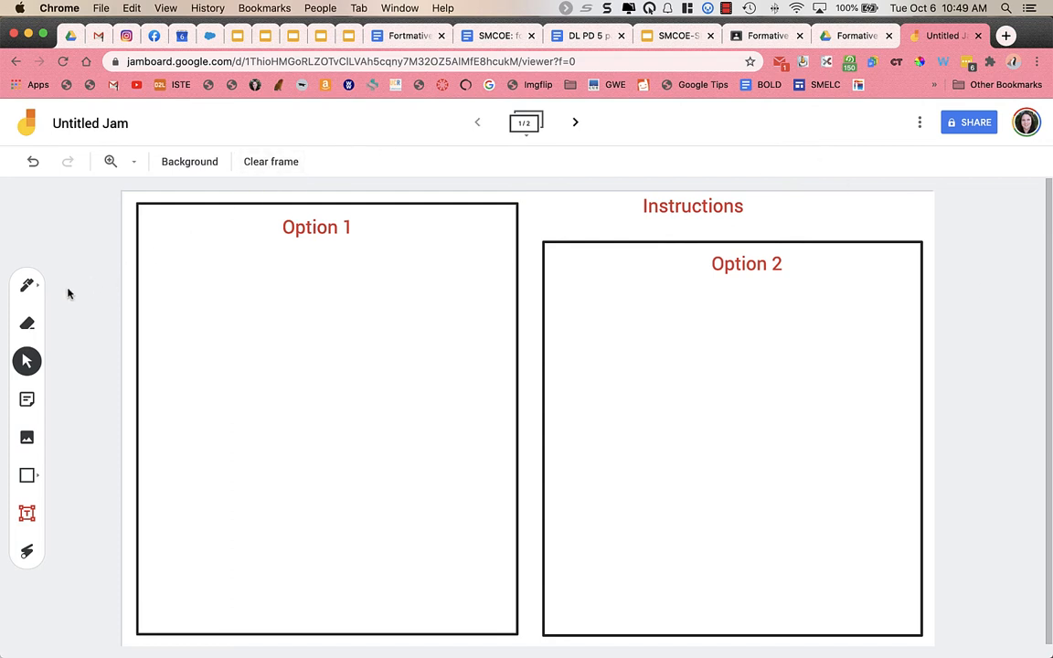
{"action": "mouse_move", "coordinate": [26, 475]}
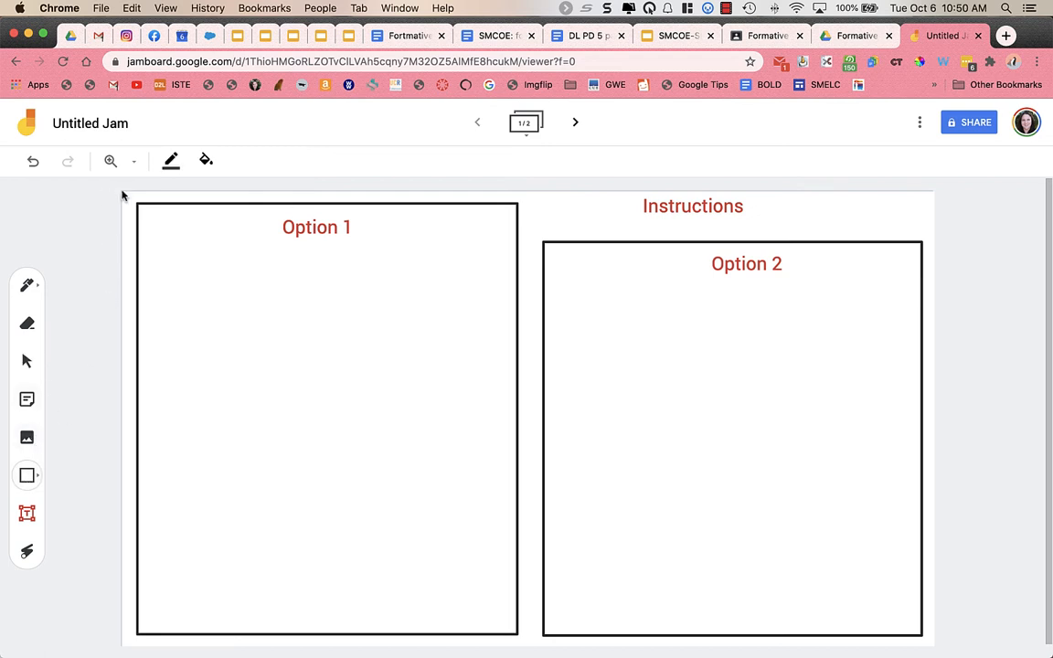
{"action": "left_click", "coordinate": [27, 475]}
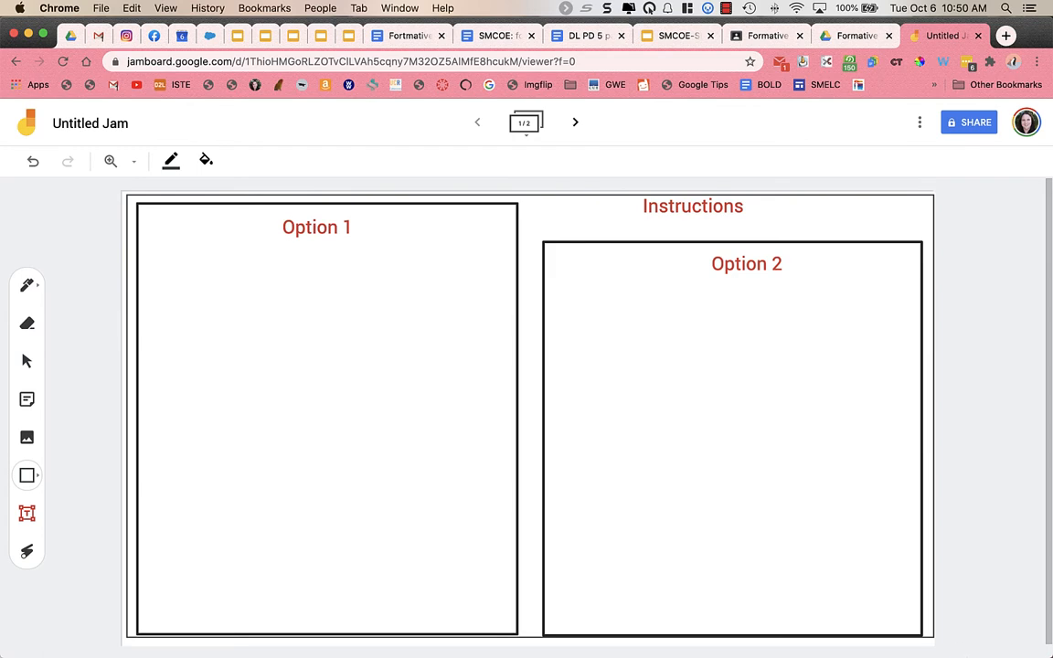
{"action": "right_click", "coordinate": [784, 299]}
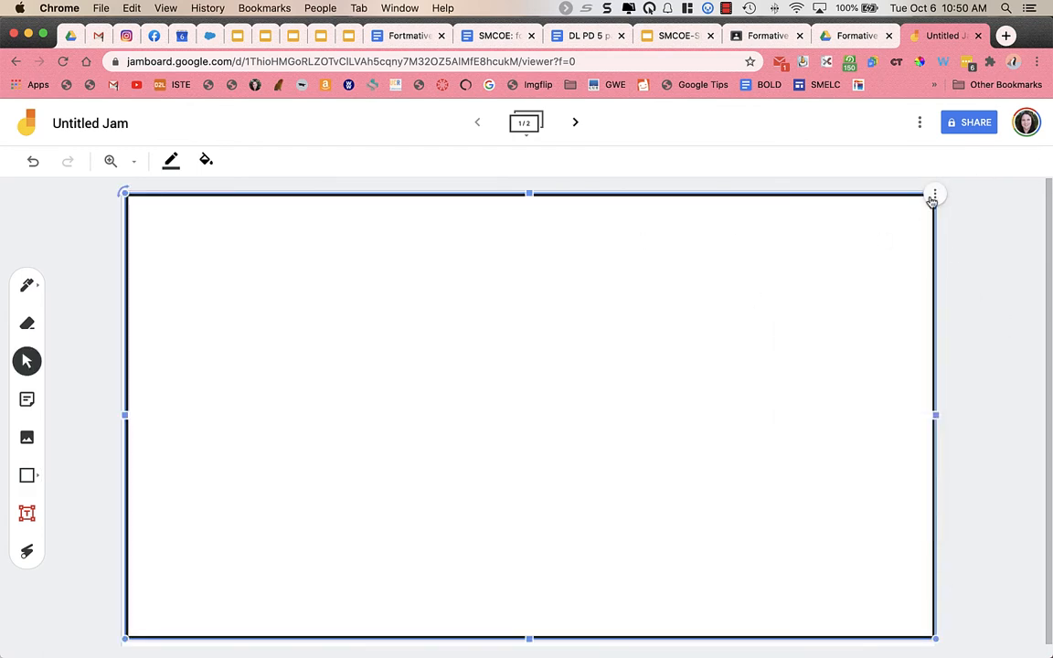
{"action": "left_click", "coordinate": [935, 194]}
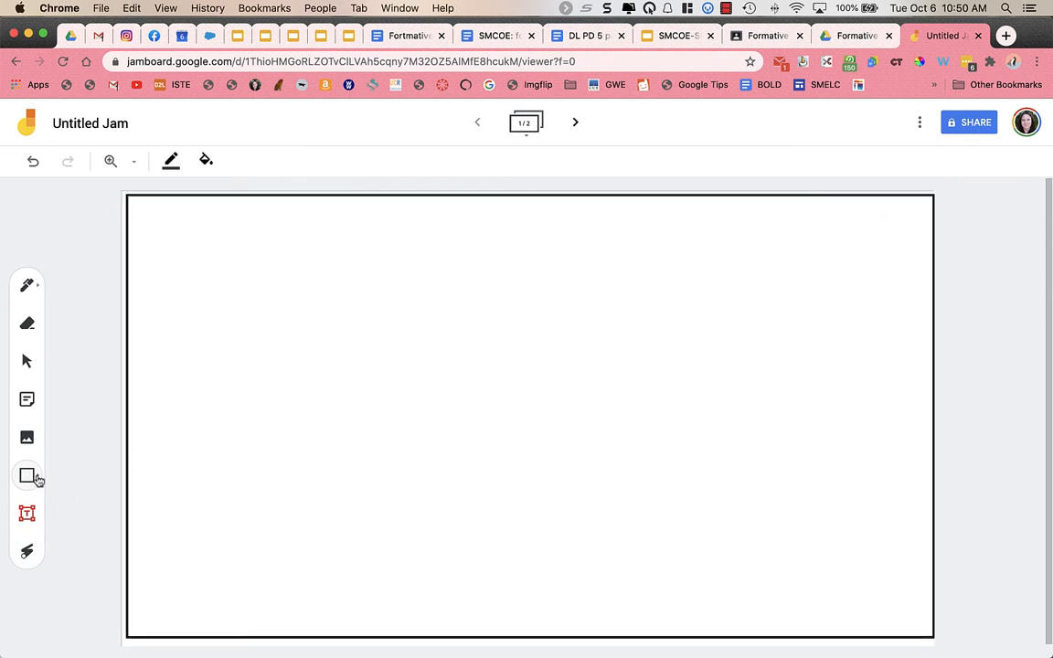
{"action": "left_click", "coordinate": [28, 474]}
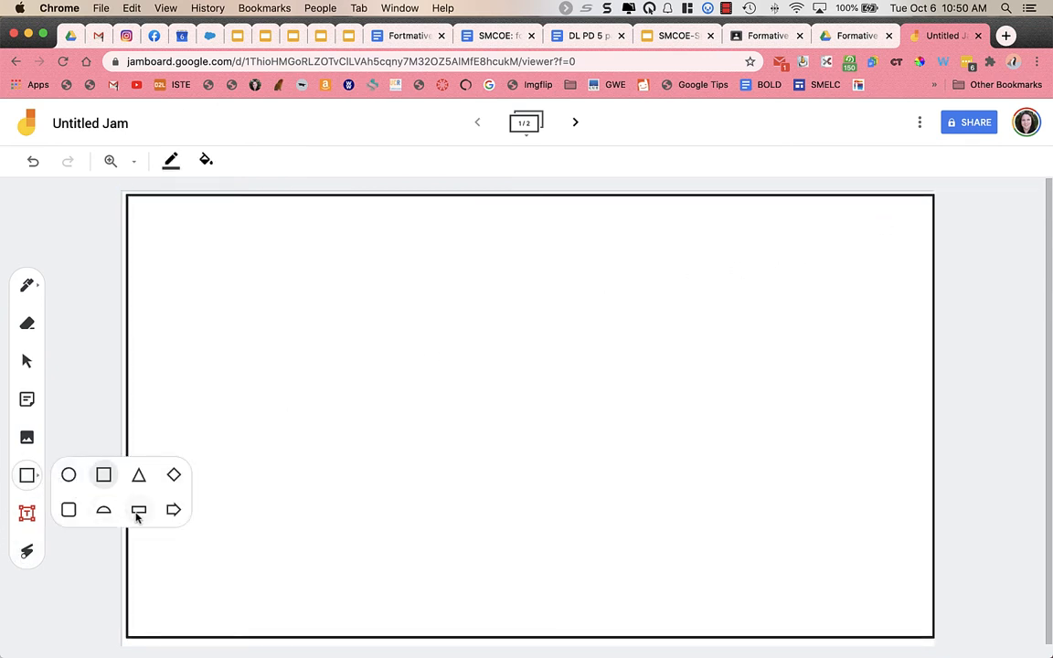
{"action": "left_click", "coordinate": [103, 474]}
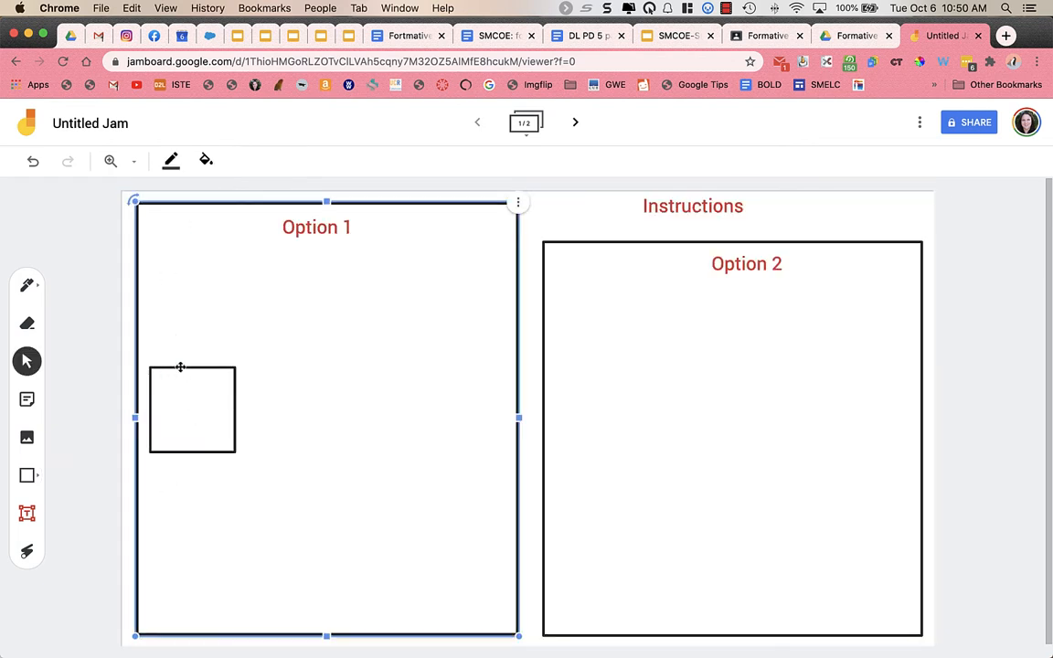
{"action": "left_click_drag", "start_coordinate": [192, 410], "coordinate": [169, 235]}
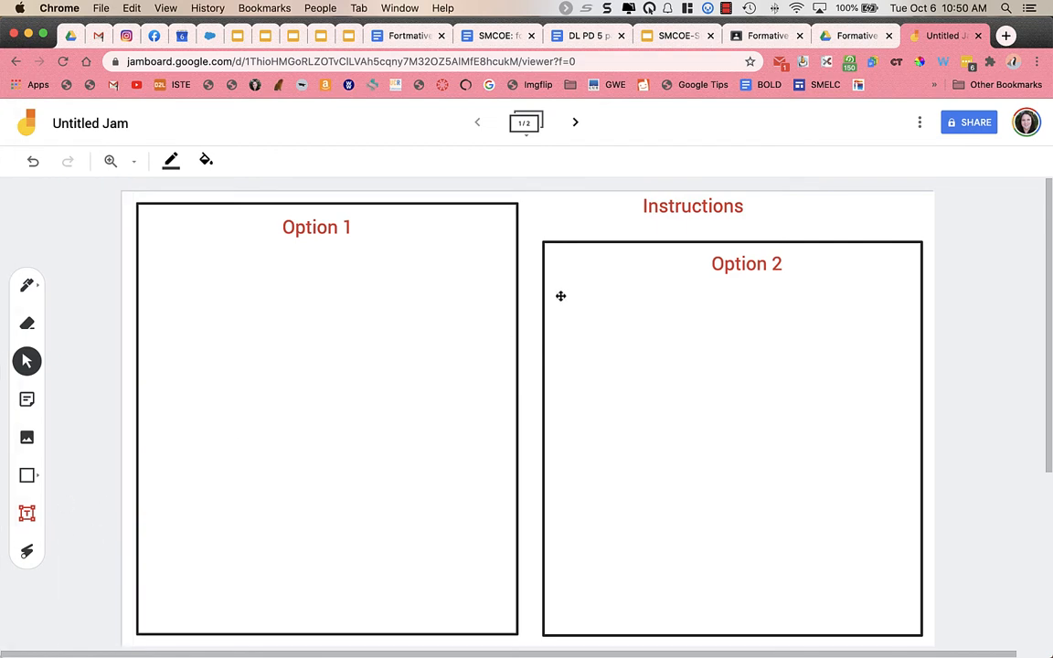
{"action": "mouse_move", "coordinate": [822, 237]}
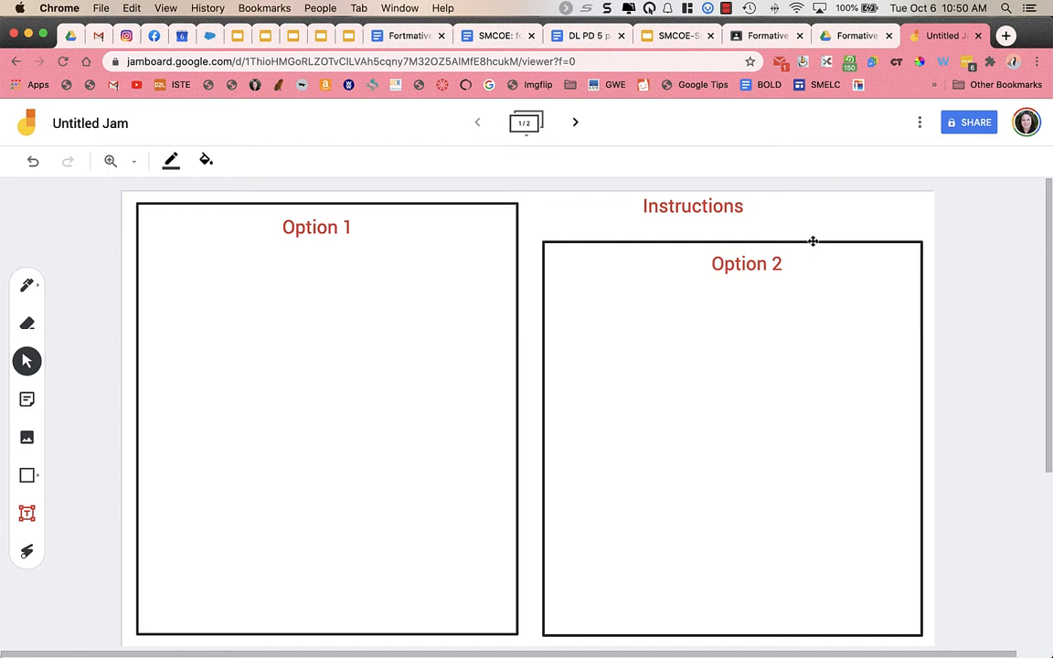
{"action": "mouse_move", "coordinate": [751, 271]}
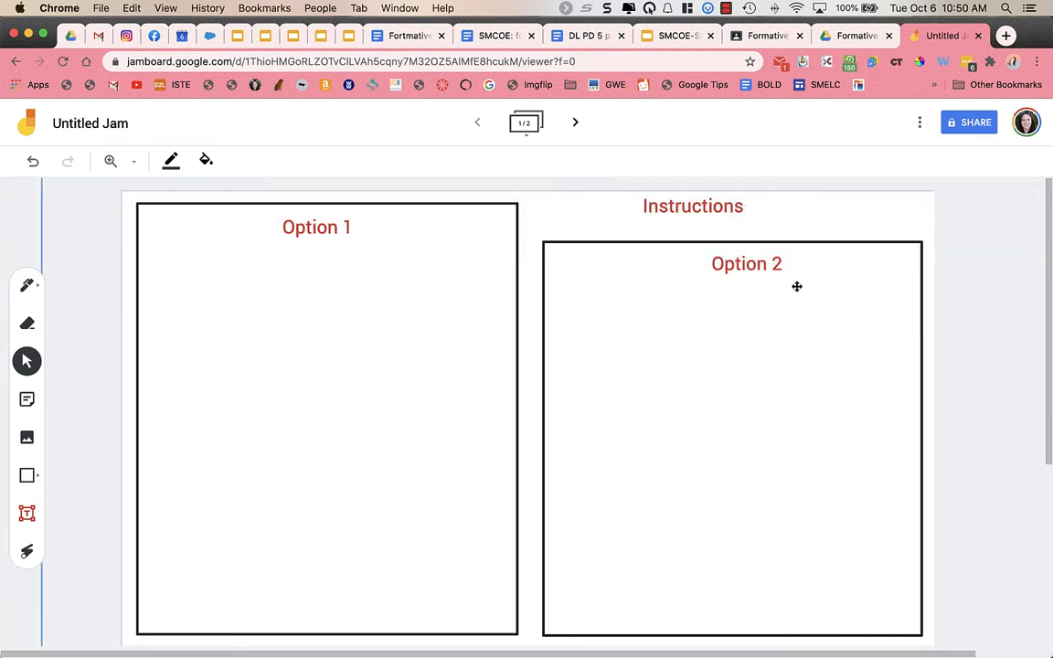
{"action": "mouse_move", "coordinate": [81, 348]}
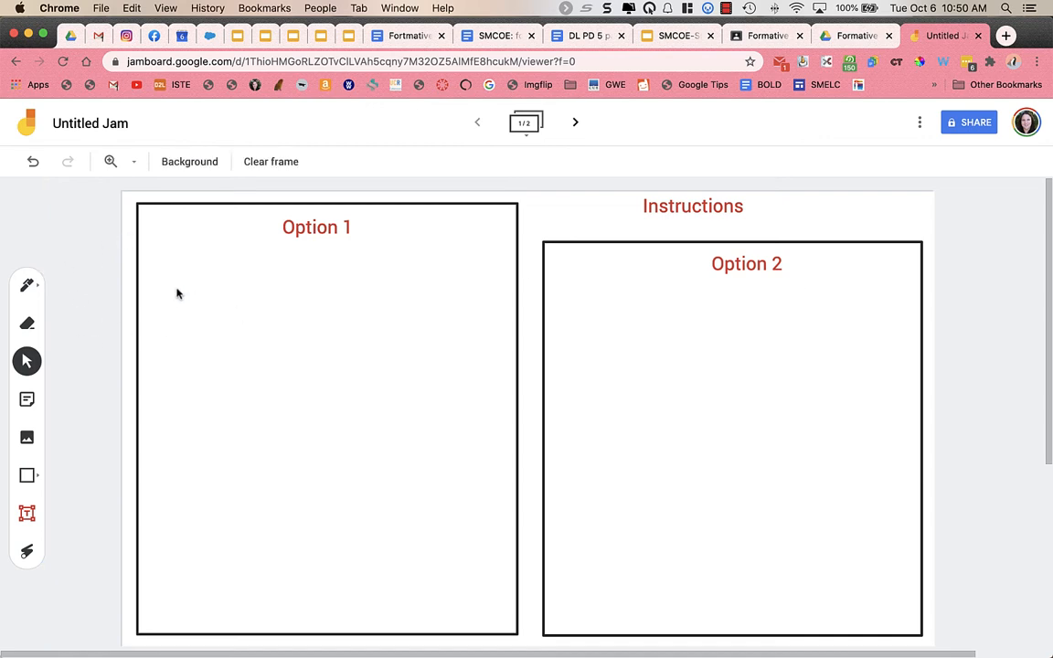
{"action": "mouse_move", "coordinate": [27, 476]}
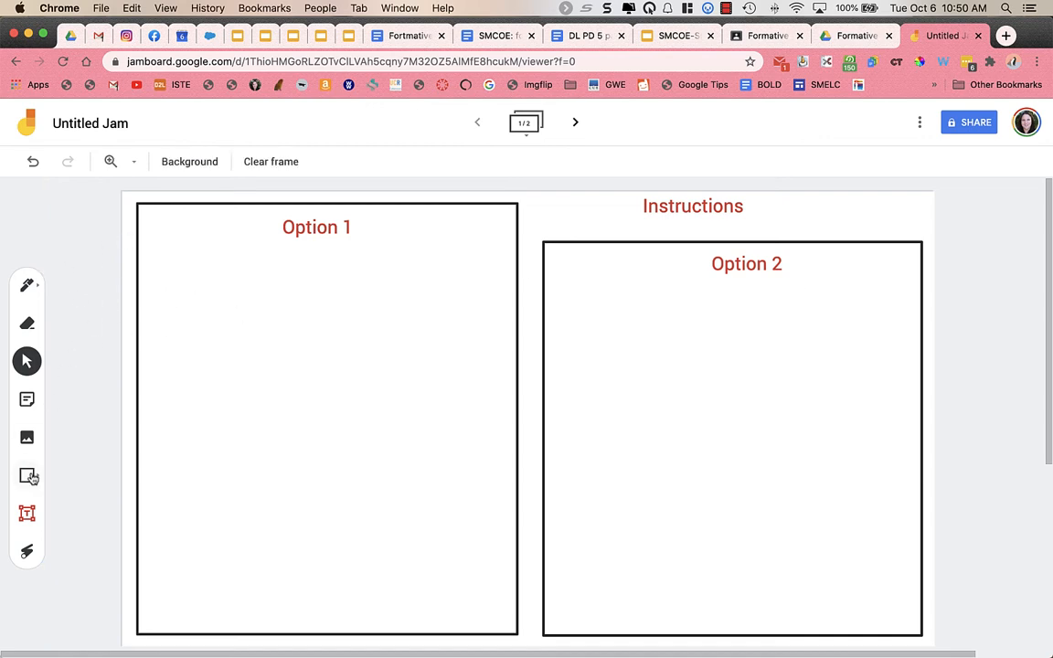
{"action": "mouse_move", "coordinate": [28, 476]}
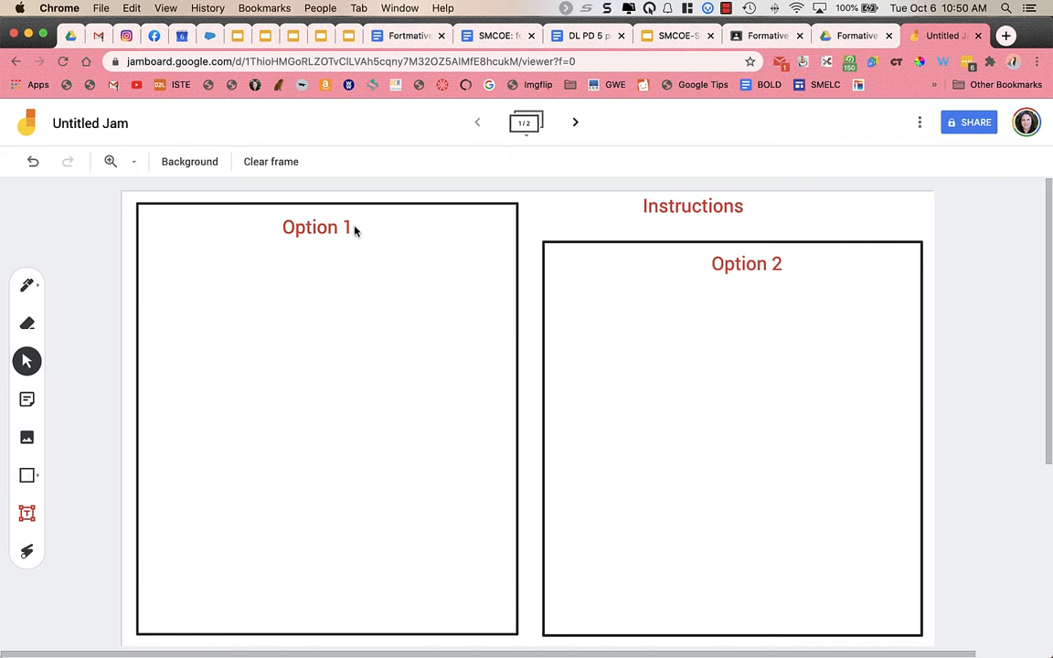
{"action": "mouse_move", "coordinate": [266, 267]}
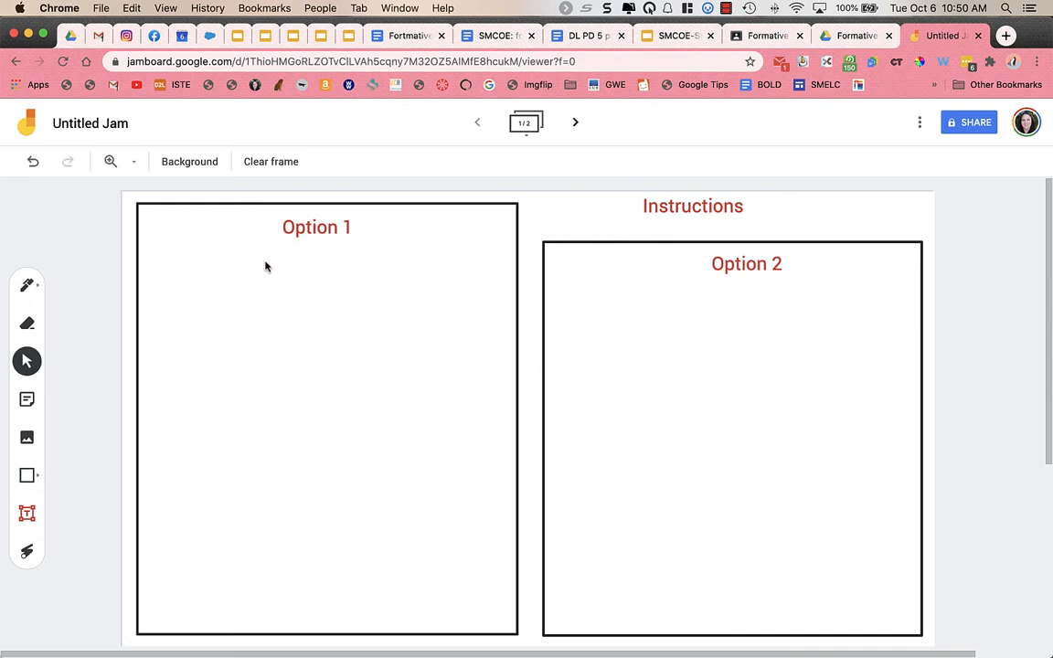
{"action": "mouse_move", "coordinate": [286, 236]}
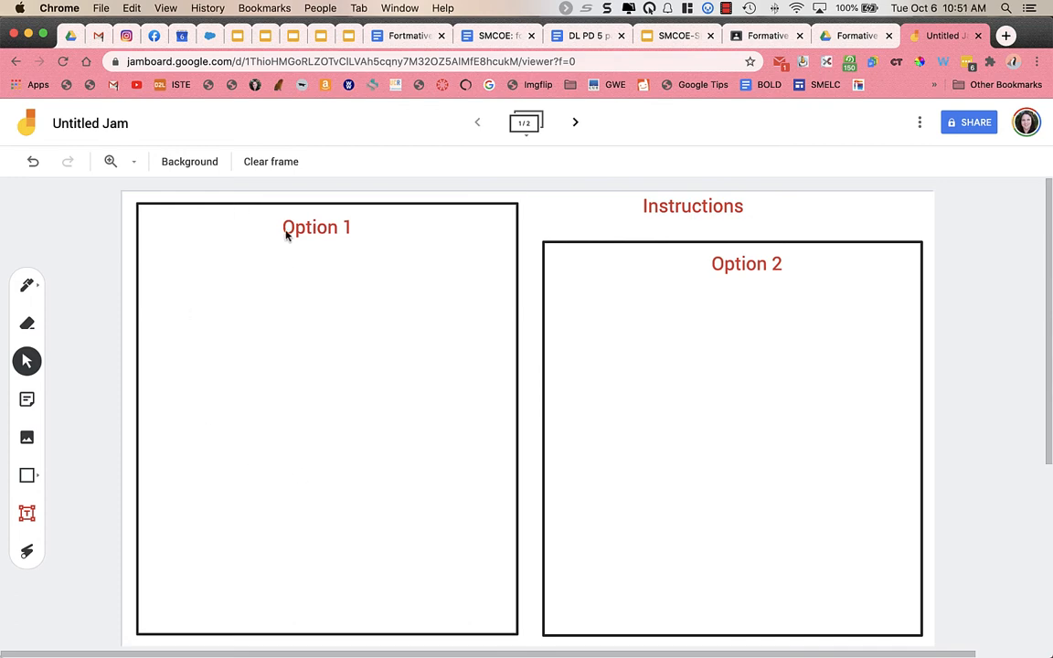
{"action": "mouse_move", "coordinate": [26, 475]}
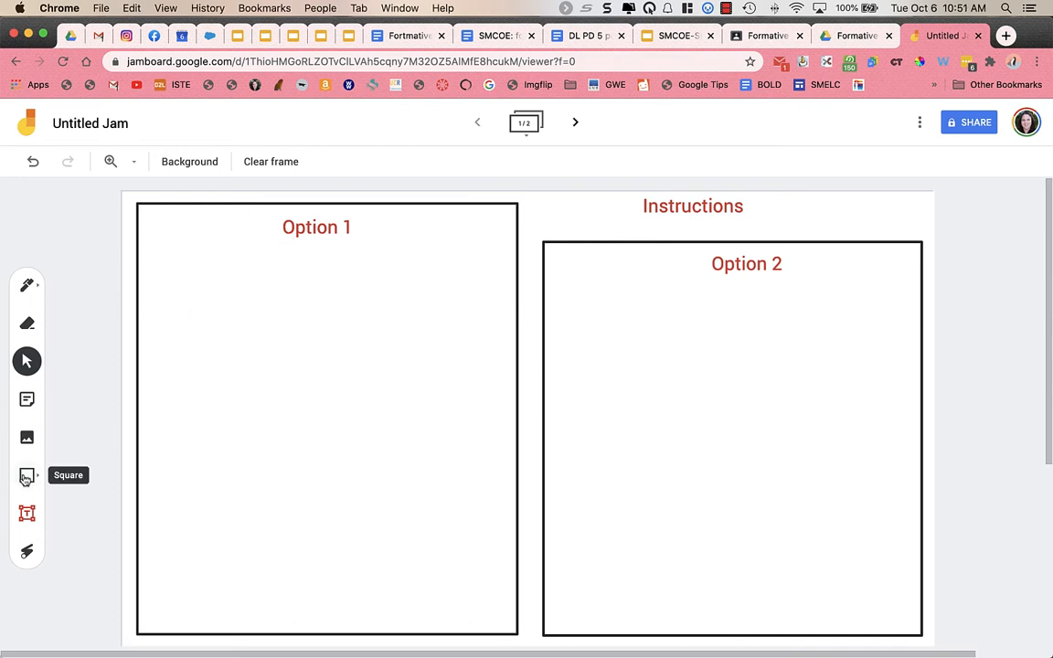
{"action": "left_click", "coordinate": [27, 474]}
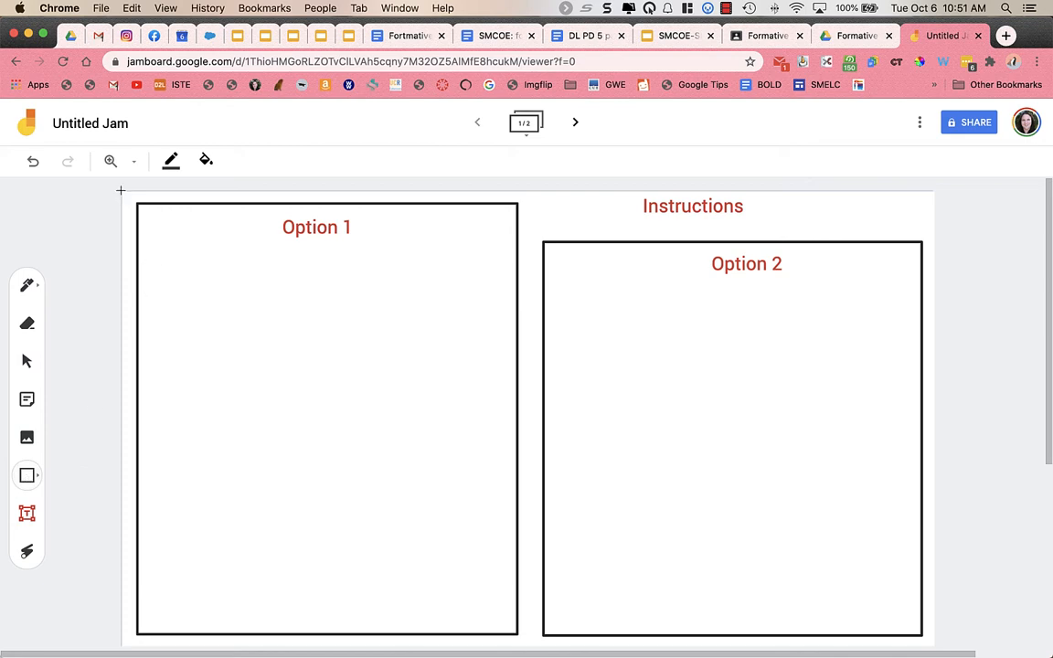
{"action": "left_click_drag", "start_coordinate": [206, 286], "coordinate": [729, 524]}
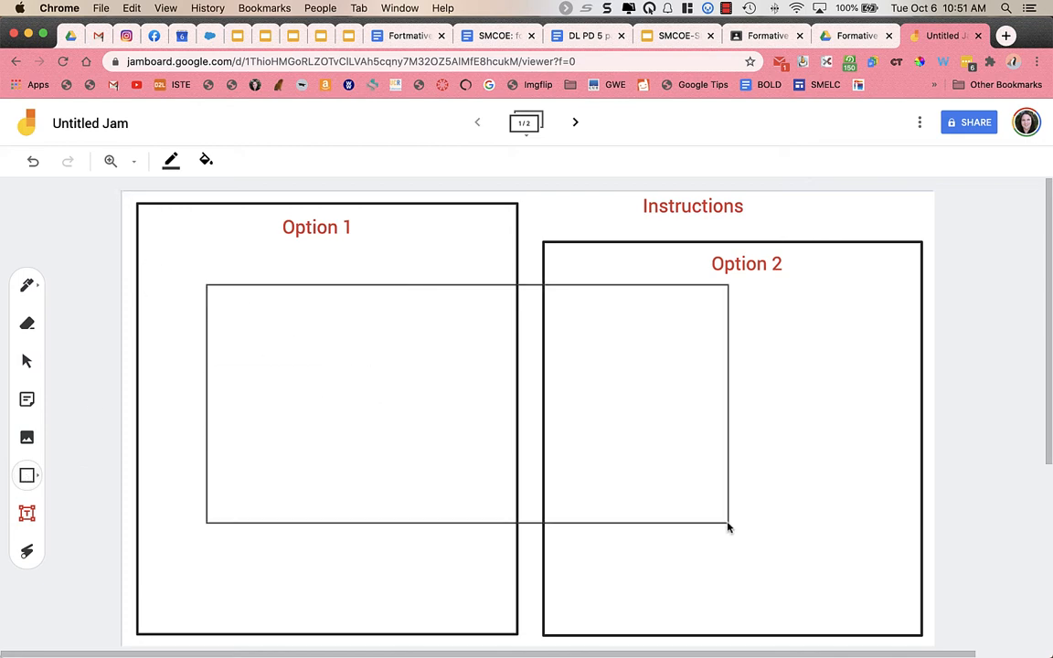
{"action": "left_click", "coordinate": [205, 161]}
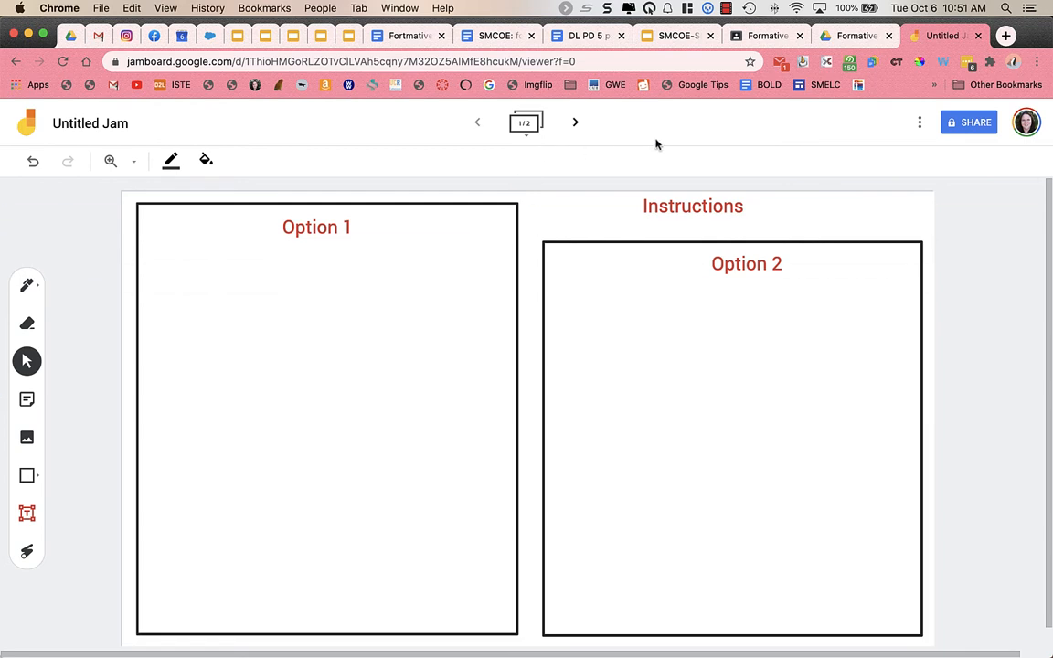
Set link sharing to 'Anyone with the link' with Editor access.
{"action": "left_click", "coordinate": [968, 122]}
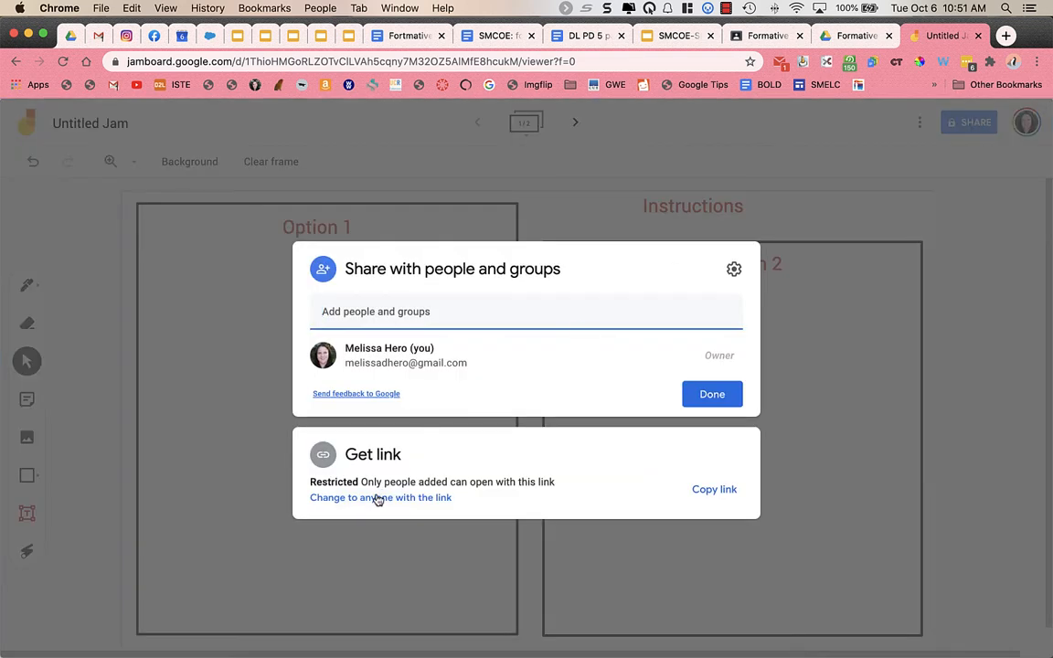
{"action": "left_click", "coordinate": [379, 497]}
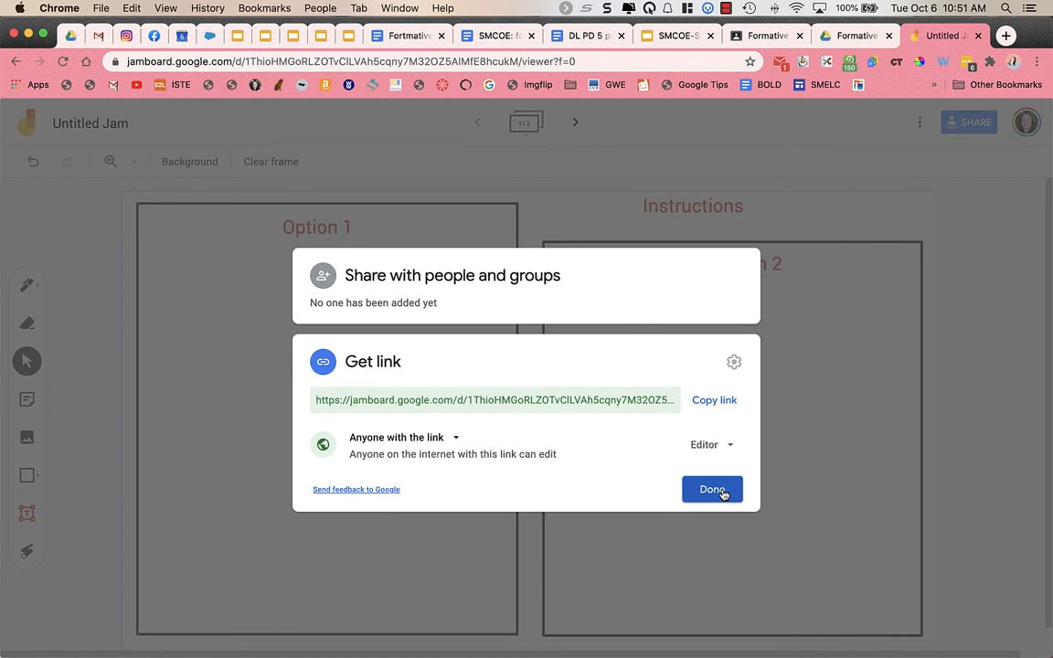
{"action": "left_click", "coordinate": [712, 489]}
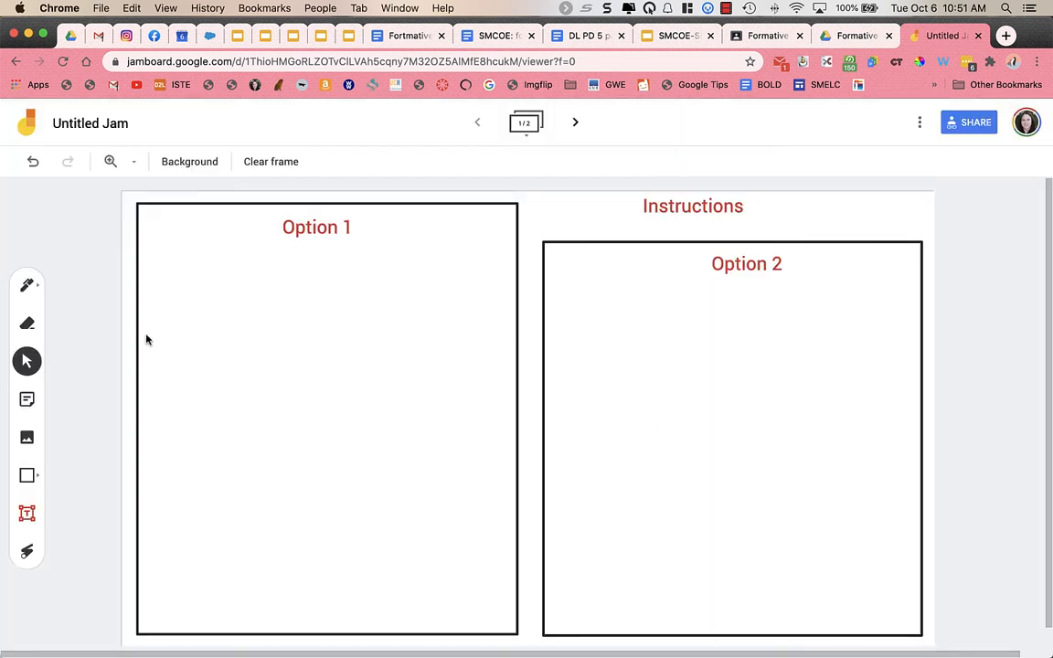
{"action": "mouse_move", "coordinate": [826, 219]}
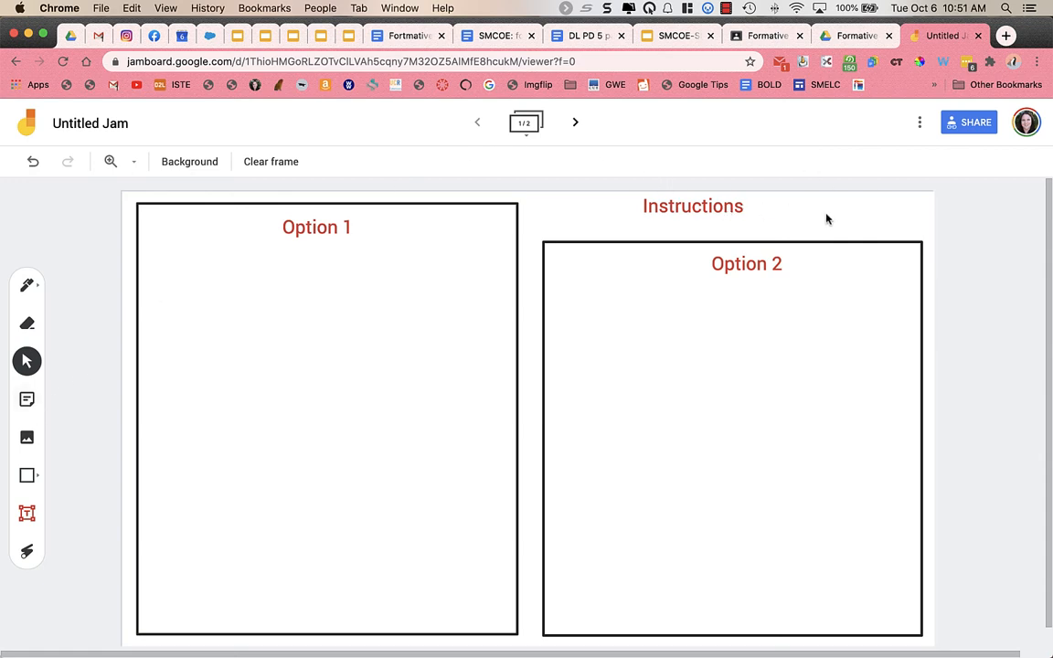
{"action": "mouse_move", "coordinate": [210, 339]}
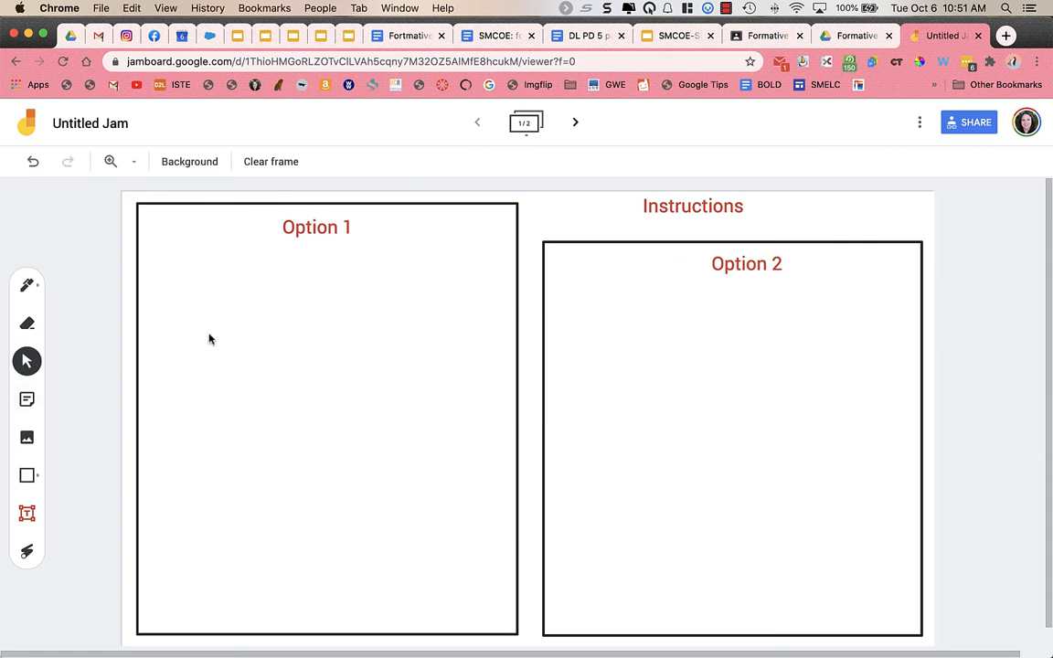
{"action": "mouse_move", "coordinate": [358, 252]}
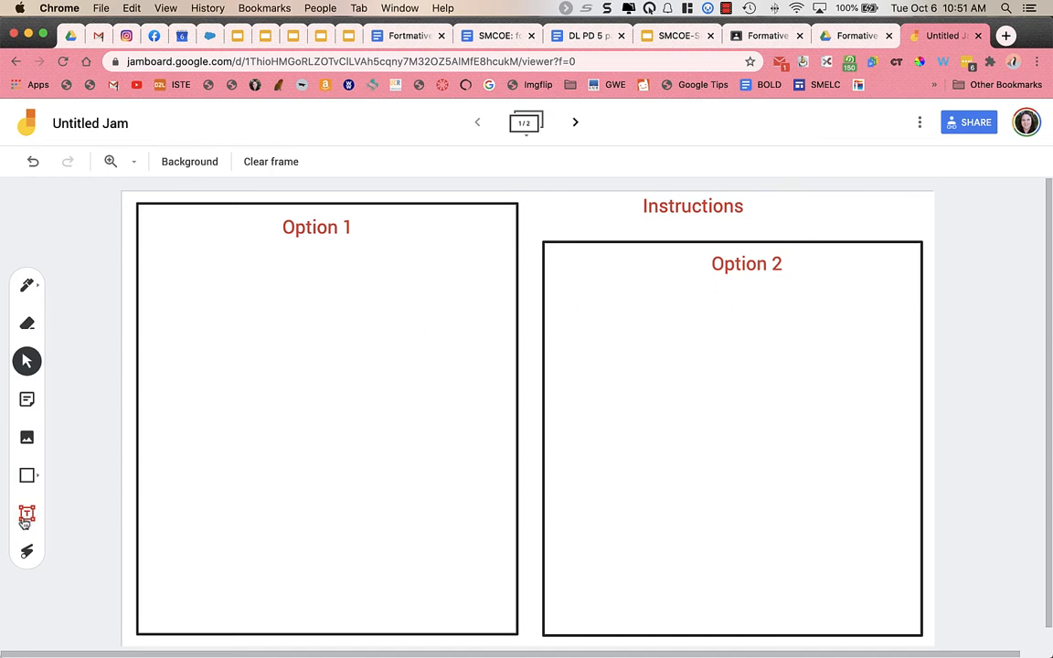
{"action": "mouse_move", "coordinate": [27, 437]}
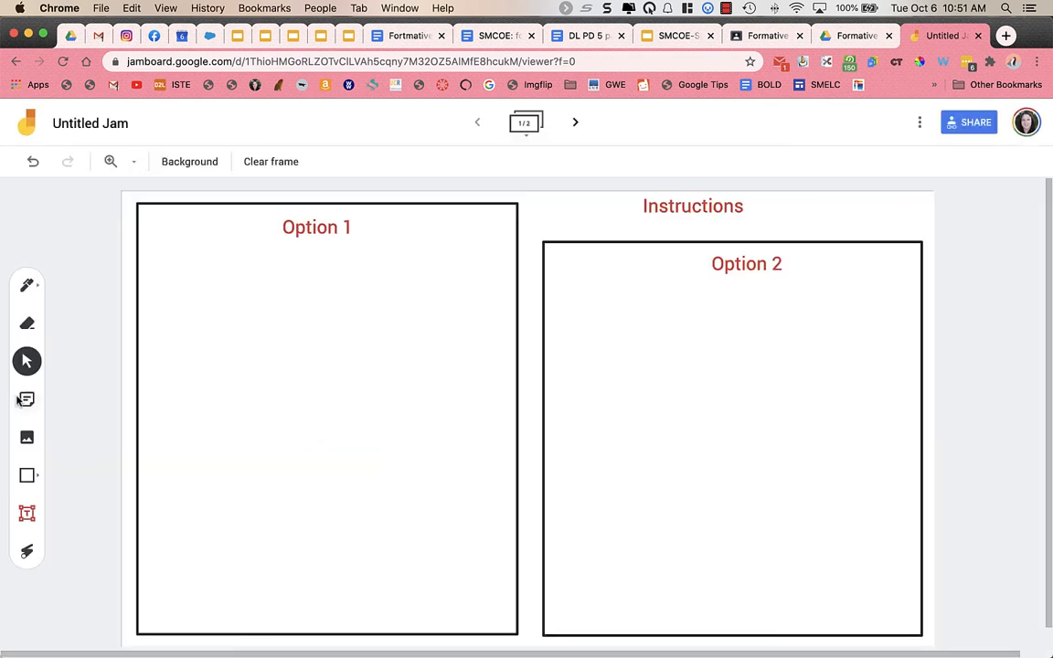
Discard an empty sticky note, then expand the frame bar to show both frames.
{"action": "left_click", "coordinate": [26, 399]}
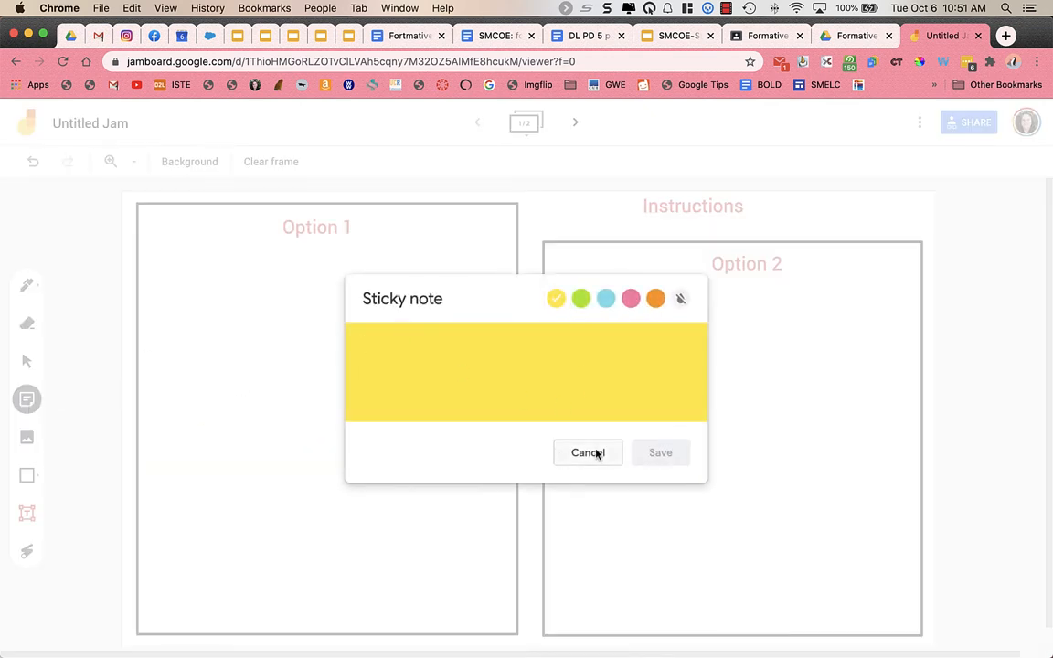
{"action": "left_click", "coordinate": [587, 452]}
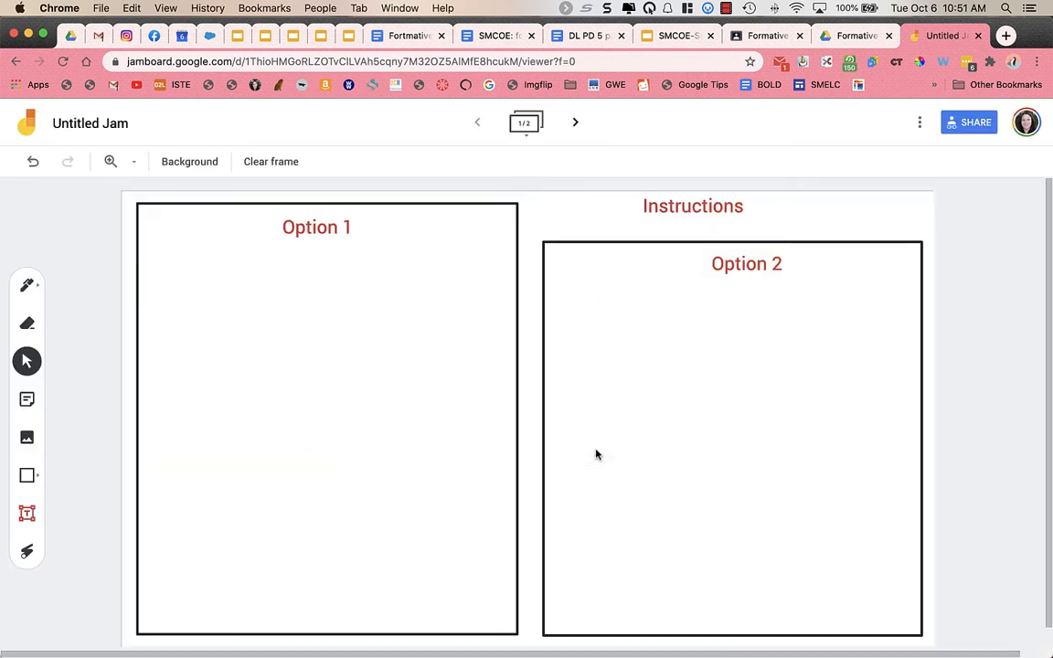
{"action": "mouse_move", "coordinate": [370, 272]}
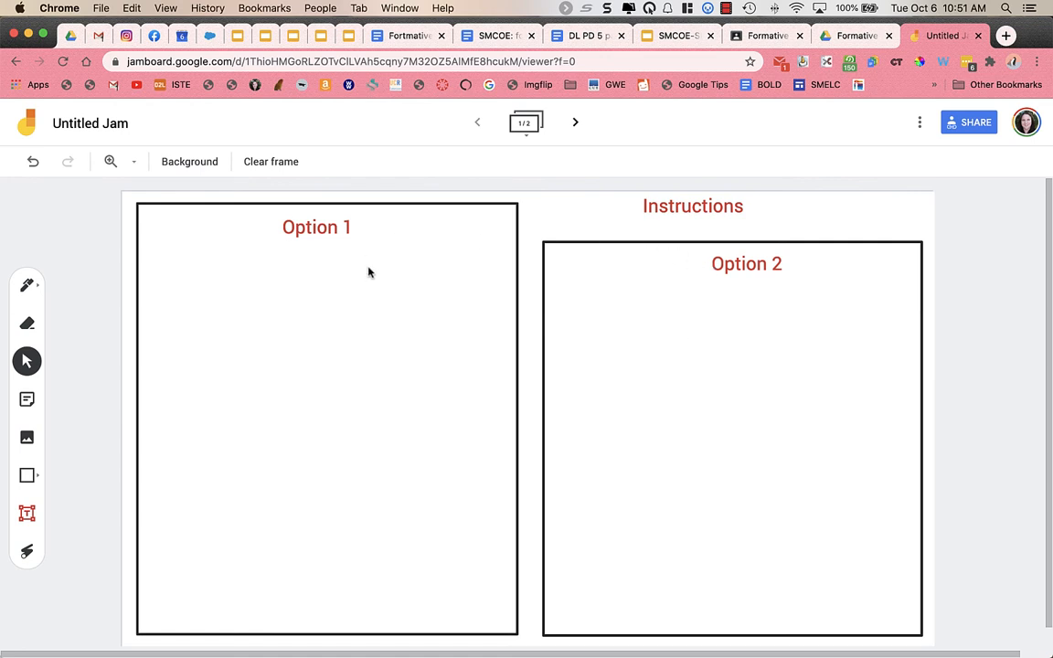
{"action": "mouse_move", "coordinate": [593, 264]}
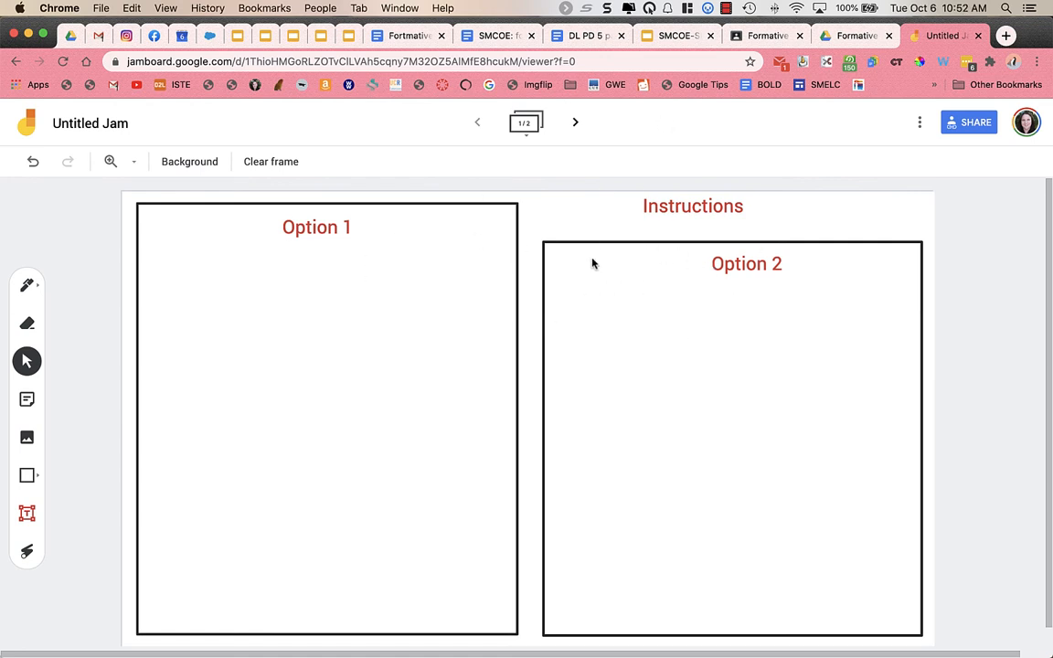
{"action": "left_click", "coordinate": [524, 122]}
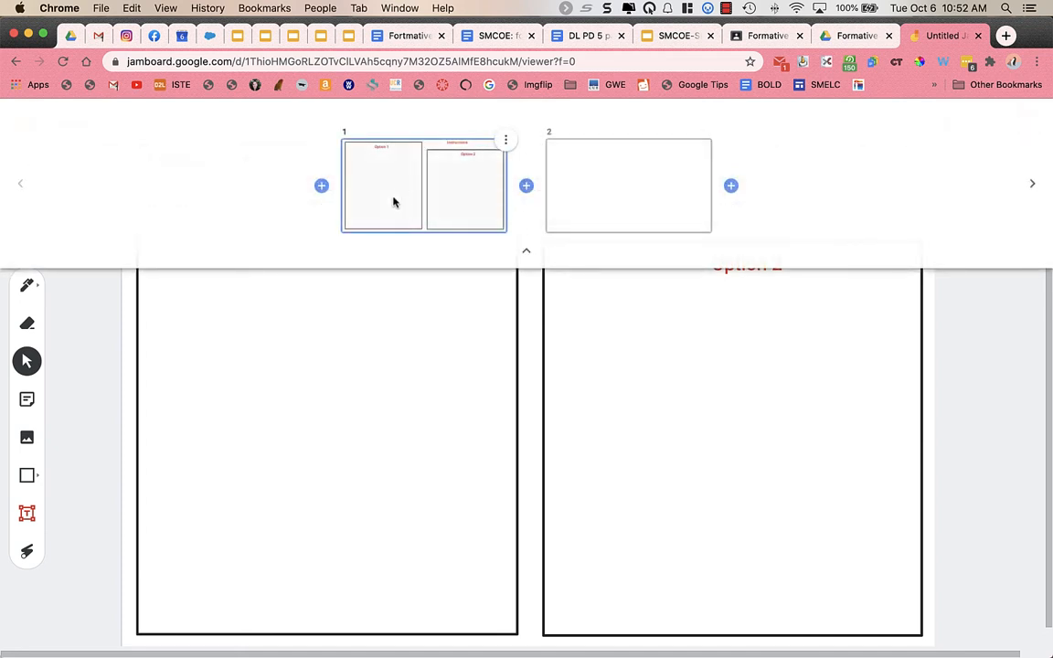
Duplicate the Option 1/Option 2 template frame from its frame menu.
{"action": "left_click", "coordinate": [506, 140]}
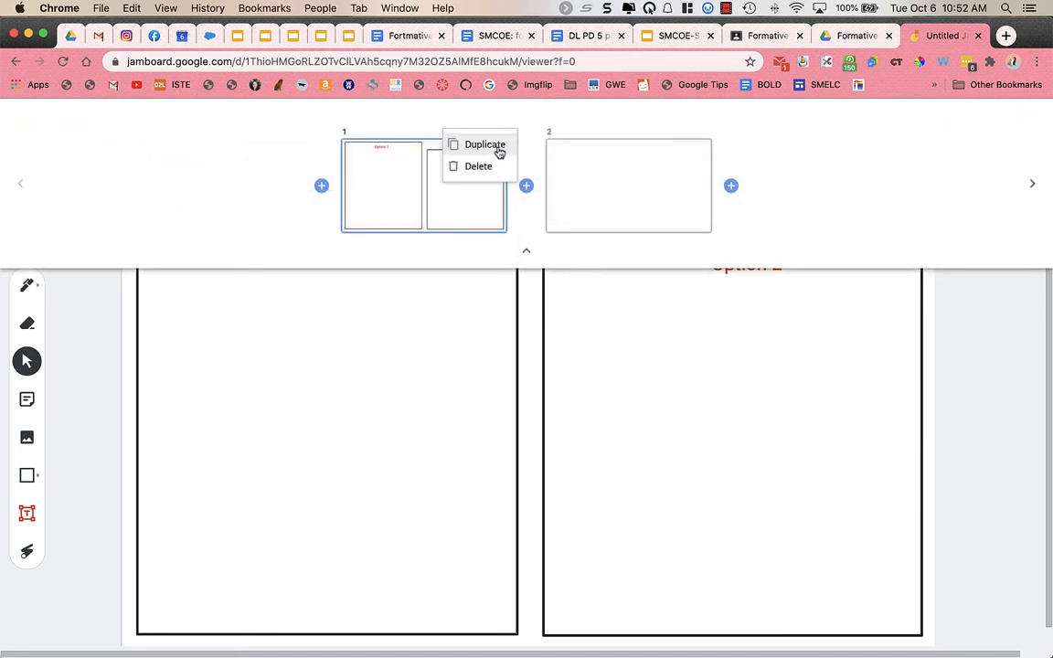
{"action": "left_click", "coordinate": [485, 144]}
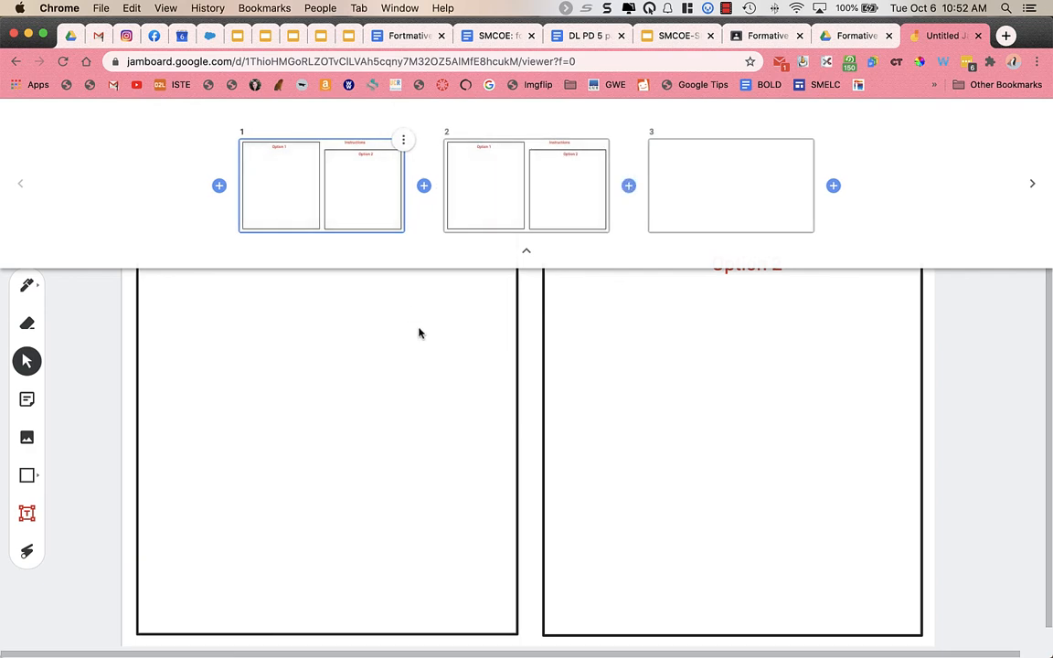
{"action": "mouse_move", "coordinate": [498, 312]}
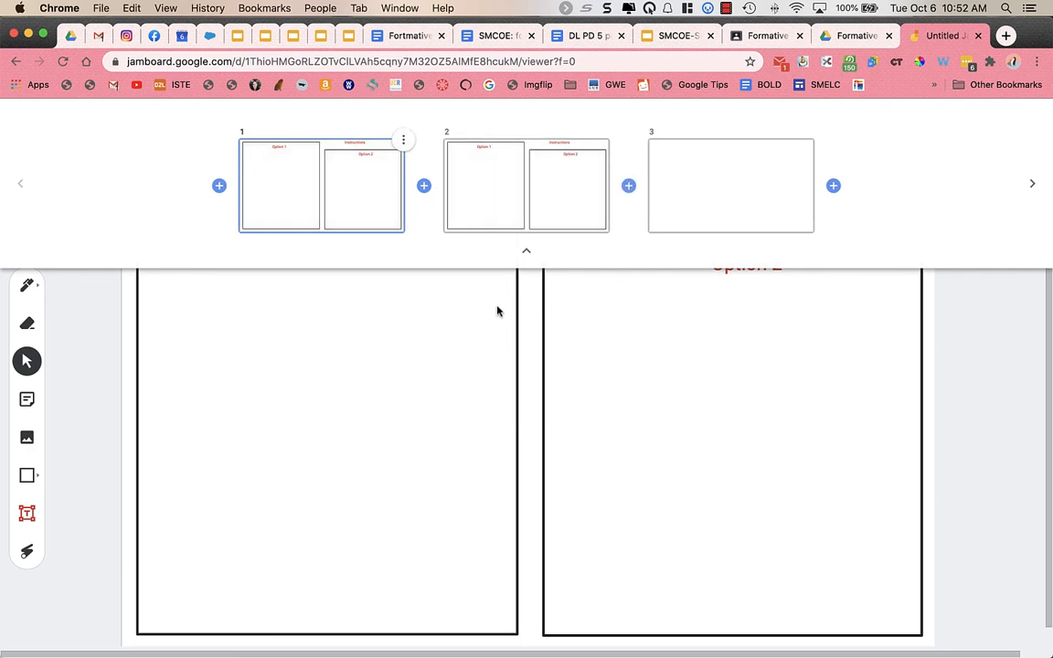
{"action": "mouse_move", "coordinate": [475, 404]}
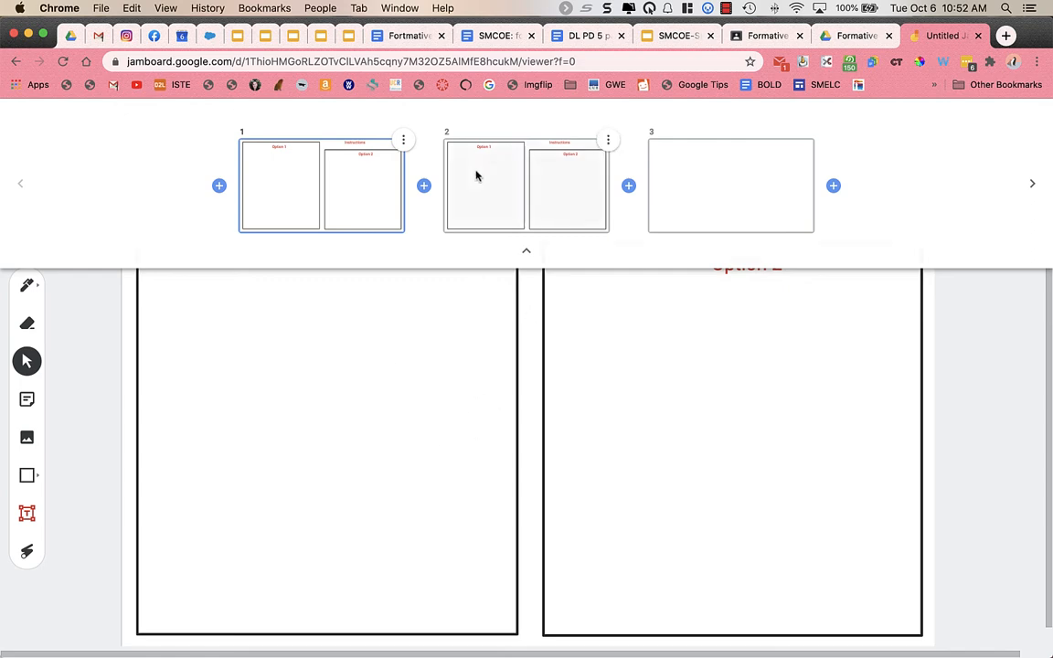
{"action": "left_click", "coordinate": [525, 251]}
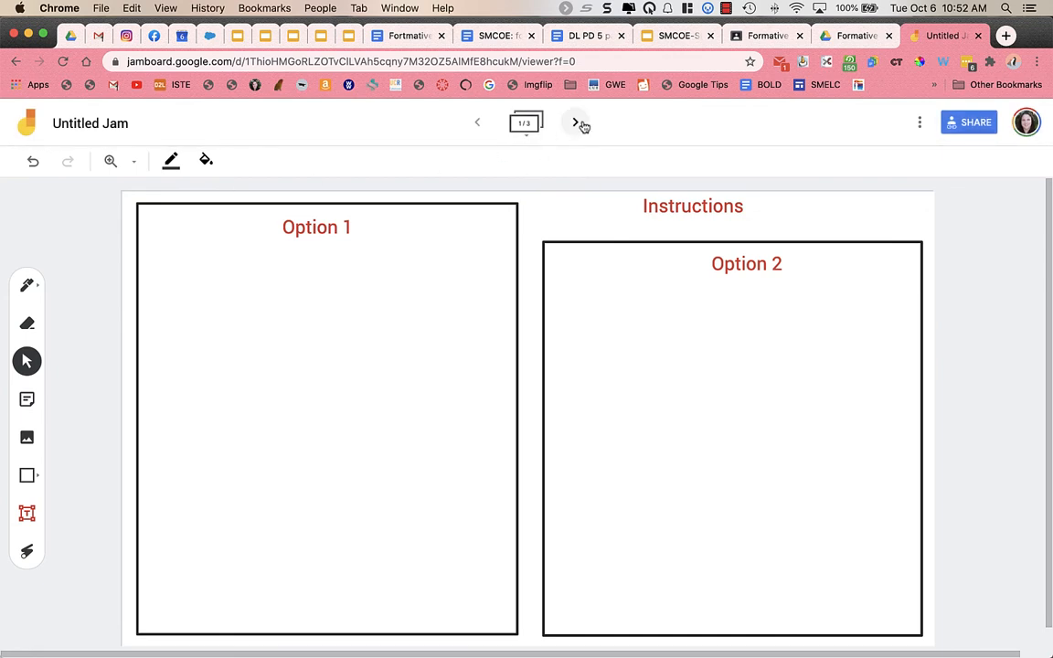
Delete the blank frame and go to frame 2.
{"action": "left_click", "coordinate": [525, 122]}
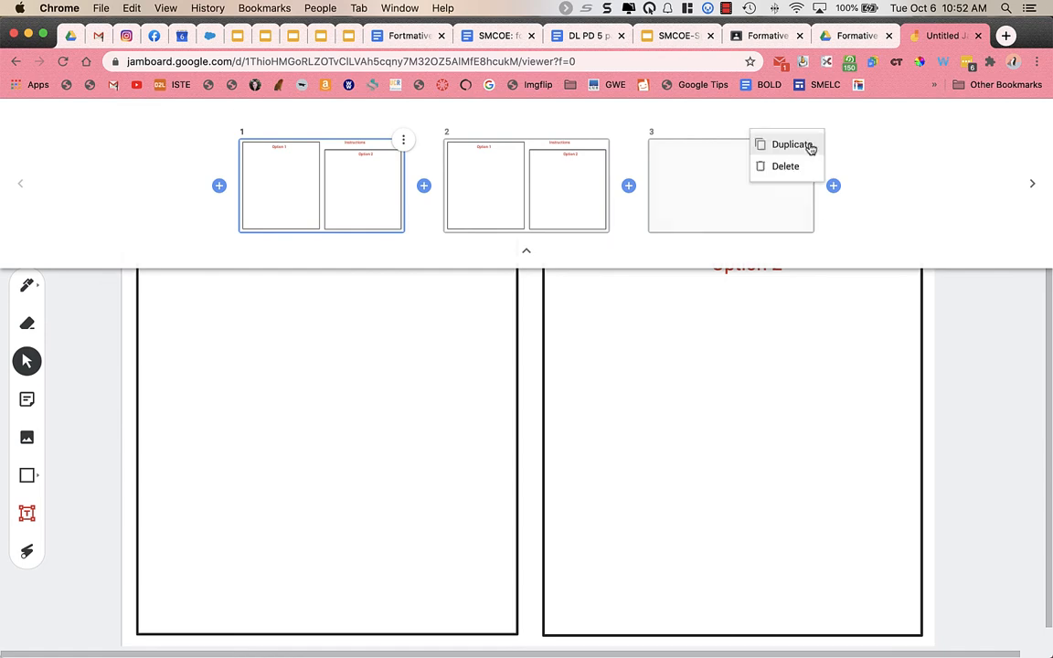
{"action": "left_click", "coordinate": [785, 166]}
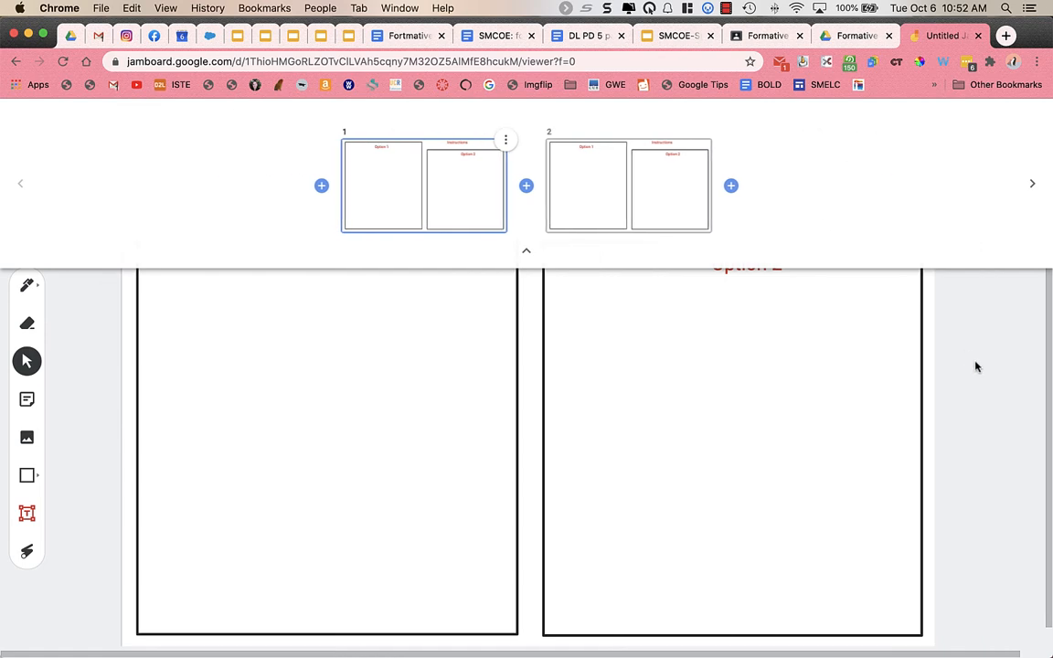
{"action": "left_click", "coordinate": [575, 121]}
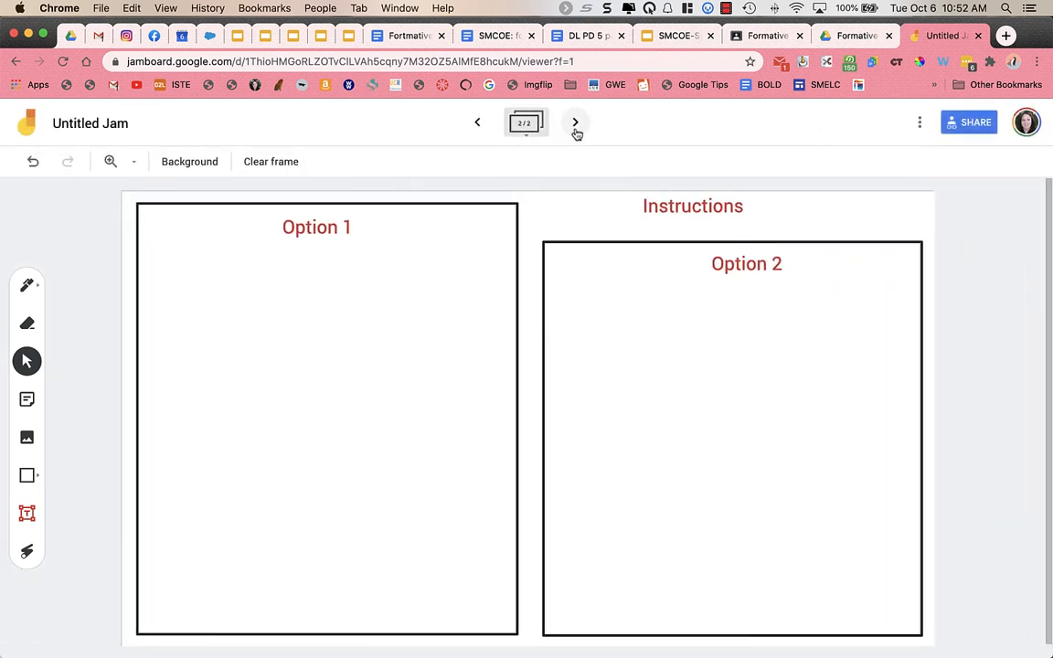
{"action": "mouse_move", "coordinate": [575, 121]}
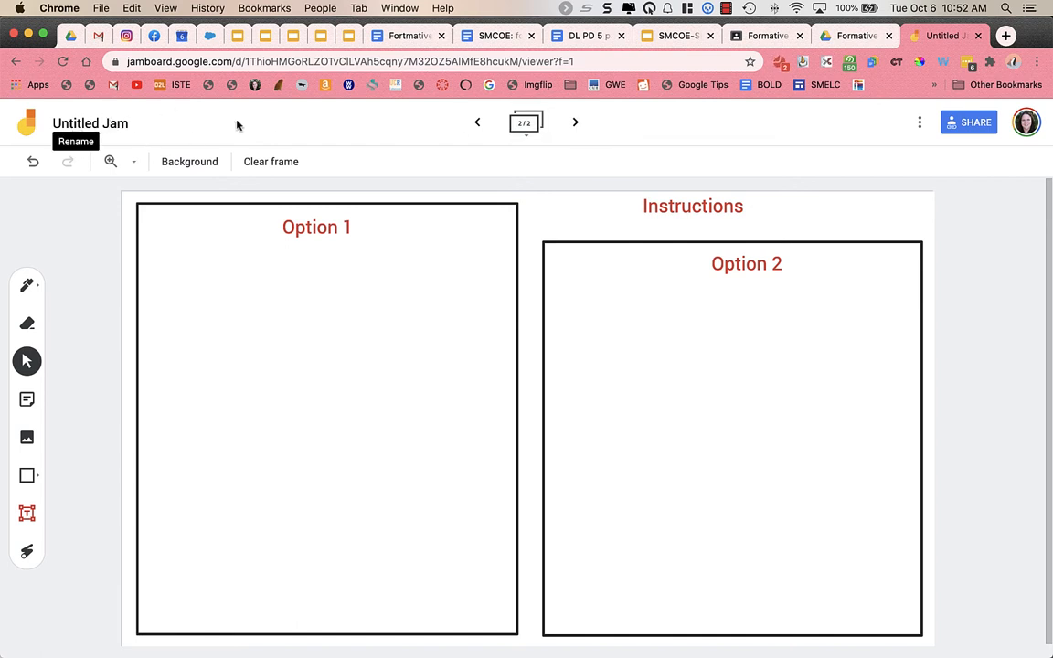
{"action": "mouse_move", "coordinate": [894, 125]}
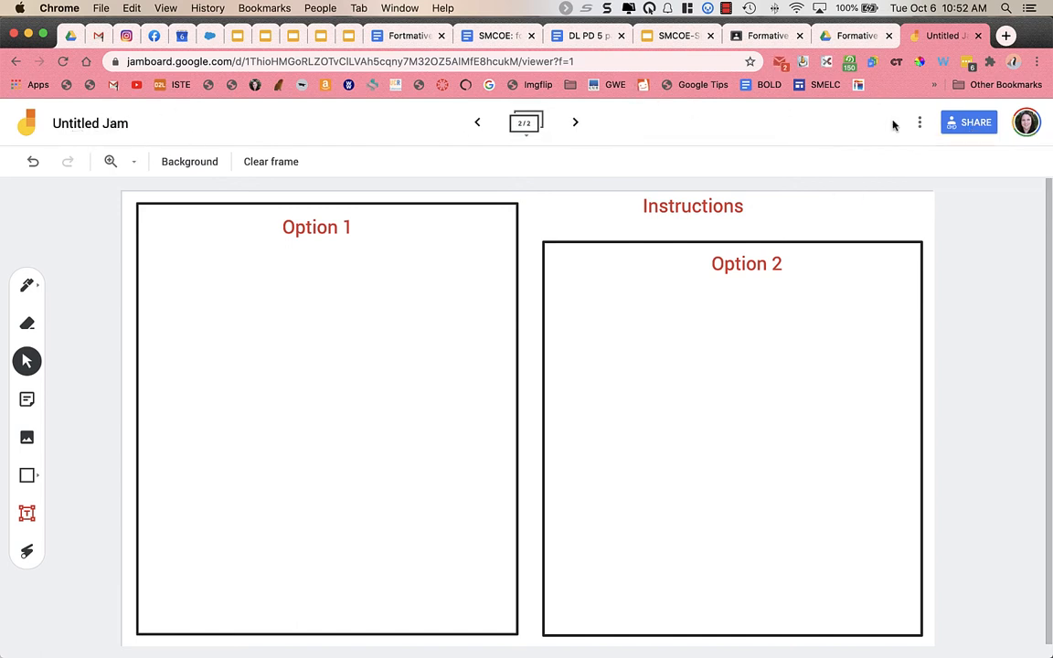
{"action": "mouse_move", "coordinate": [968, 122]}
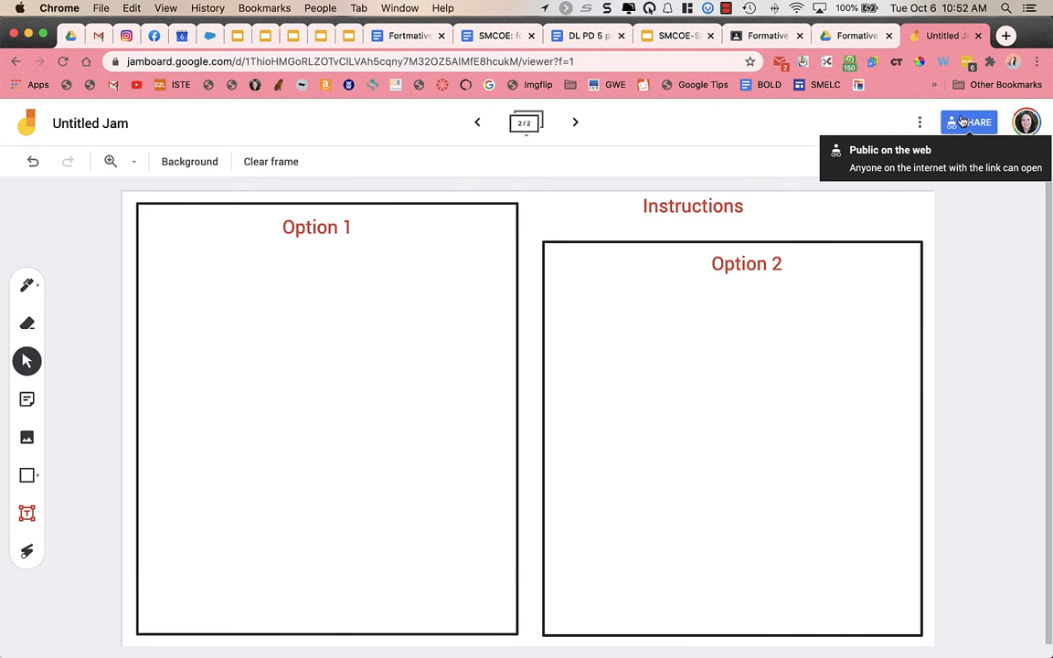
{"action": "mouse_move", "coordinate": [722, 83]}
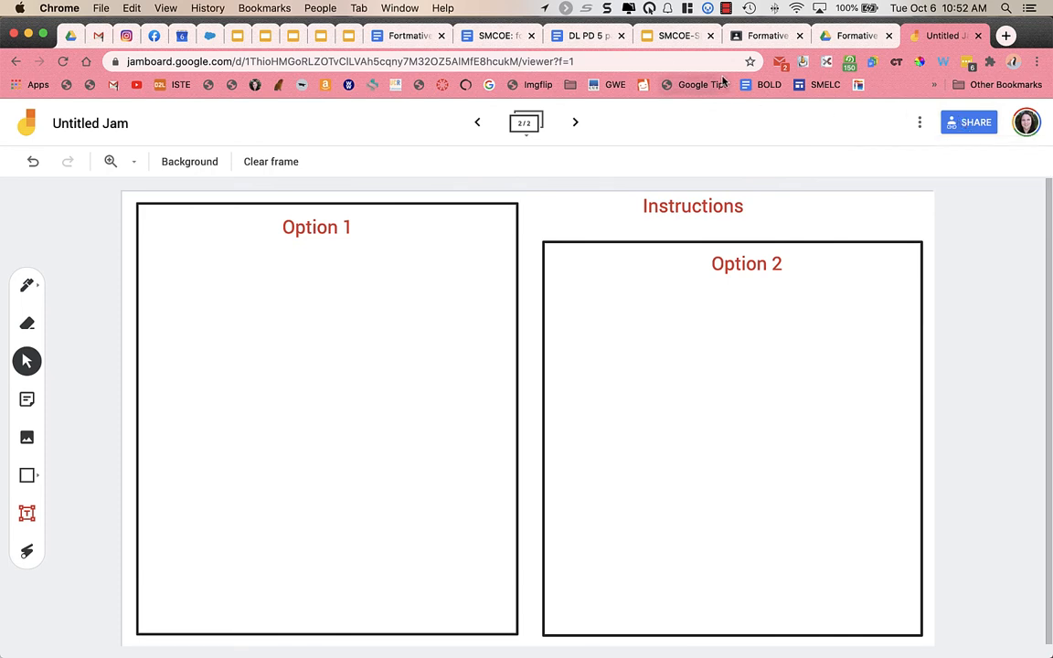
Copy the Jam's editable share link from the Share dialog.
{"action": "left_click", "coordinate": [968, 121]}
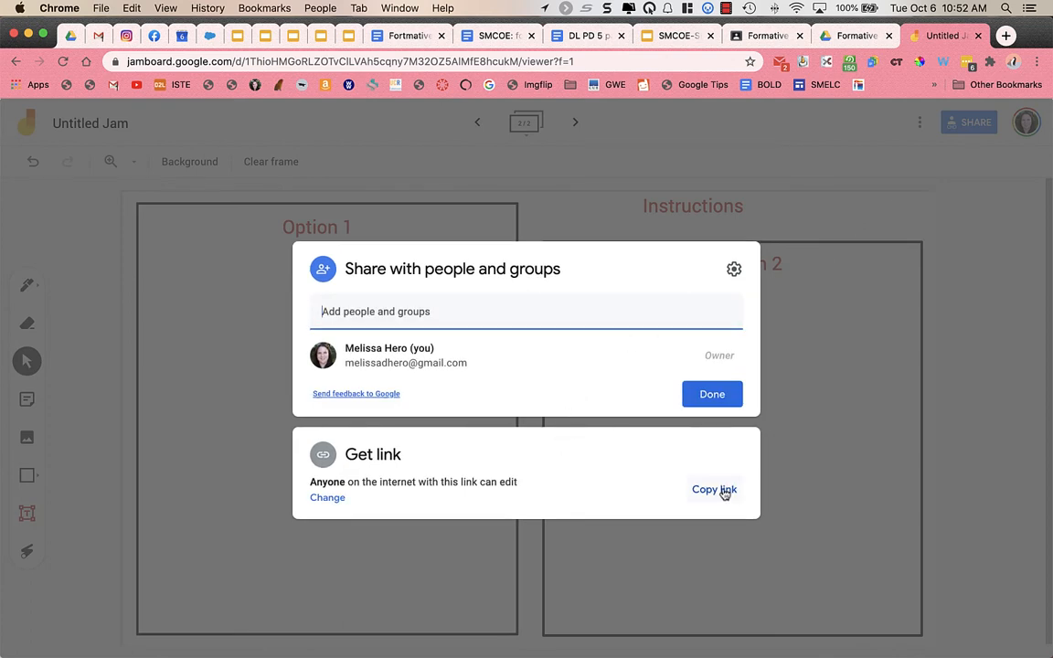
{"action": "left_click", "coordinate": [714, 489]}
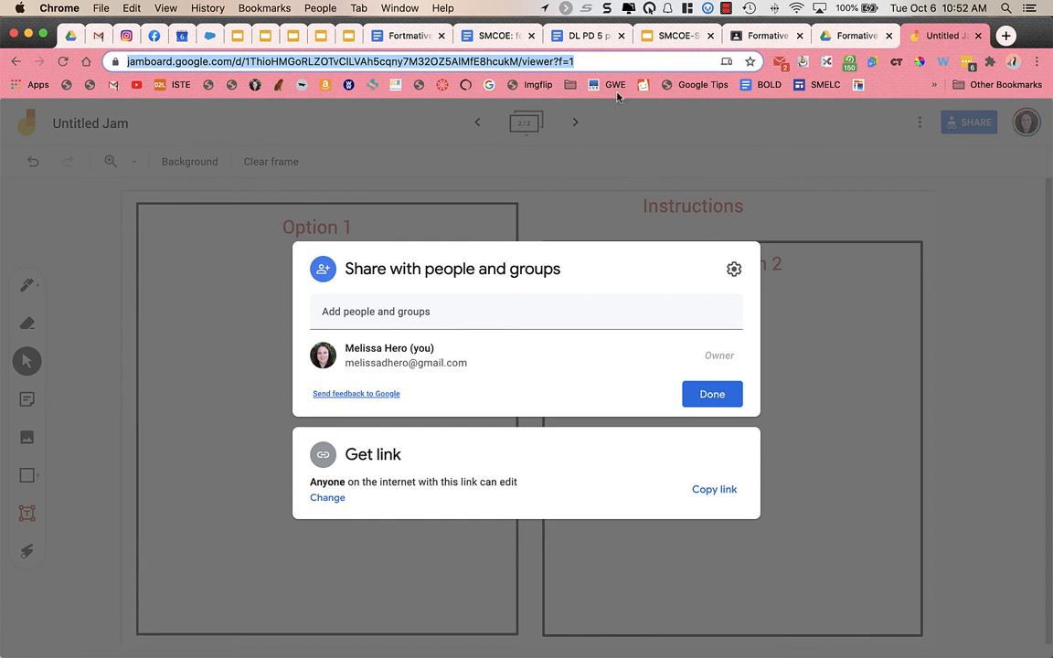
{"action": "left_click", "coordinate": [712, 394]}
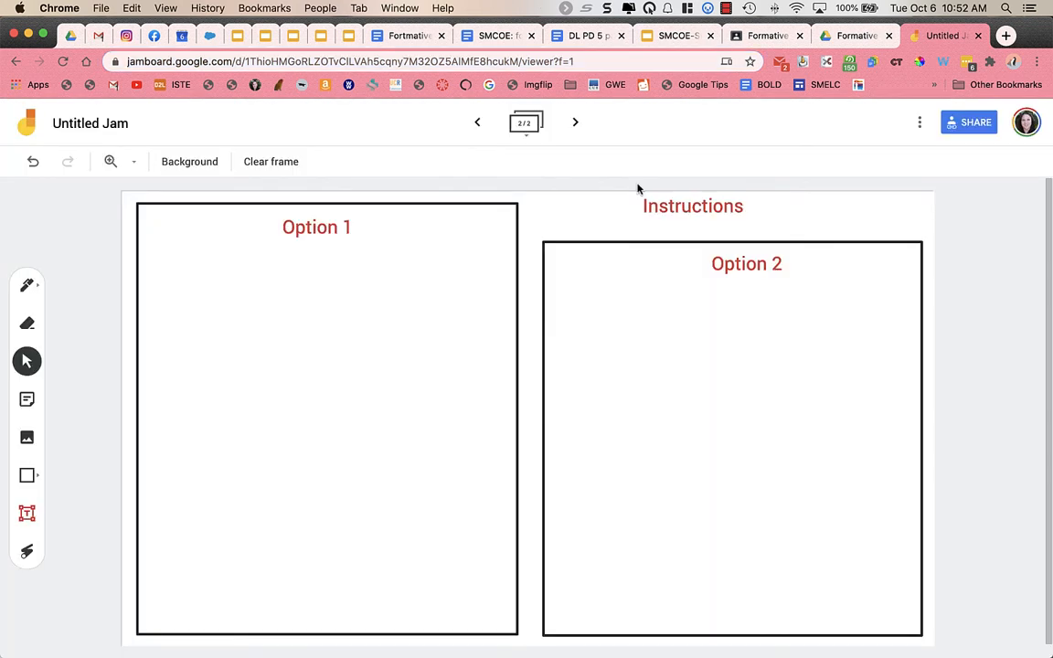
{"action": "mouse_move", "coordinate": [563, 148]}
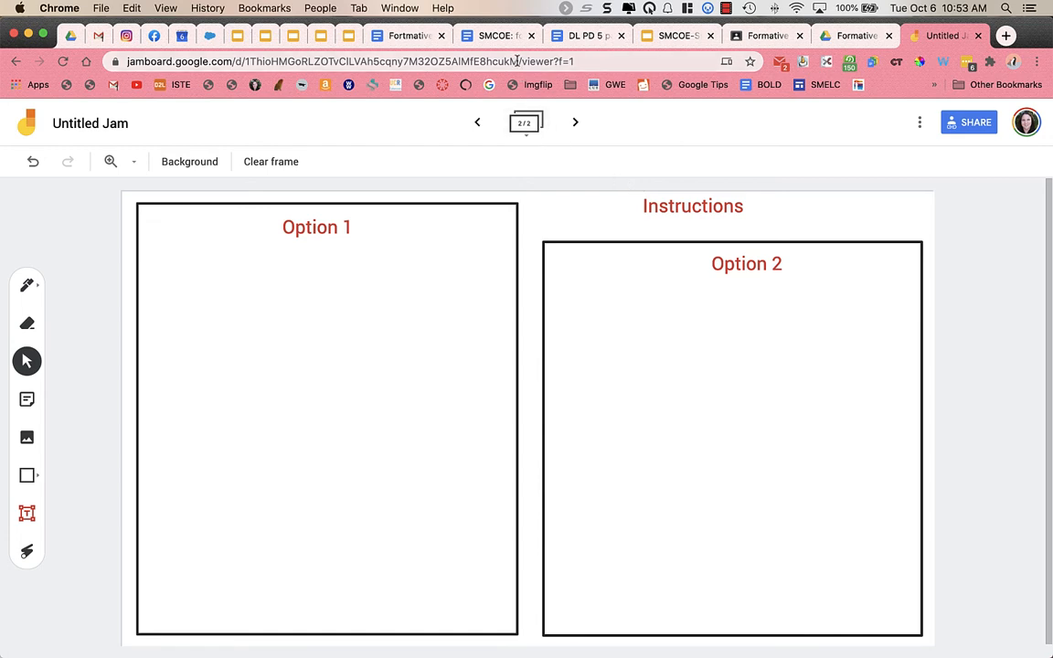
{"action": "mouse_move", "coordinate": [419, 84]}
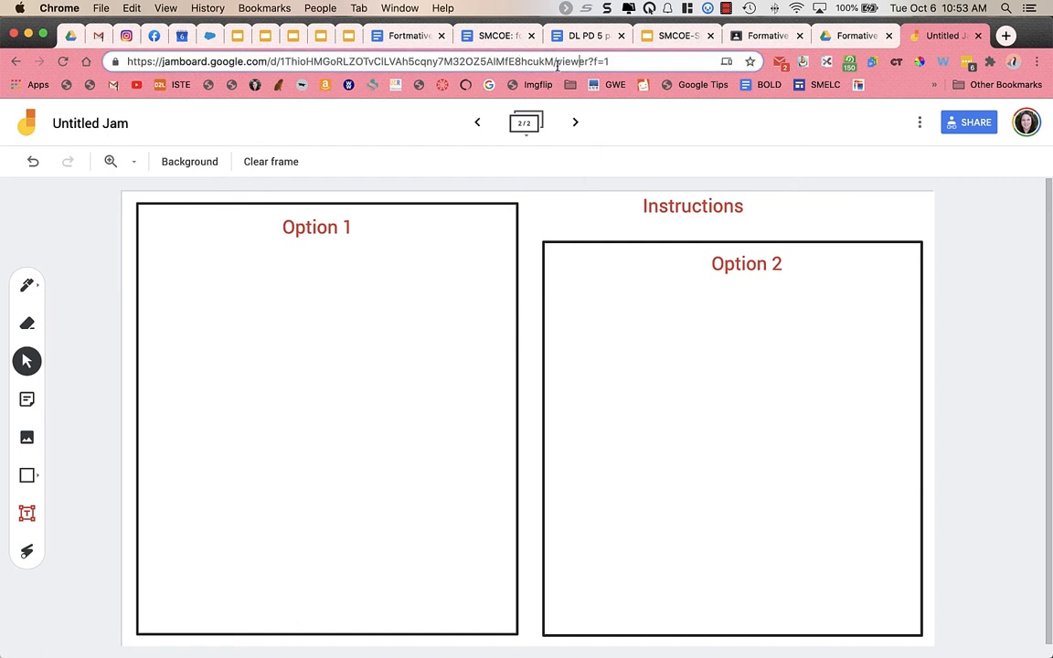
Replace the link's 'viewer?f=1' ending with 'copy' to build a make-a-copy URL.
{"action": "double_click", "coordinate": [581, 62]}
{"action": "type", "text": "co"}
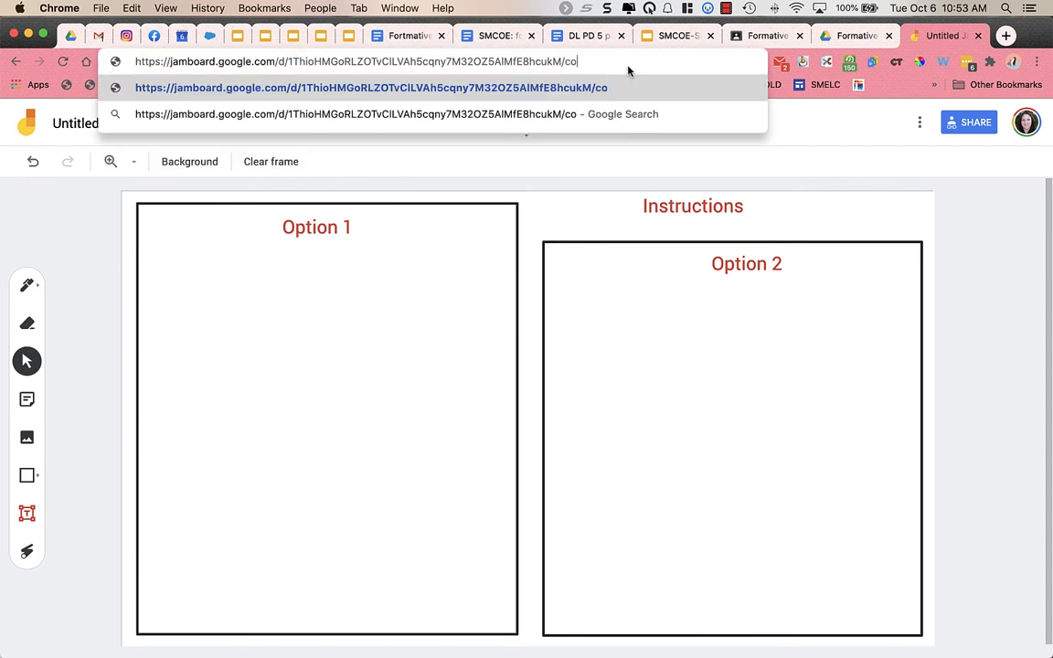
{"action": "type", "text": "py"}
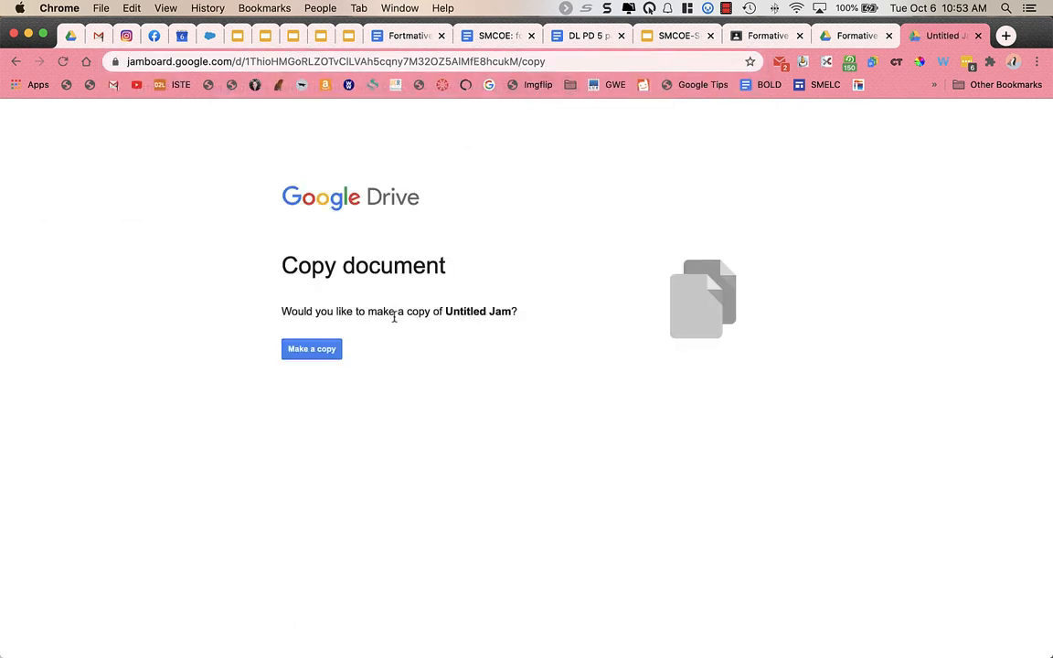
{"action": "mouse_move", "coordinate": [516, 92]}
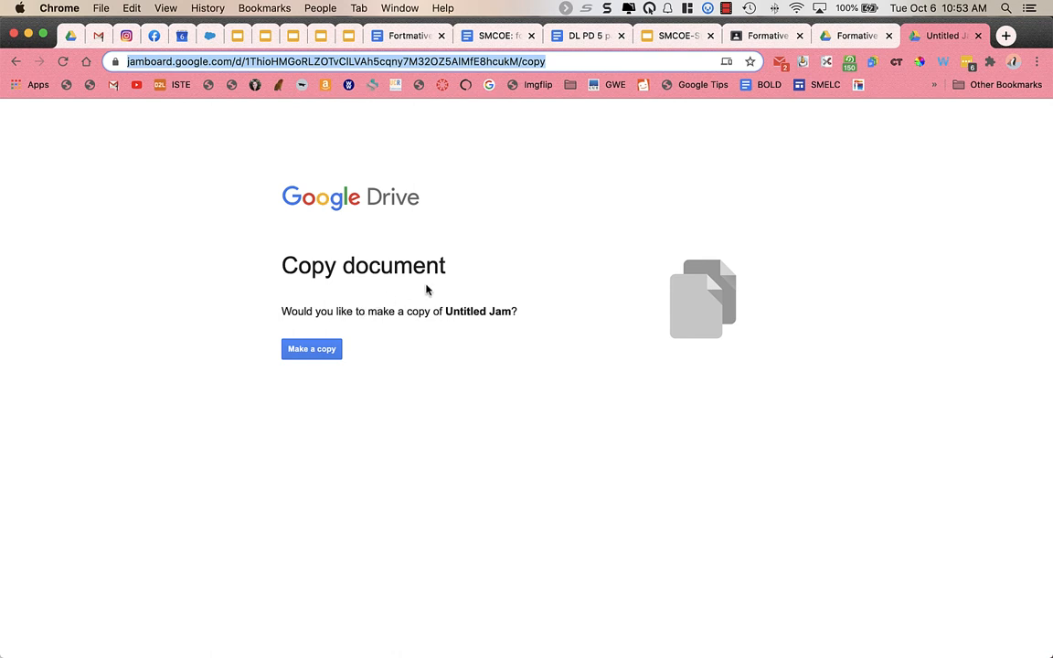
{"action": "mouse_move", "coordinate": [615, 225]}
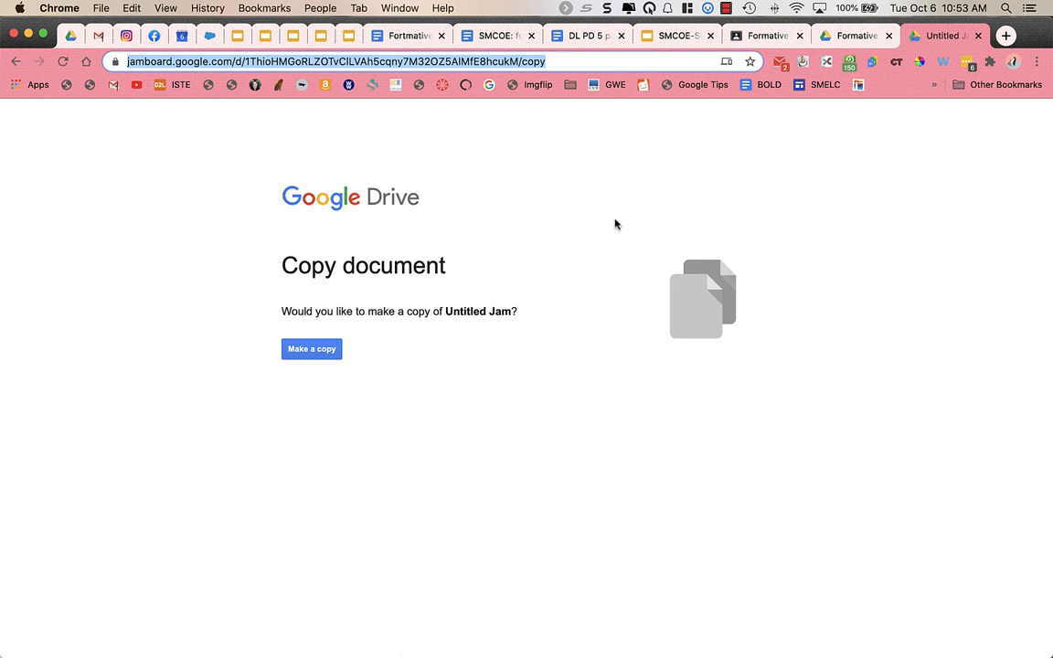
{"action": "left_click", "coordinate": [256, 61]}
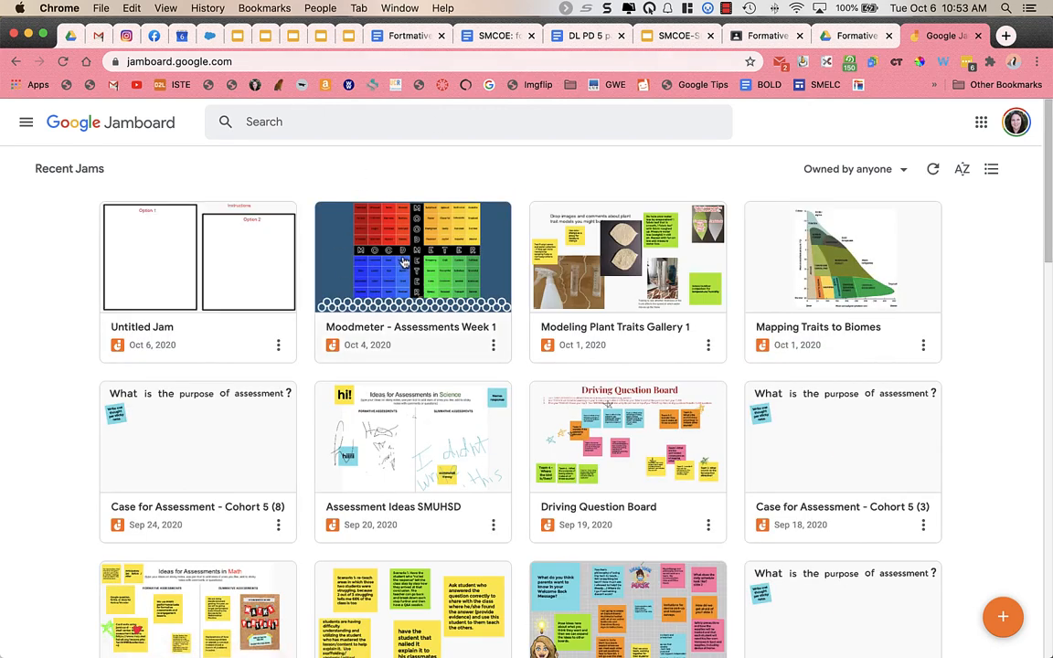
Open Moodmeter - Assessments Week 1 and drag a circle marker onto Pessimistic.
{"action": "left_click", "coordinate": [412, 256]}
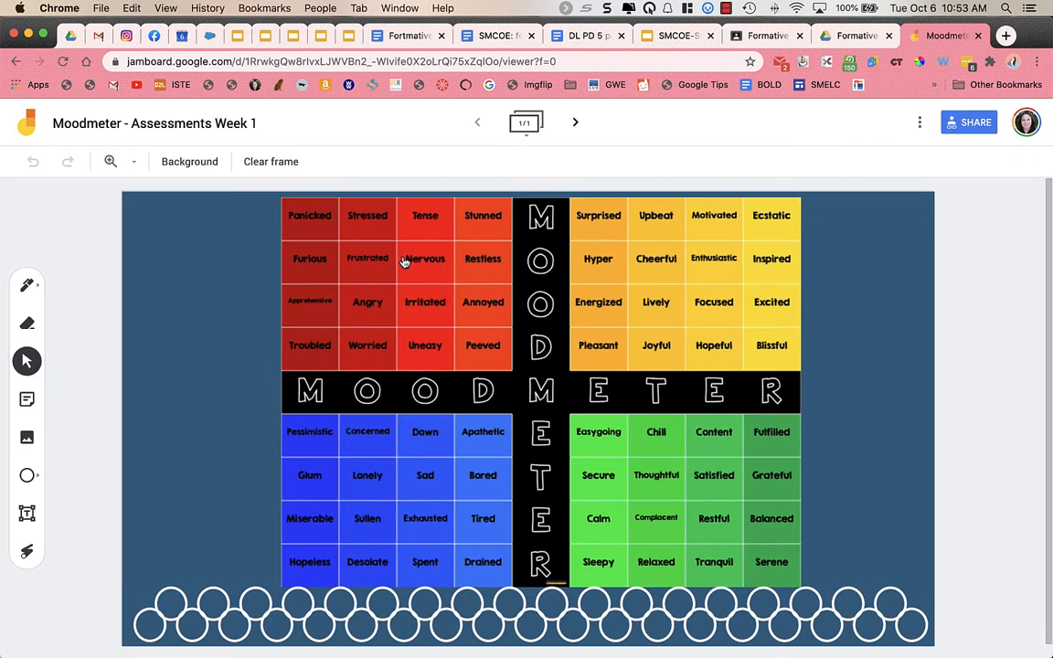
{"action": "left_click", "coordinate": [168, 610]}
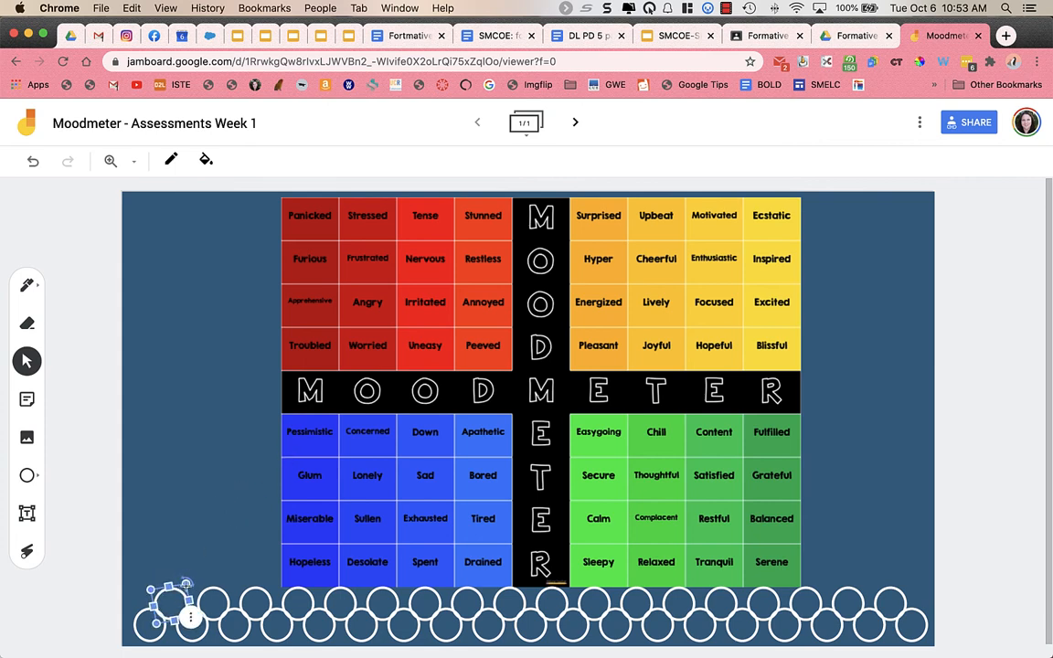
{"action": "left_click_drag", "start_coordinate": [174, 607], "coordinate": [324, 436]}
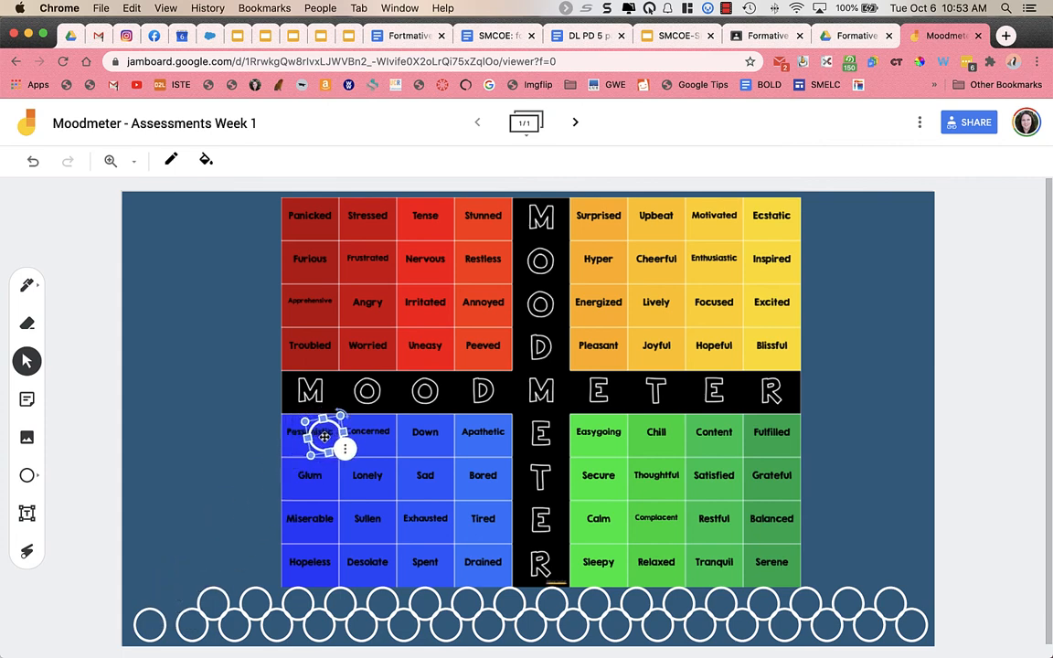
{"action": "left_click_drag", "start_coordinate": [325, 436], "coordinate": [162, 600]}
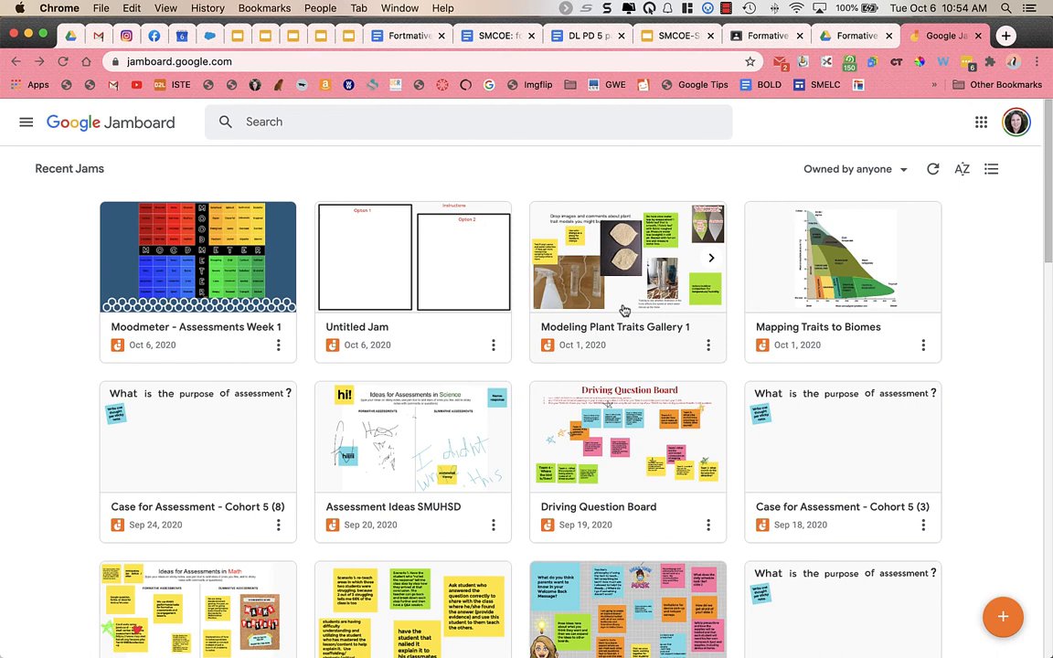
{"action": "left_click", "coordinate": [628, 256]}
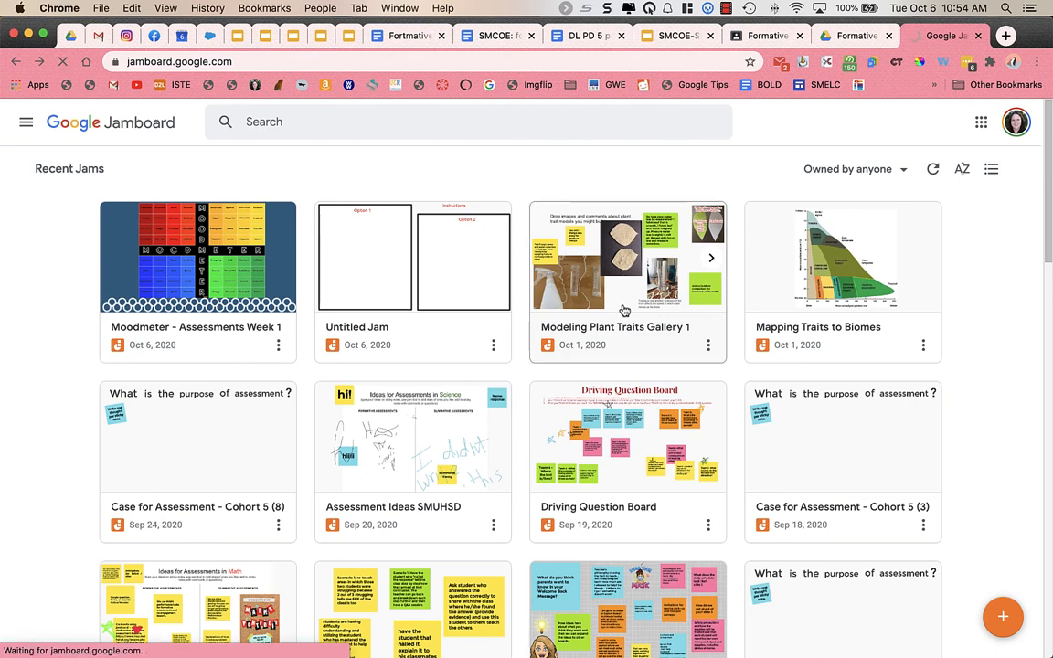
{"action": "mouse_move", "coordinate": [621, 332]}
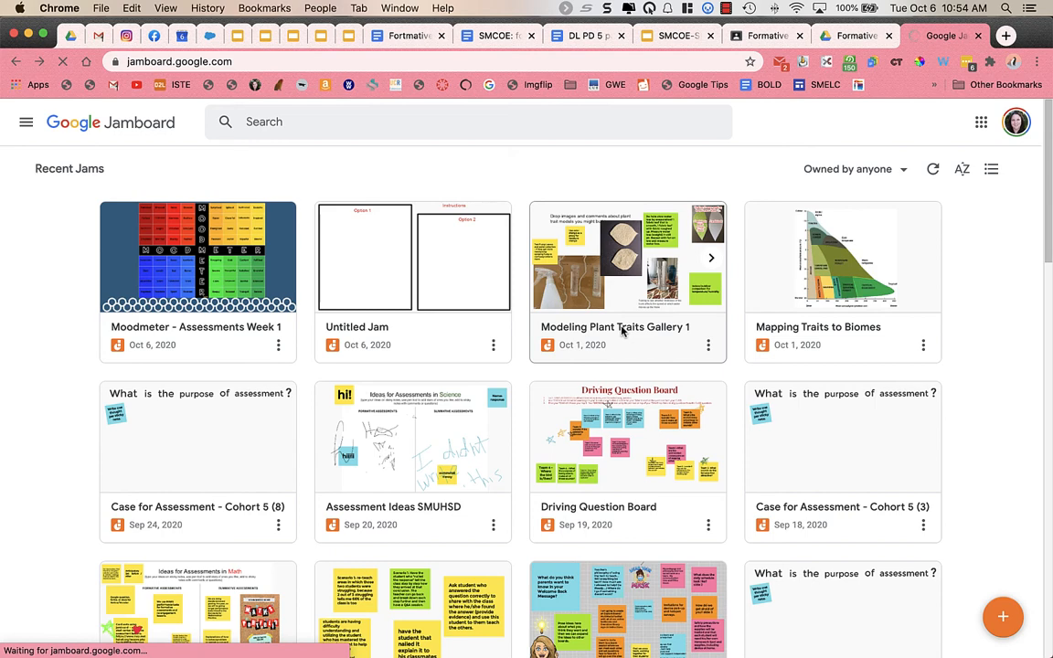
{"action": "left_click", "coordinate": [628, 256]}
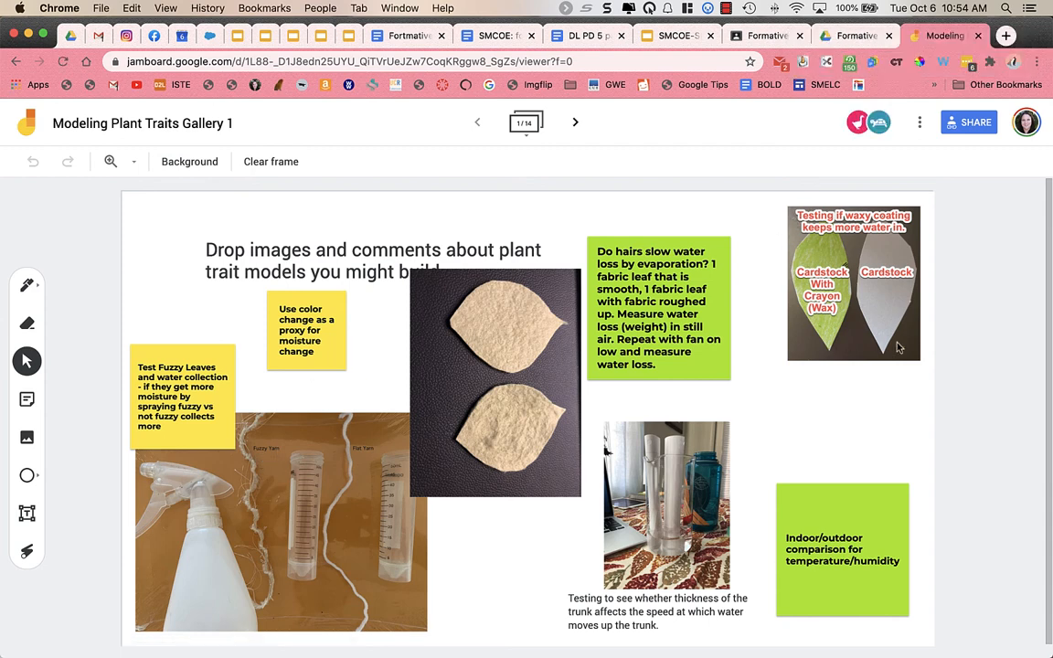
{"action": "mouse_move", "coordinate": [741, 470]}
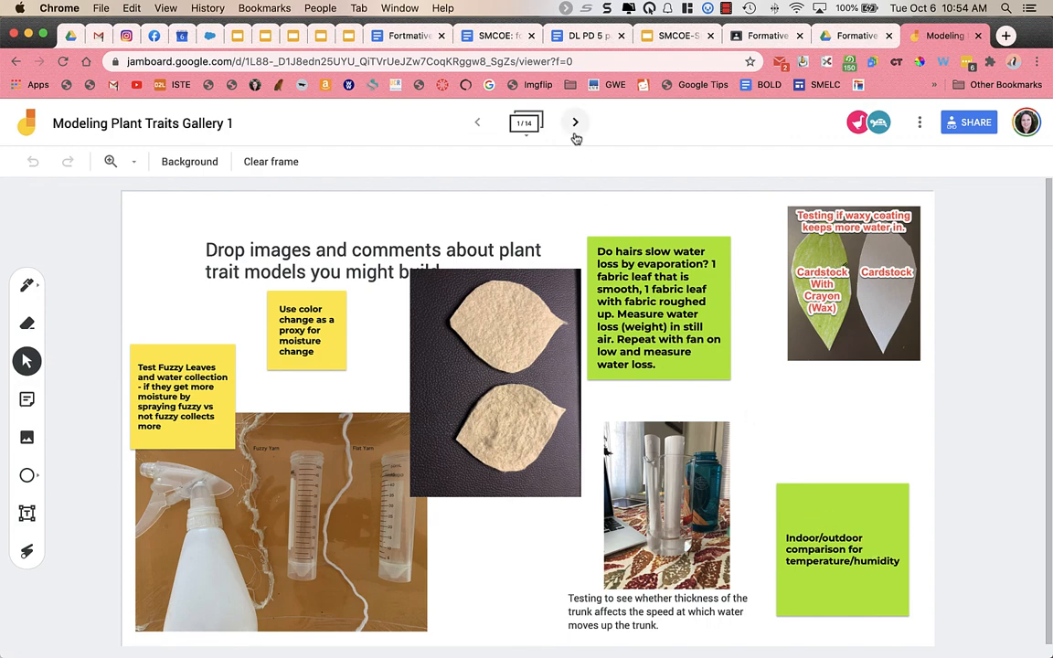
{"action": "left_click", "coordinate": [575, 121]}
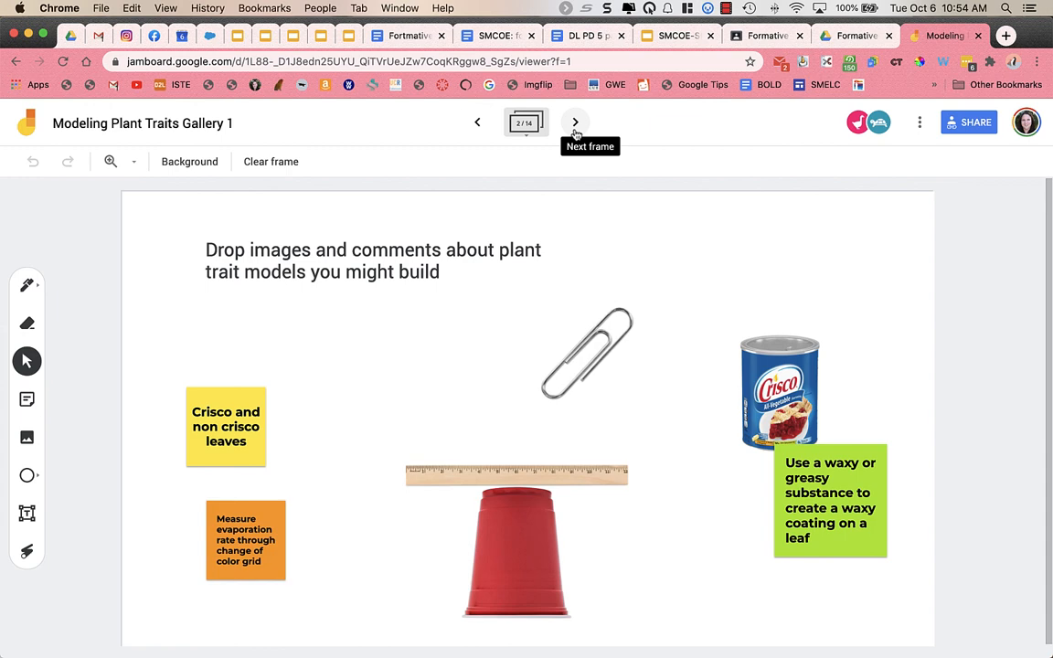
{"action": "left_click", "coordinate": [575, 122]}
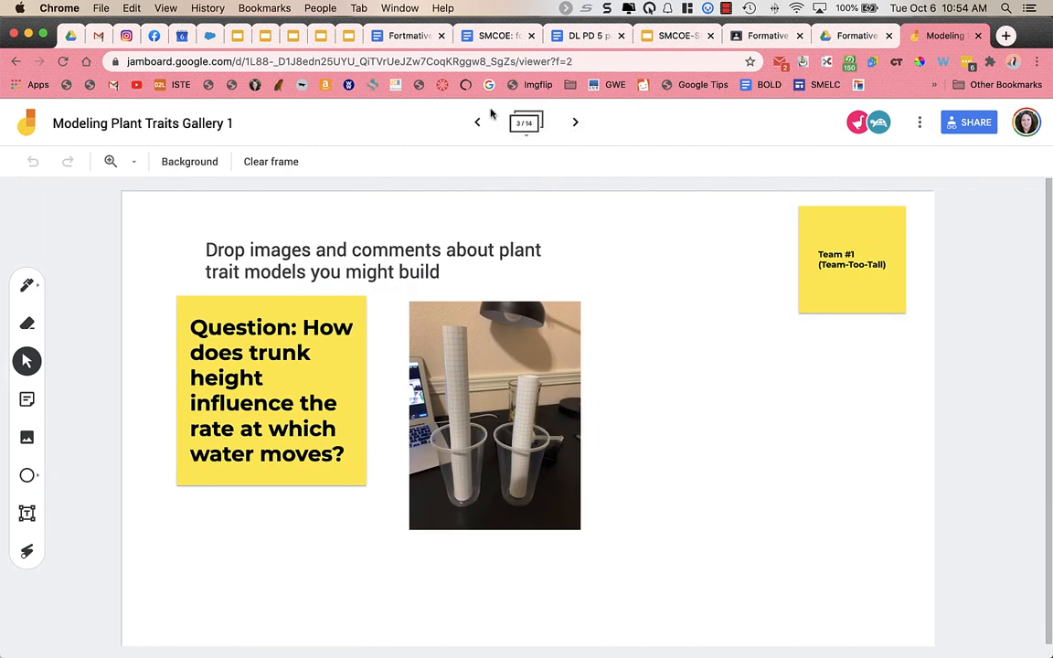
{"action": "left_click", "coordinate": [15, 62]}
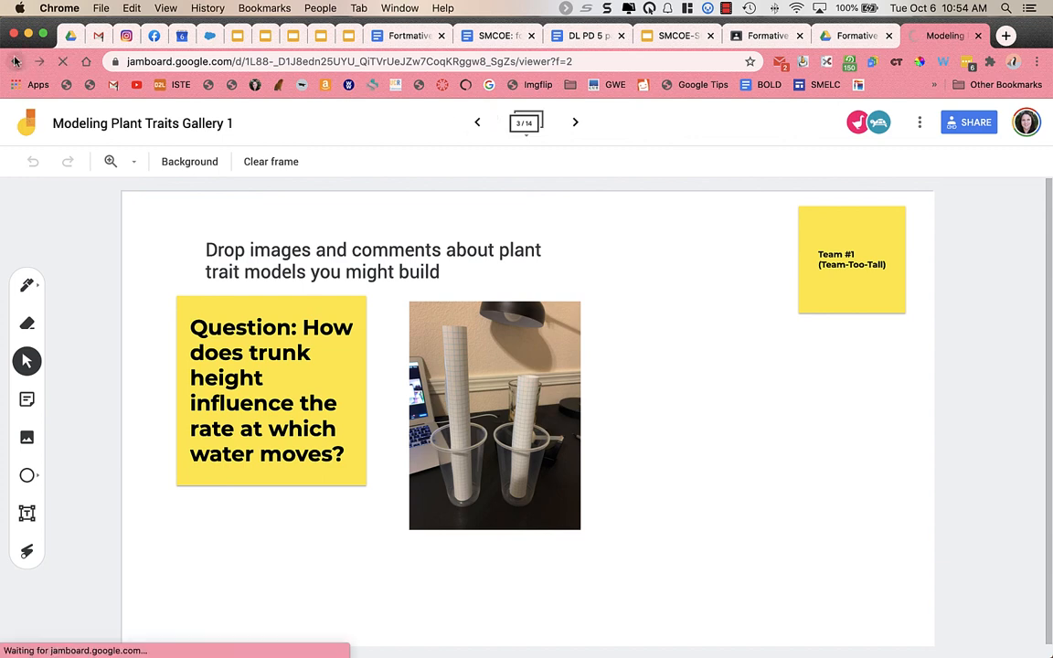
{"action": "left_click", "coordinate": [15, 62]}
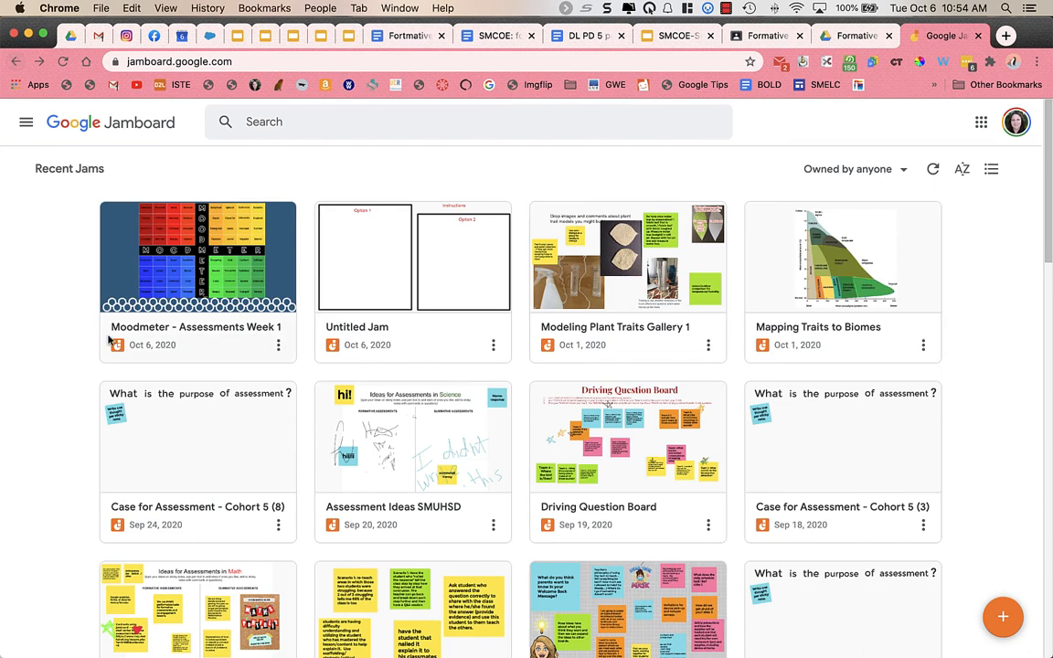
Scroll down Recent Jams and open the 3* Climate Change DQB Jam.
{"action": "scroll", "scroll_direction": "down", "scroll_amount": 3}
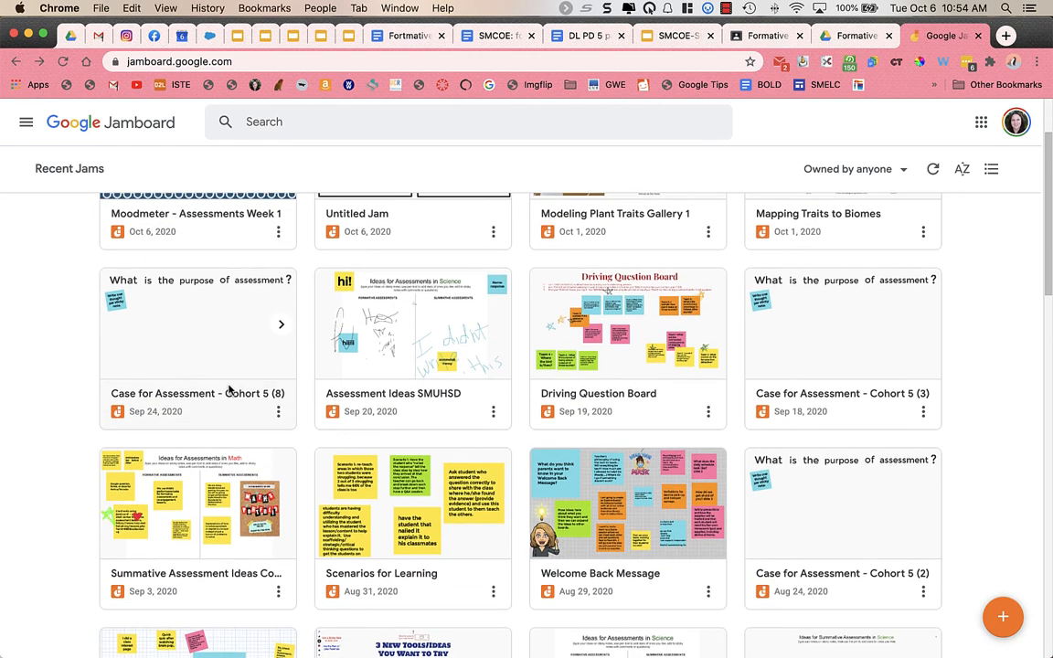
{"action": "scroll", "scroll_direction": "down", "scroll_amount": 3}
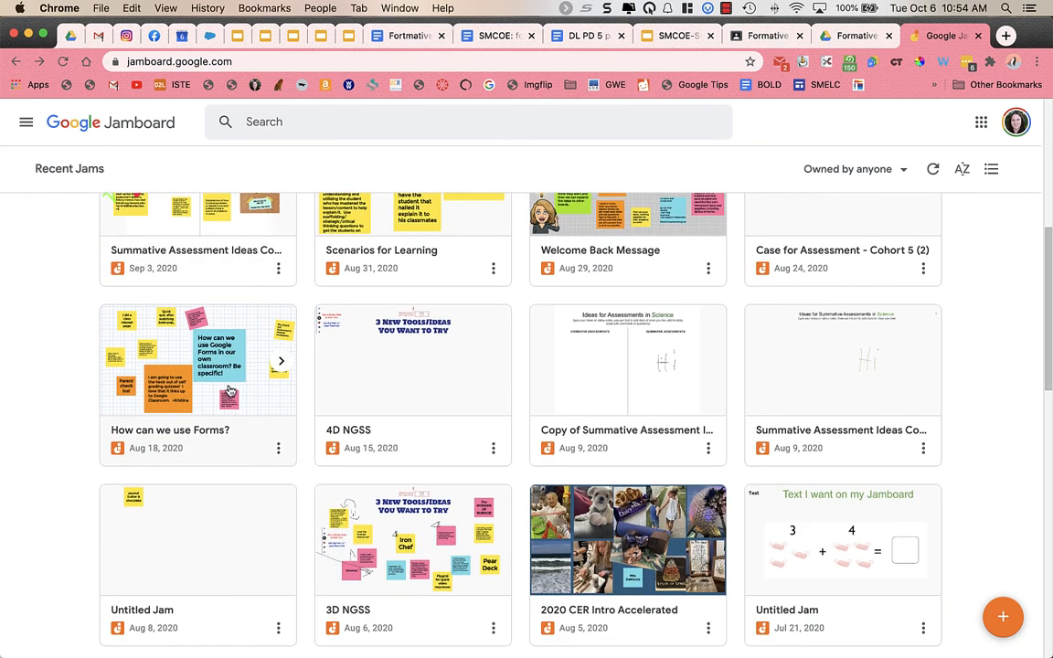
{"action": "scroll", "scroll_direction": "down", "scroll_amount": 3}
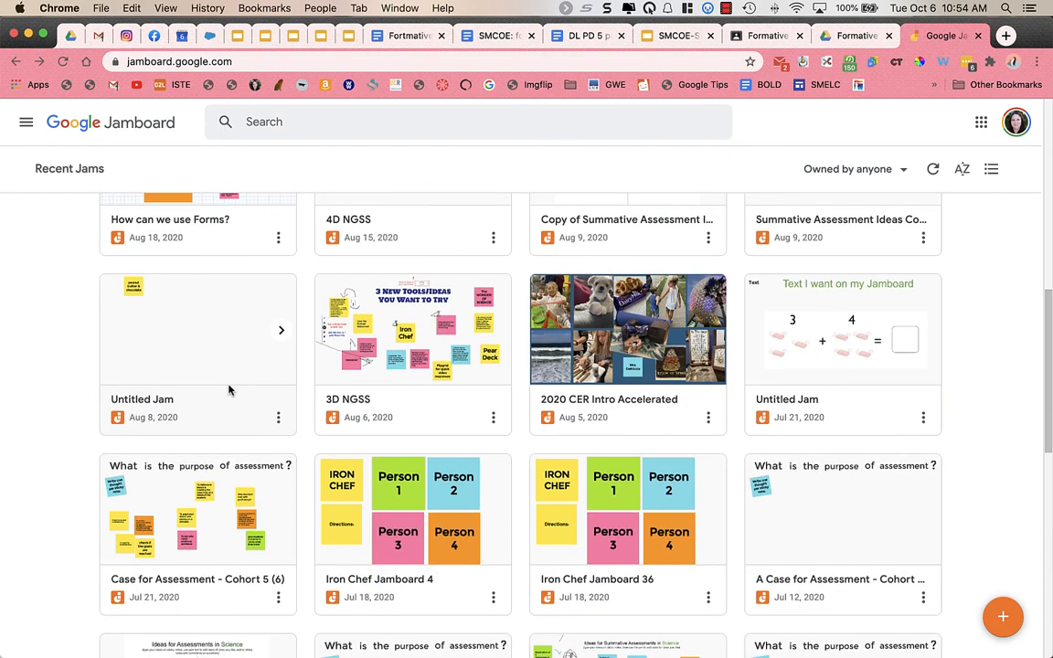
{"action": "scroll", "scroll_direction": "down", "scroll_amount": 3}
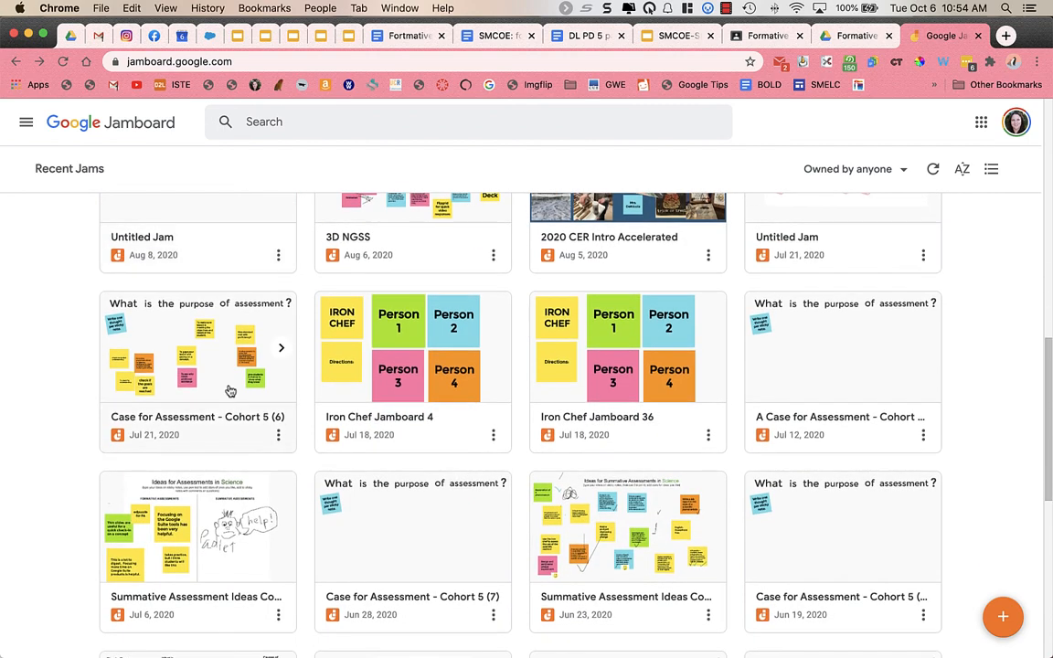
{"action": "scroll", "scroll_direction": "down", "scroll_amount": 3}
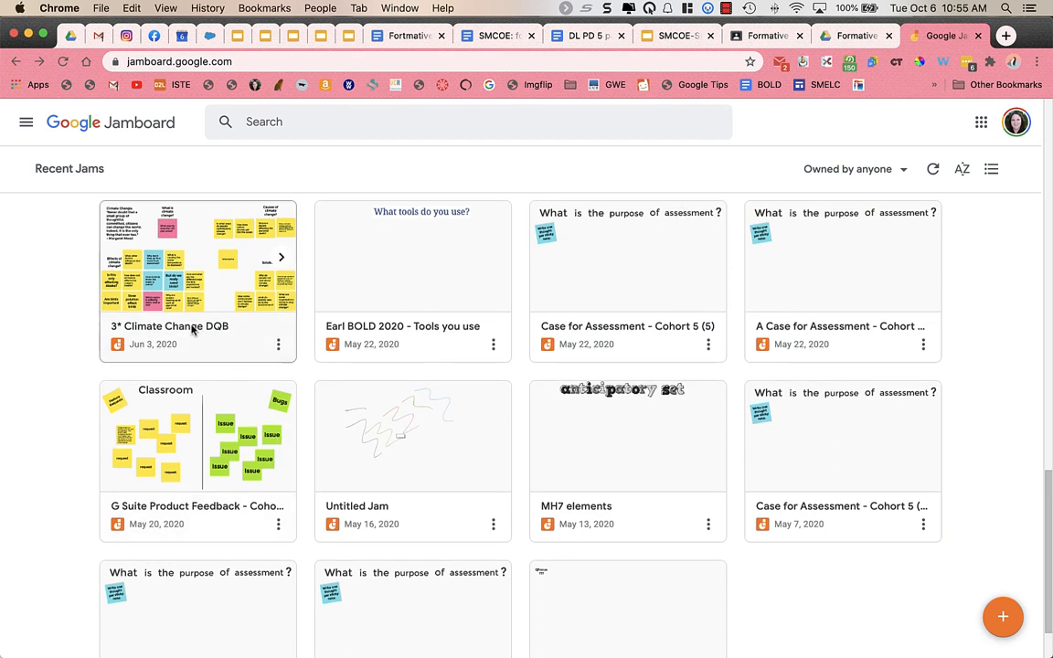
{"action": "left_click", "coordinate": [198, 256]}
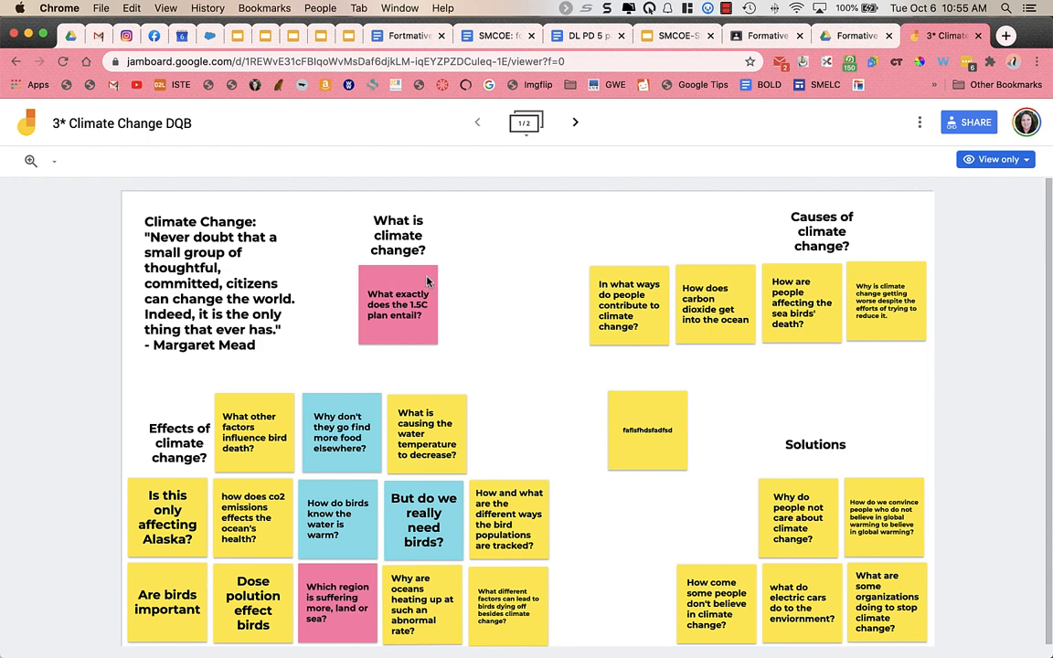
{"action": "mouse_move", "coordinate": [647, 364]}
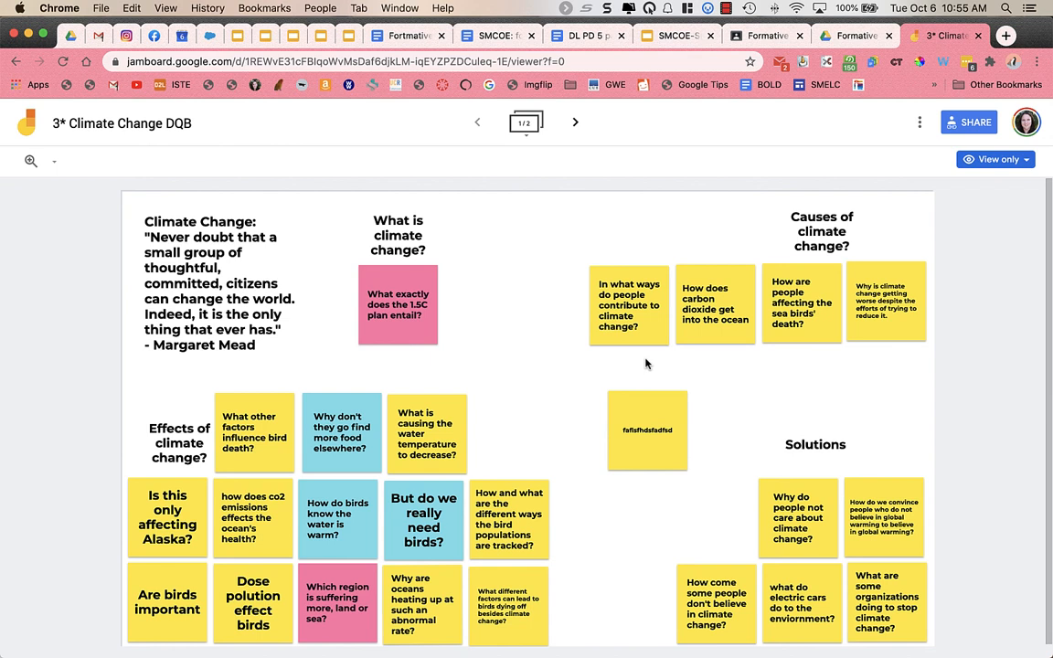
{"action": "mouse_move", "coordinate": [770, 131]}
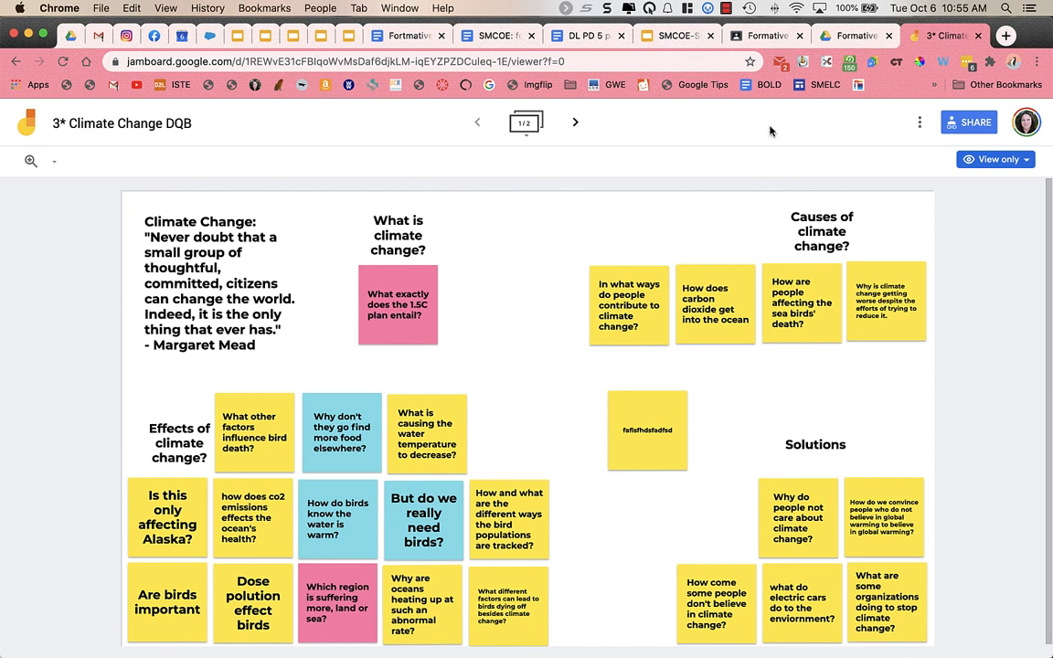
{"action": "mouse_move", "coordinate": [930, 203]}
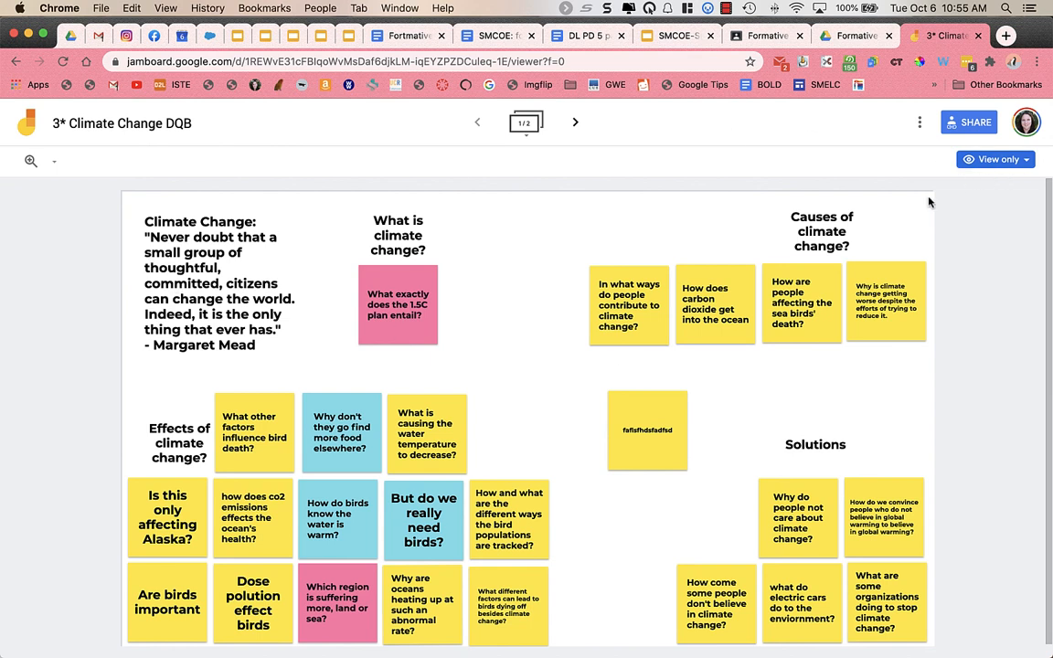
{"action": "mouse_move", "coordinate": [22, 477]}
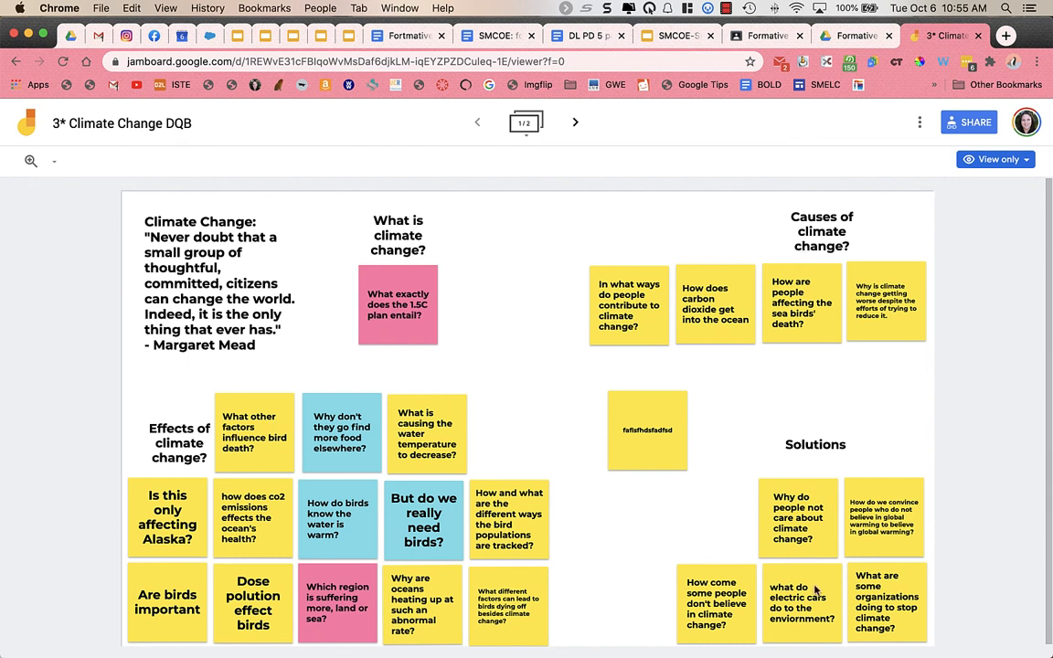
{"action": "mouse_move", "coordinate": [617, 428]}
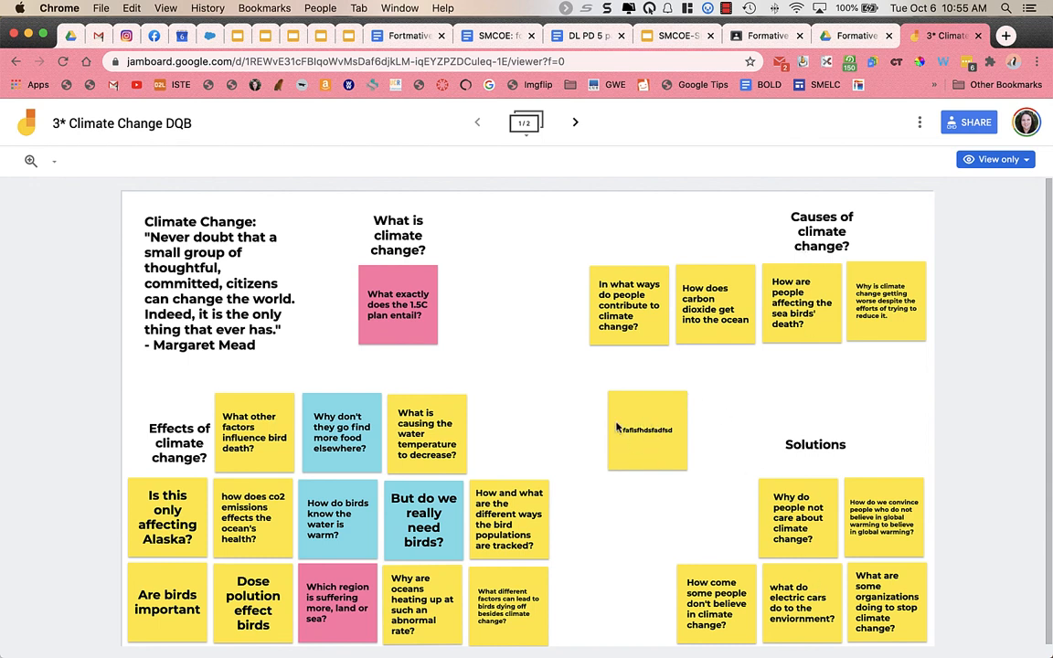
{"action": "mouse_move", "coordinate": [643, 415]}
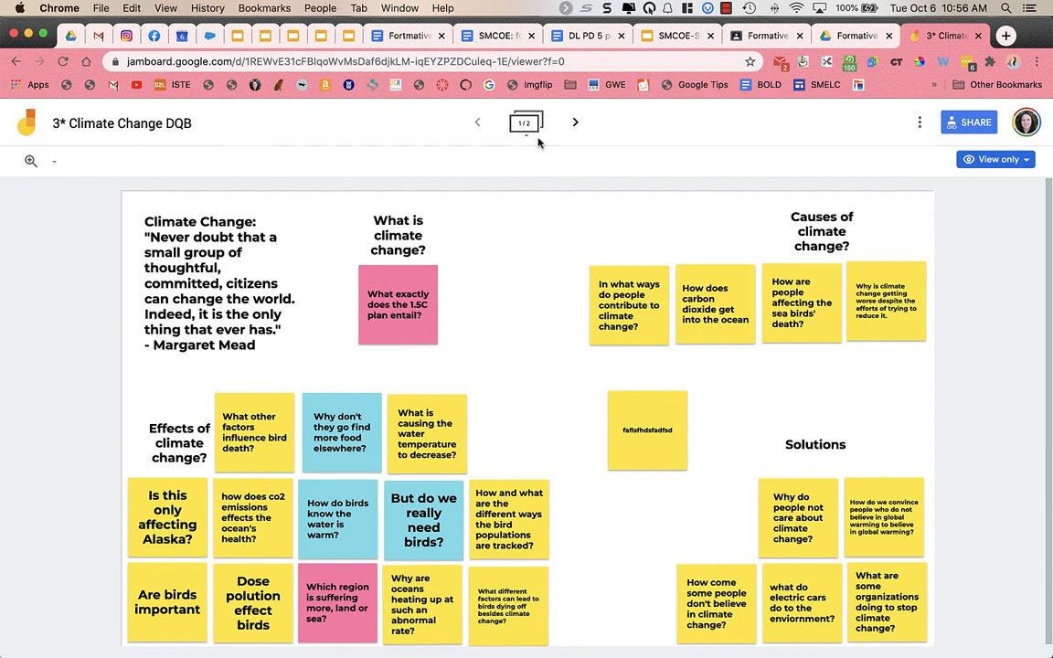
{"action": "mouse_move", "coordinate": [536, 288]}
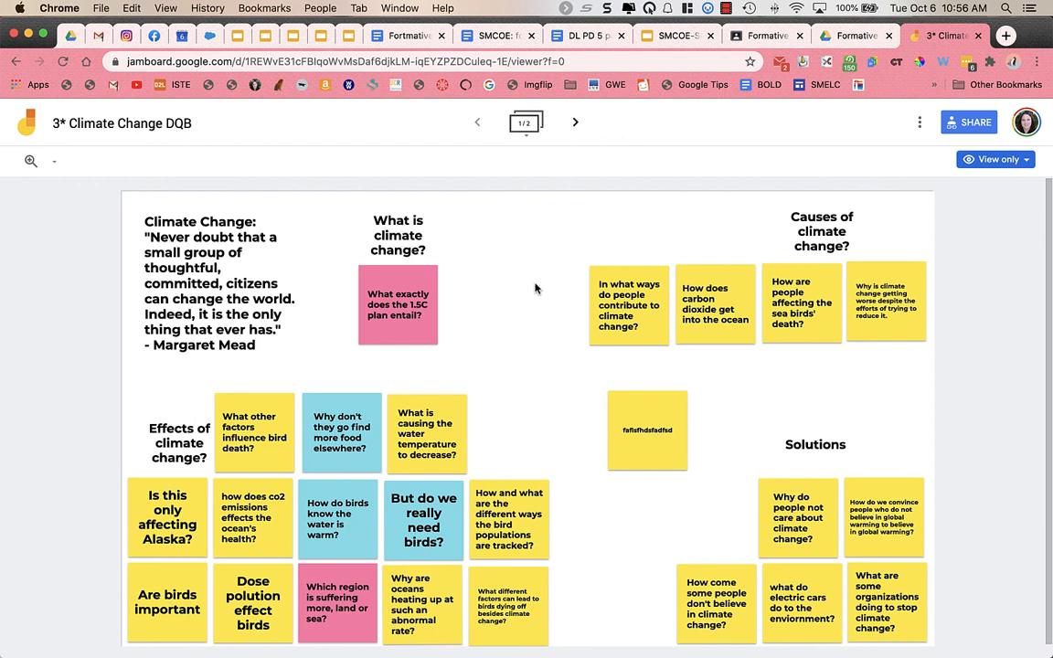
{"action": "mouse_move", "coordinate": [493, 393]}
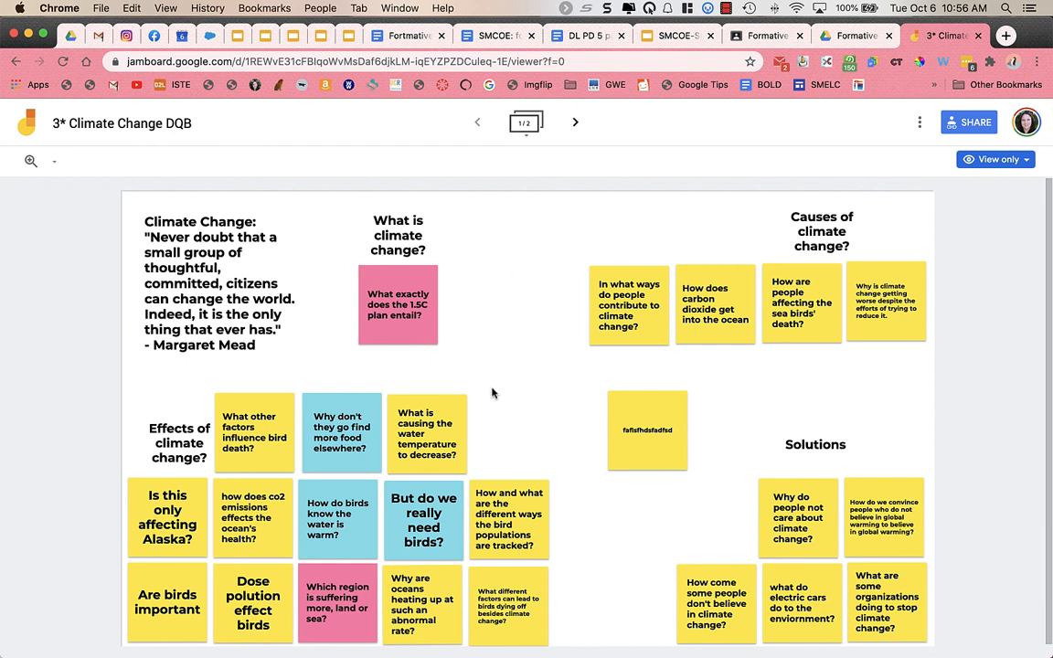
{"action": "mouse_move", "coordinate": [498, 382]}
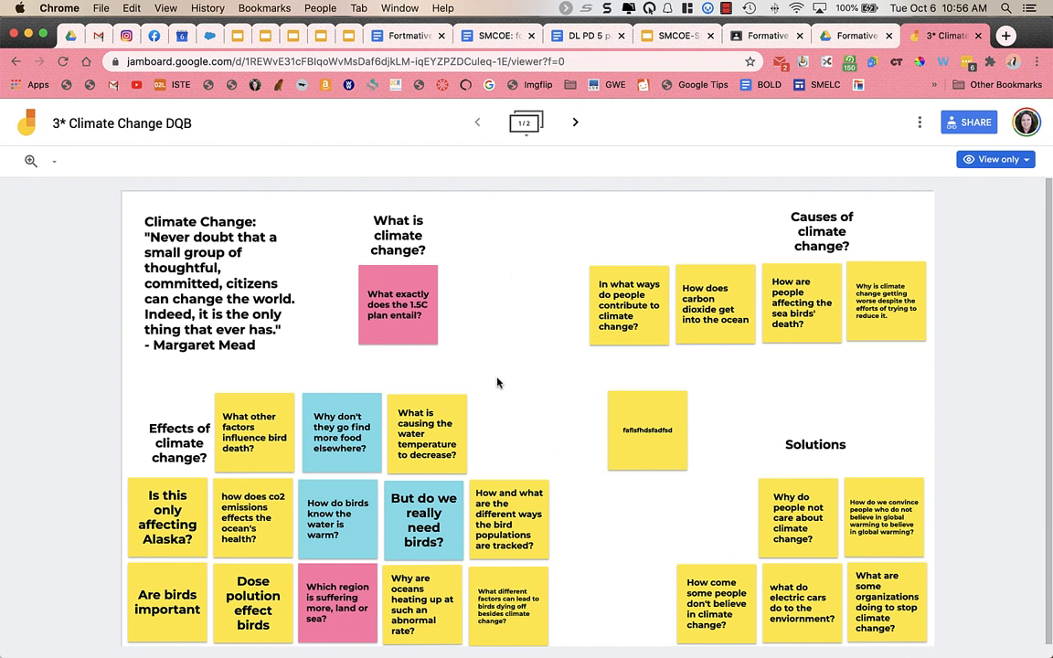
{"action": "mouse_move", "coordinate": [522, 305]}
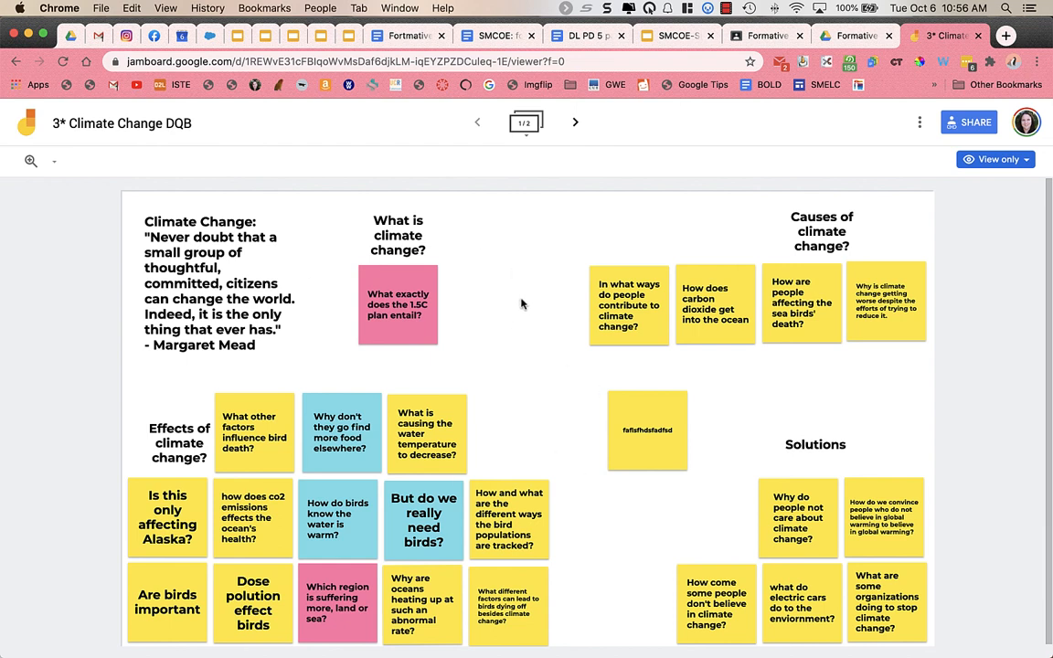
{"action": "mouse_move", "coordinate": [421, 380]}
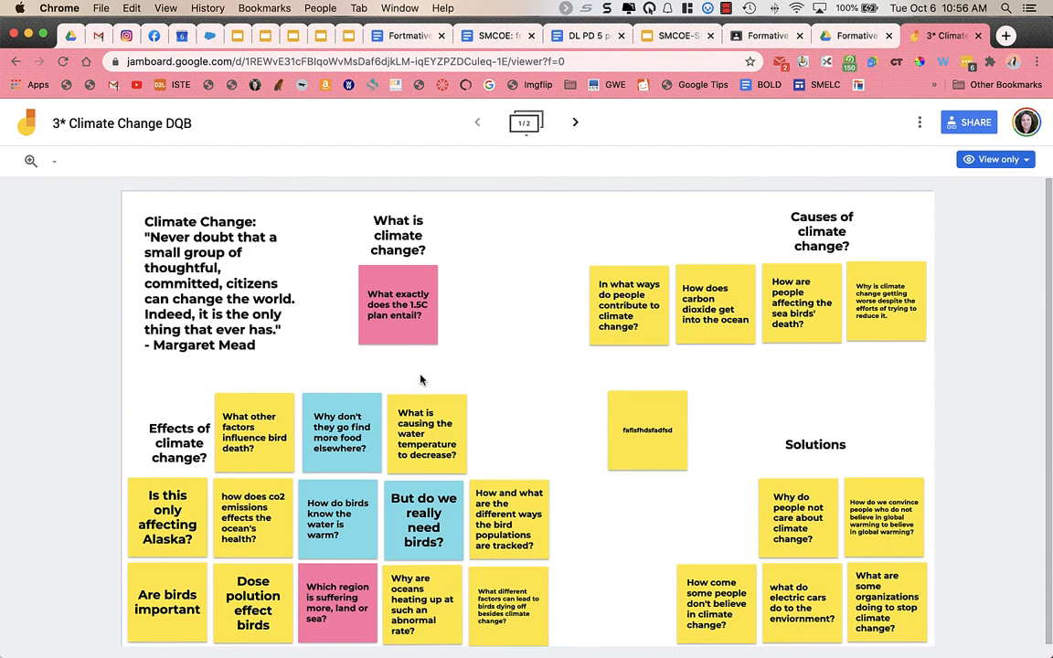
{"action": "mouse_move", "coordinate": [357, 424]}
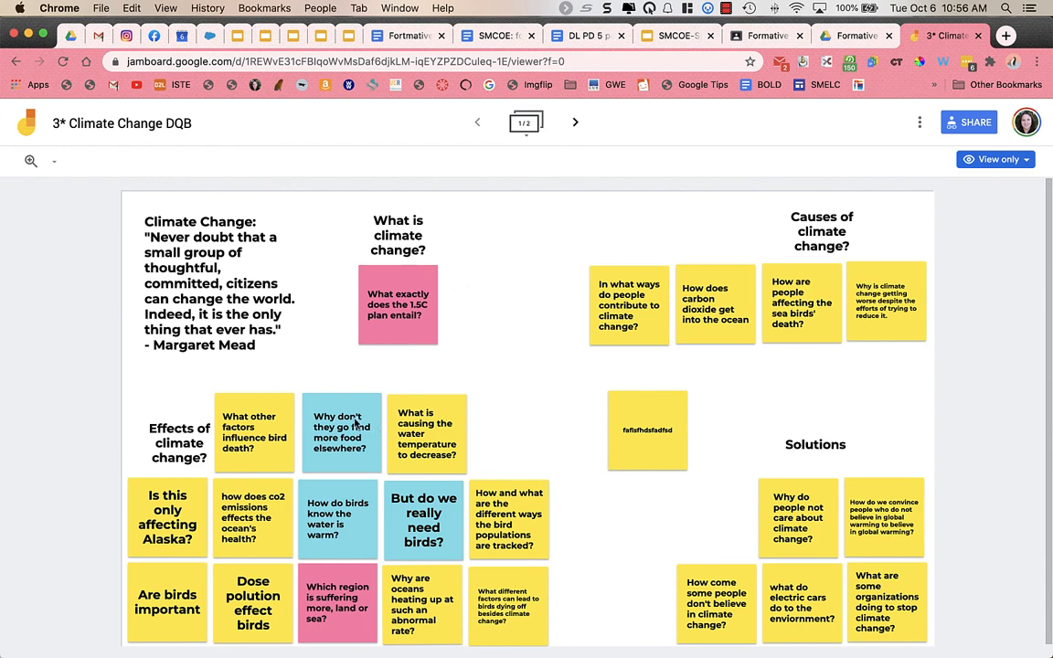